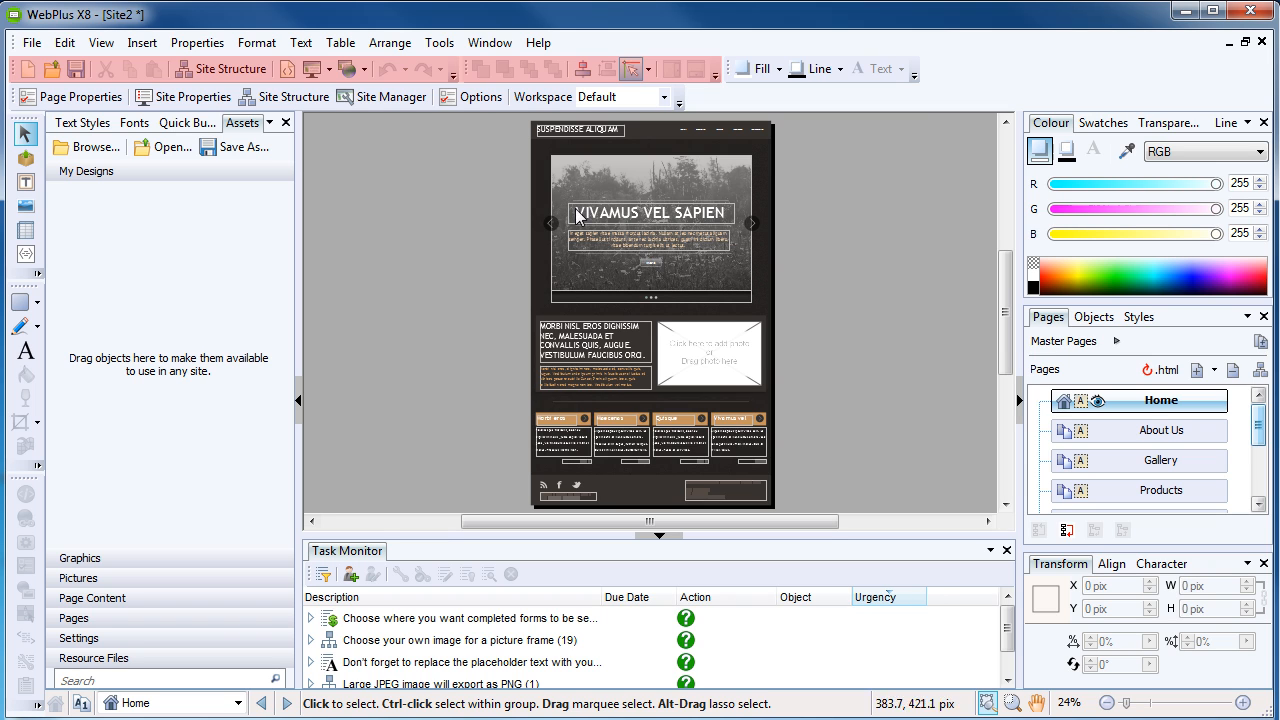
pyautogui.moveTo(27, 68)
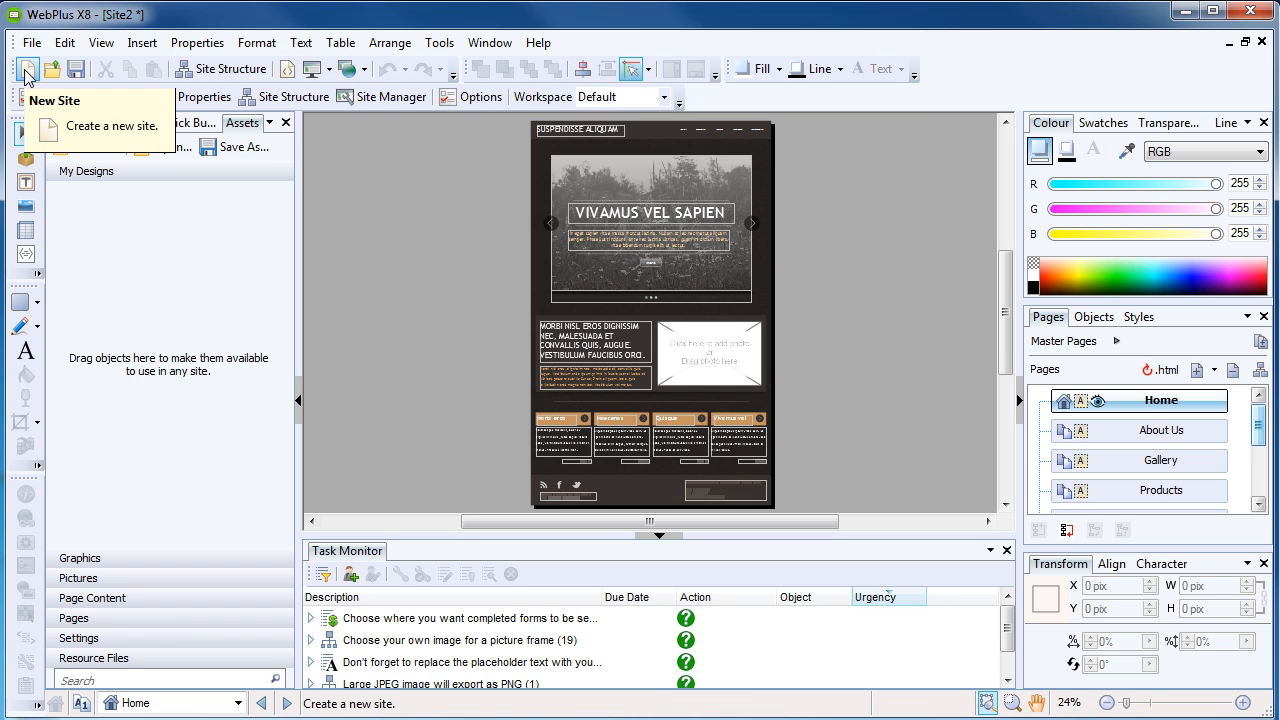
pyautogui.moveTo(51, 68)
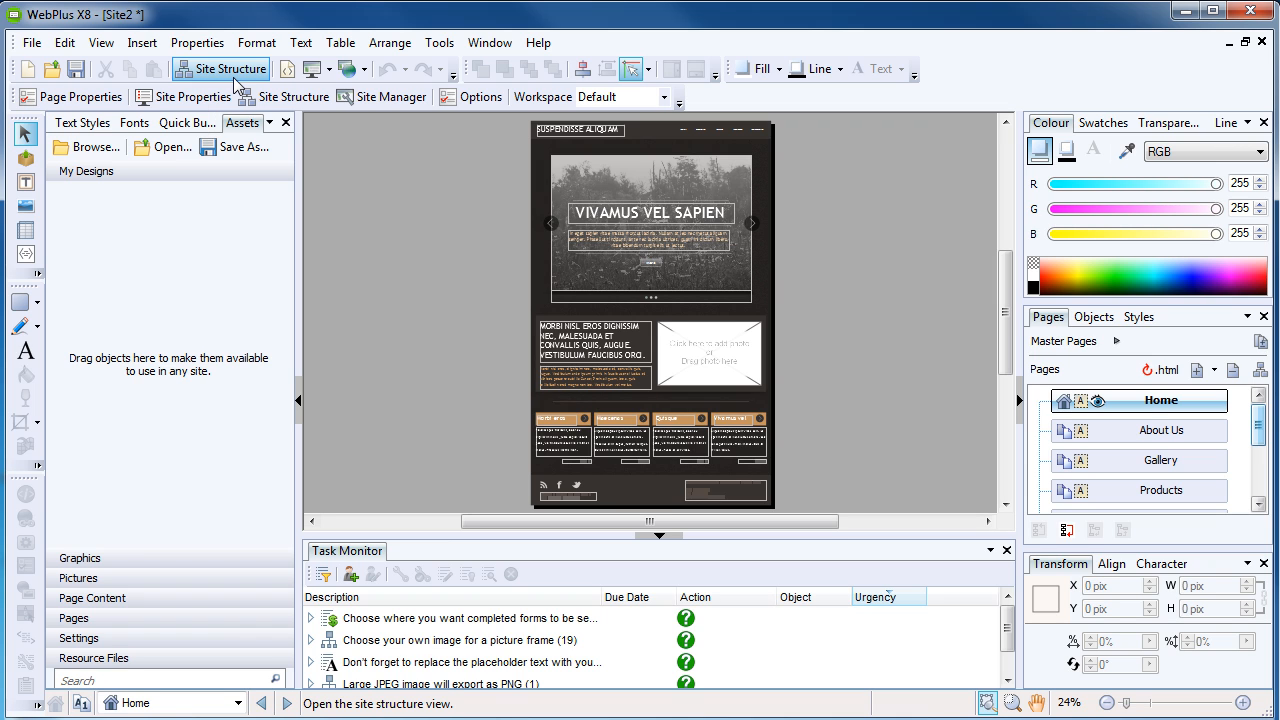
pyautogui.moveTo(314, 68)
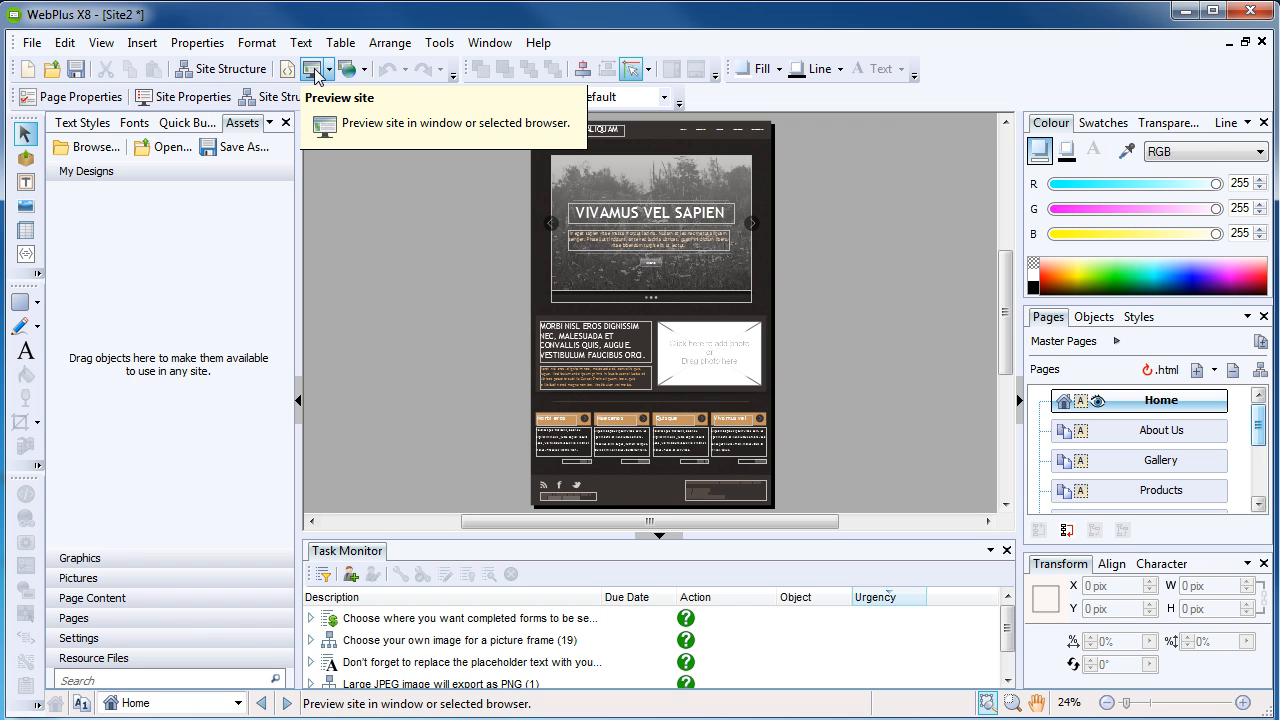
pyautogui.moveTo(352, 69)
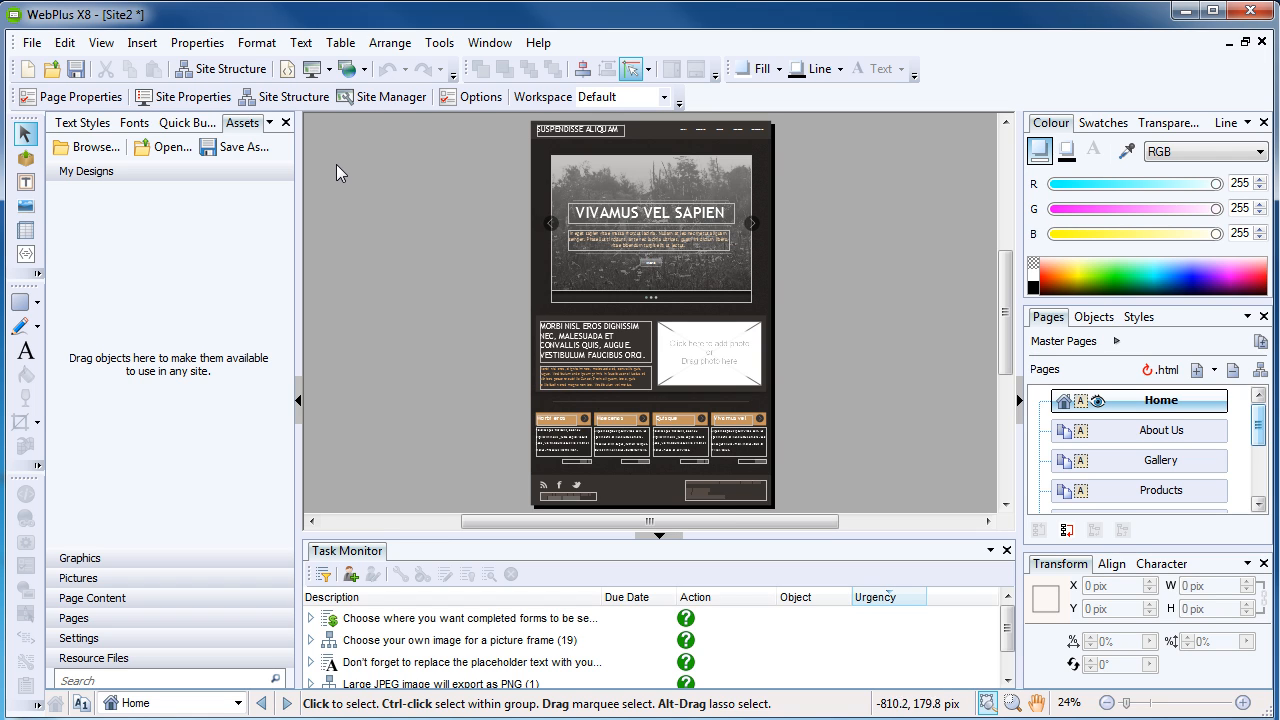
pyautogui.moveTo(338, 174)
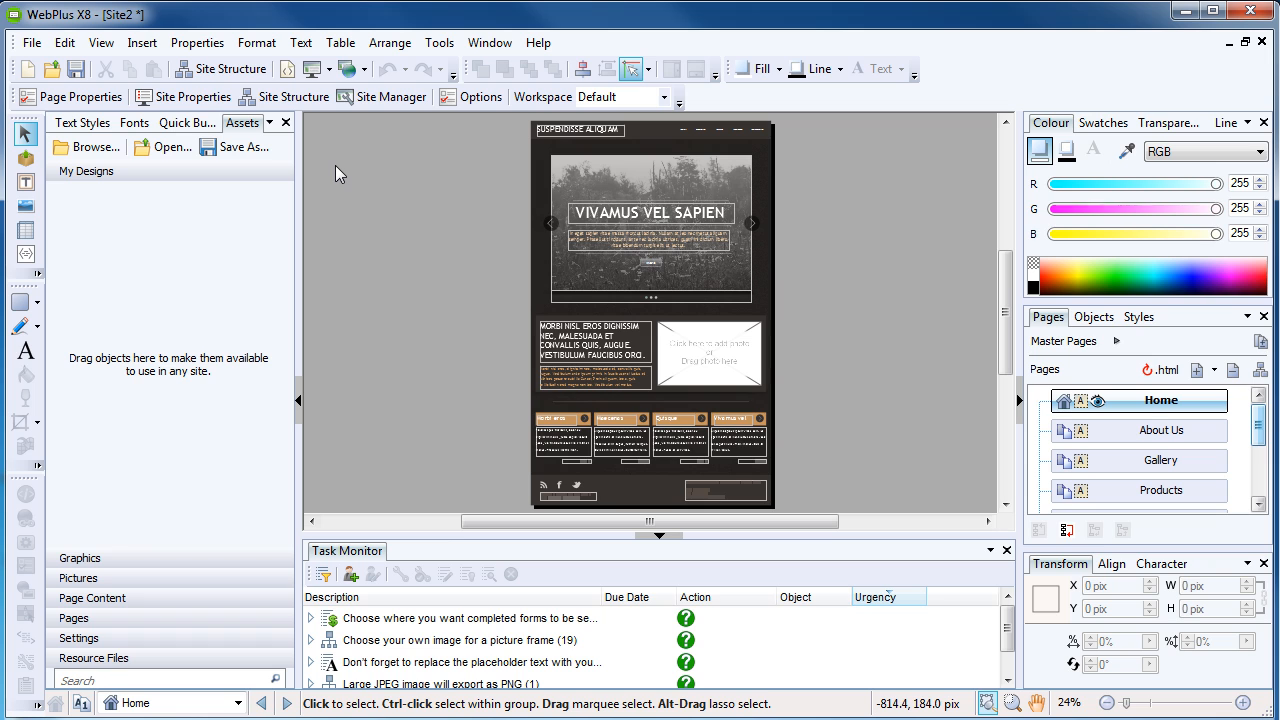
pyautogui.moveTo(80, 96)
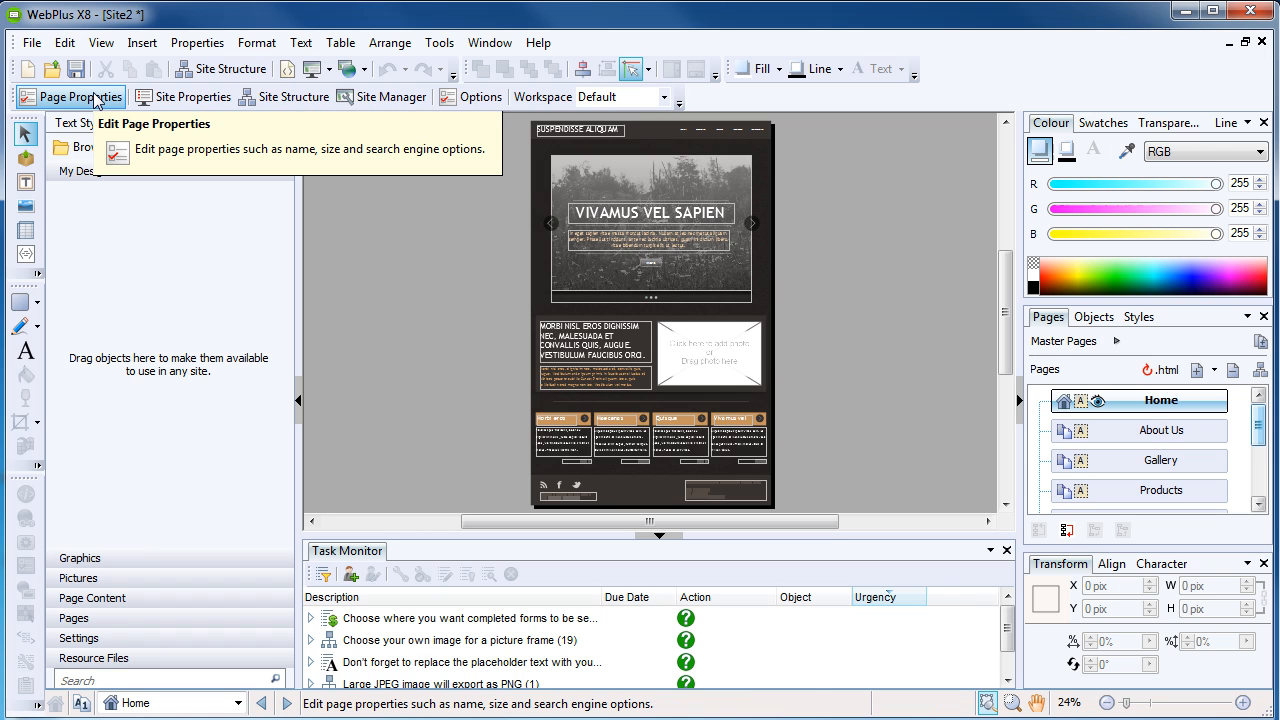
pyautogui.moveTo(193, 96)
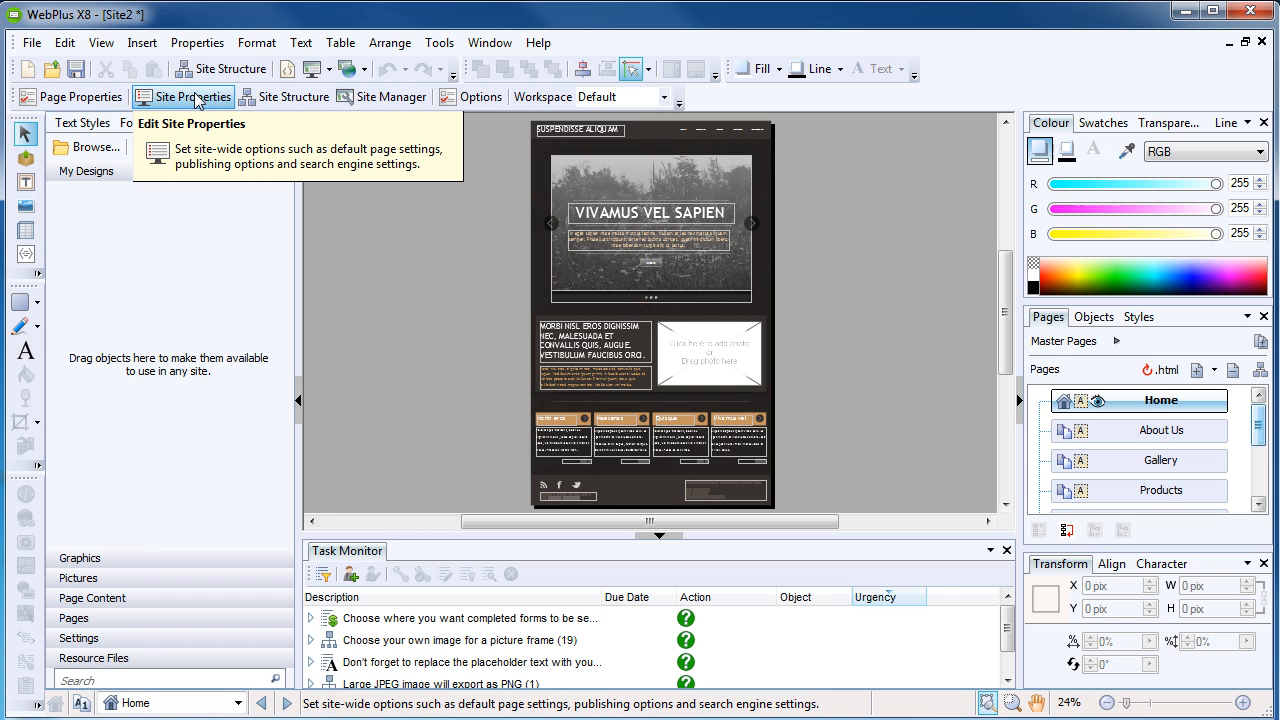
pyautogui.moveTo(285, 96)
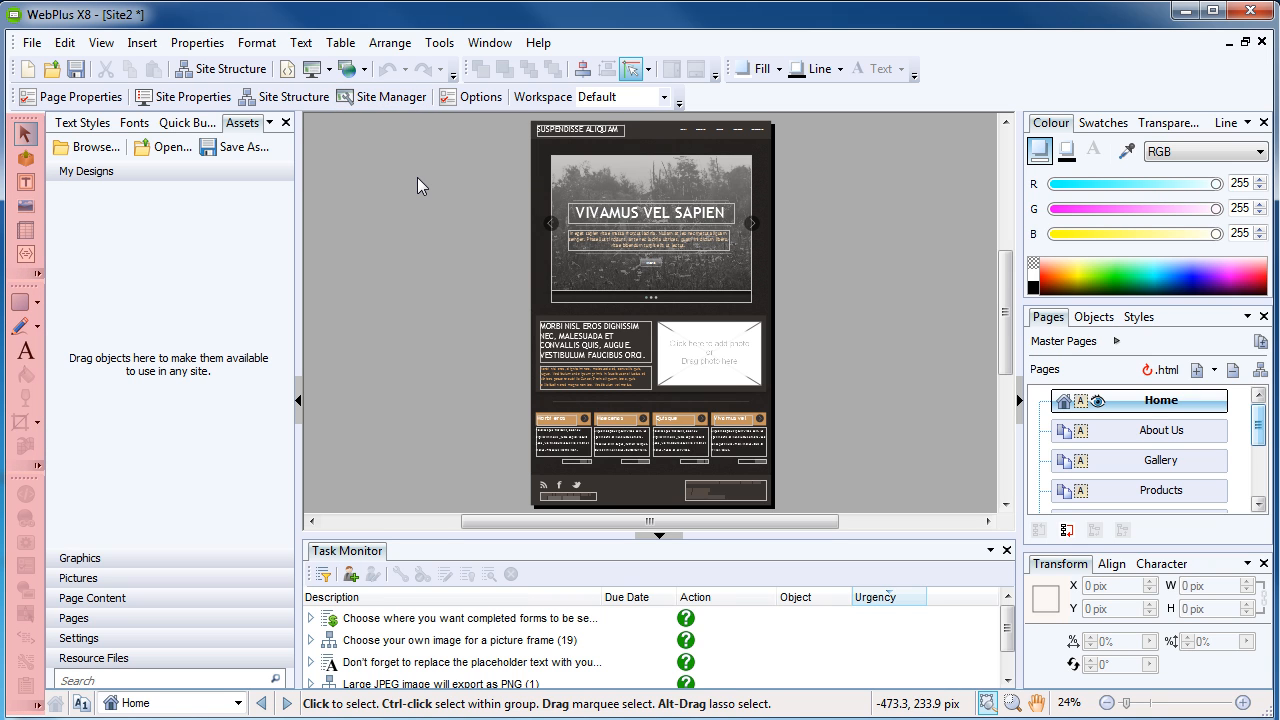
# Step: Select the empty picture frame and bring up the QuickShapes palette
pyautogui.click(708, 353)
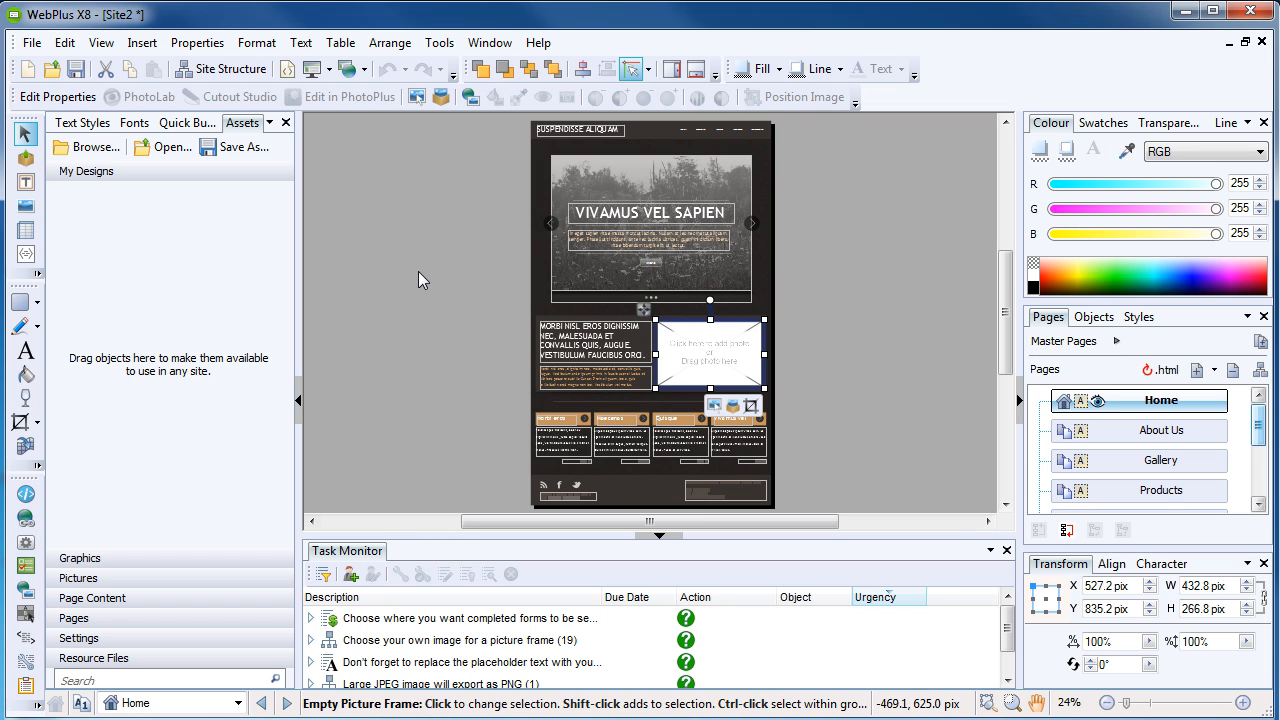
pyautogui.moveTo(25, 160)
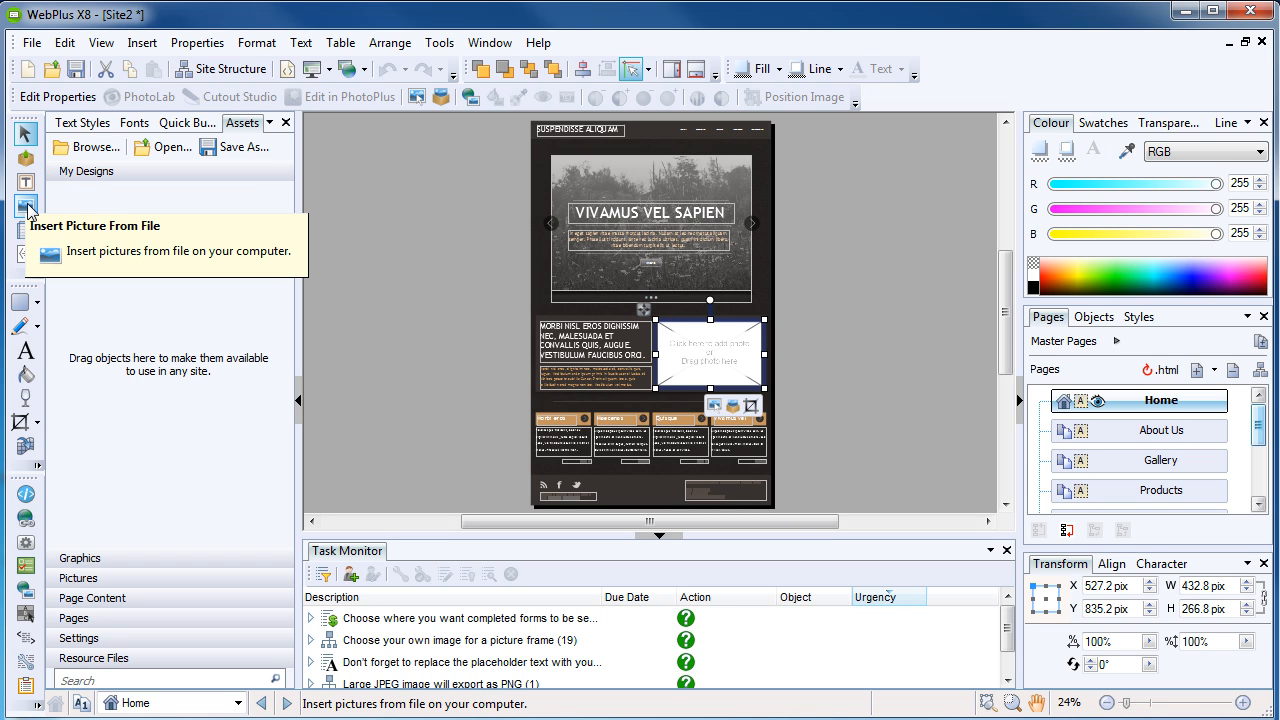
pyautogui.moveTo(18, 301)
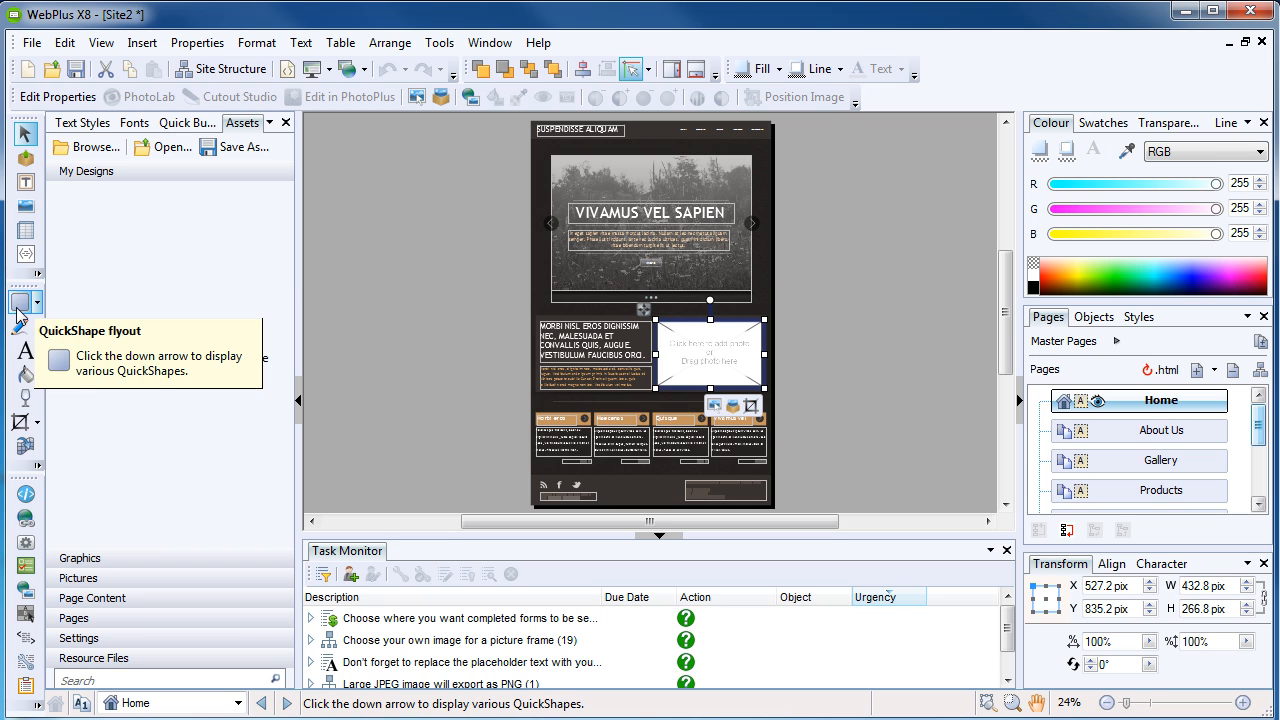
pyautogui.moveTo(18, 325)
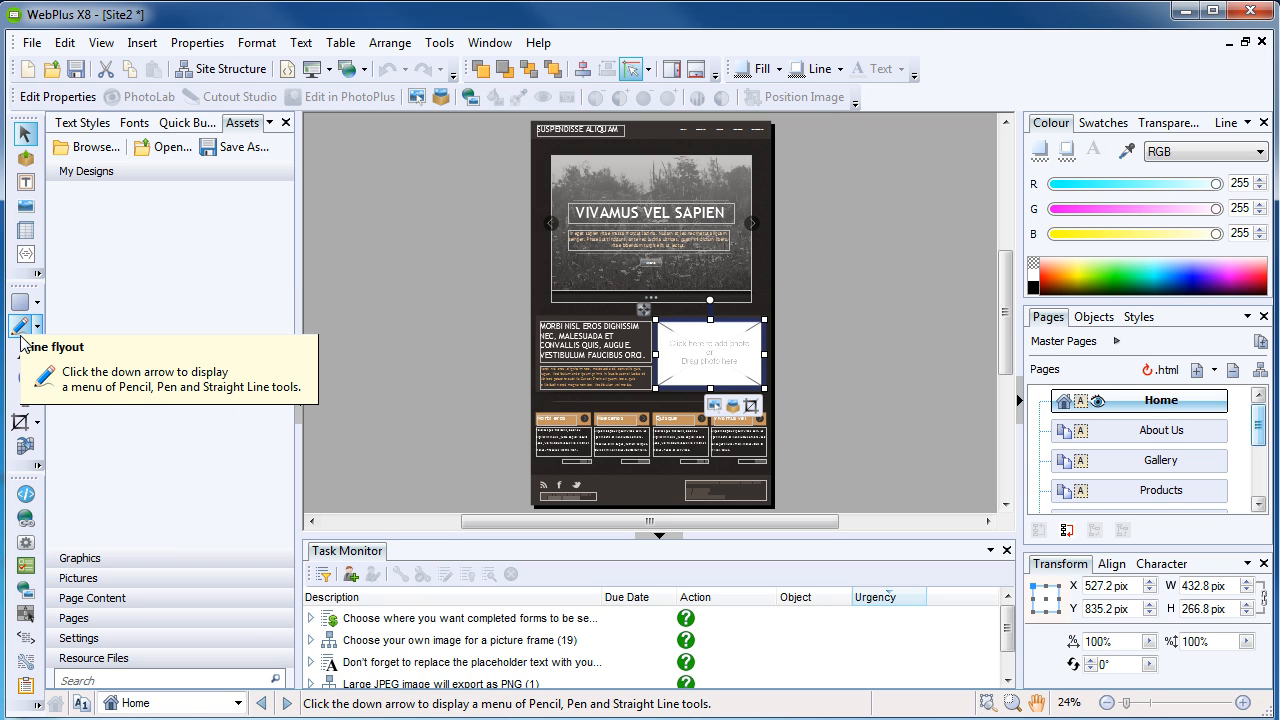
pyautogui.moveTo(25, 397)
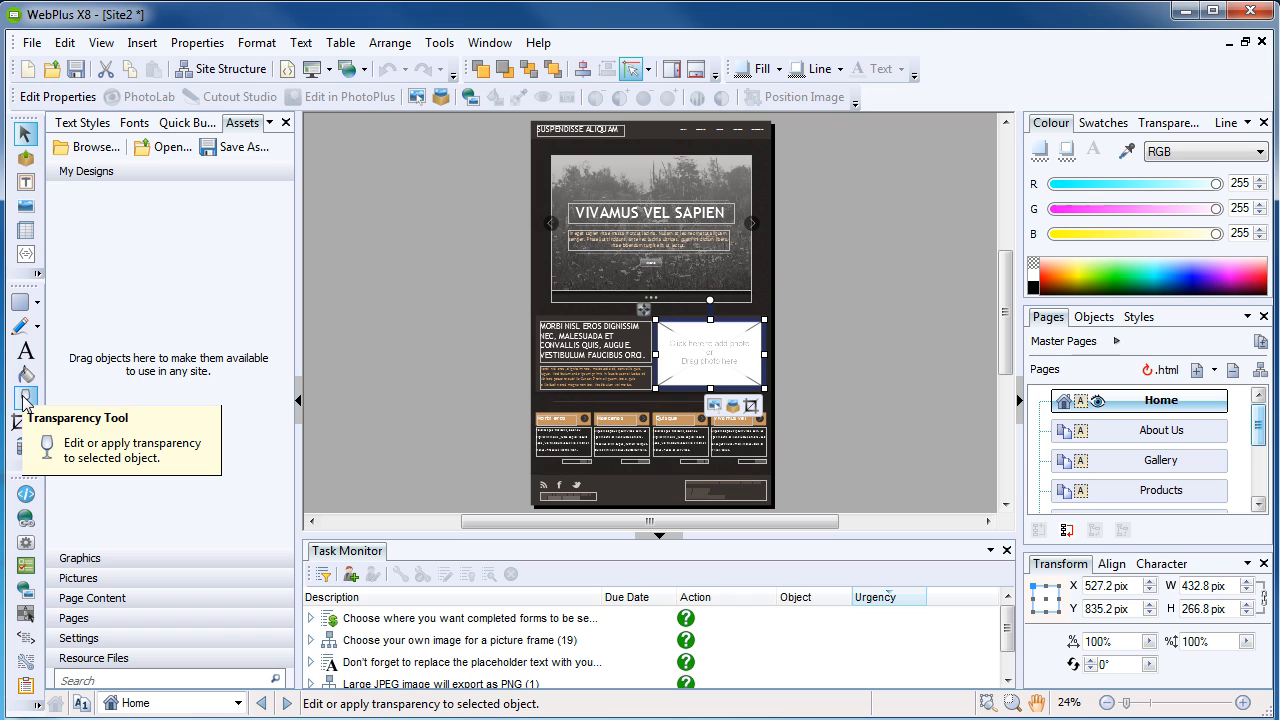
pyautogui.moveTo(25, 421)
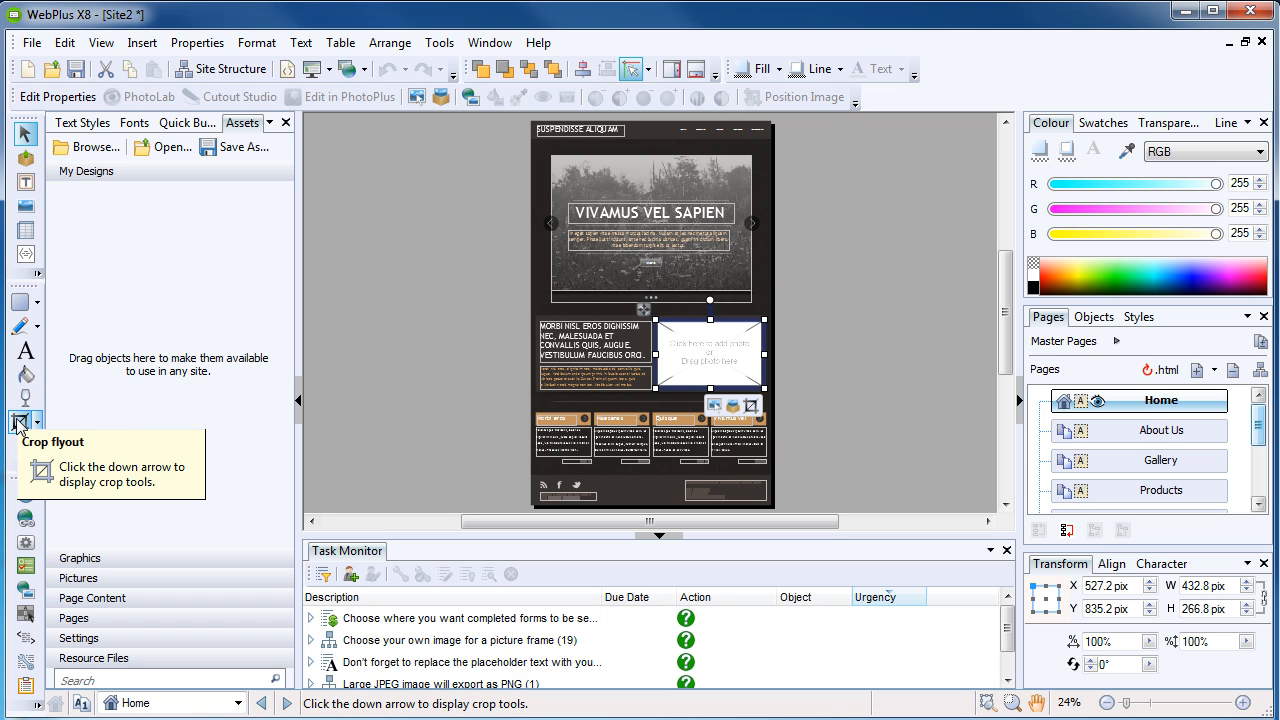
pyautogui.moveTo(25, 325)
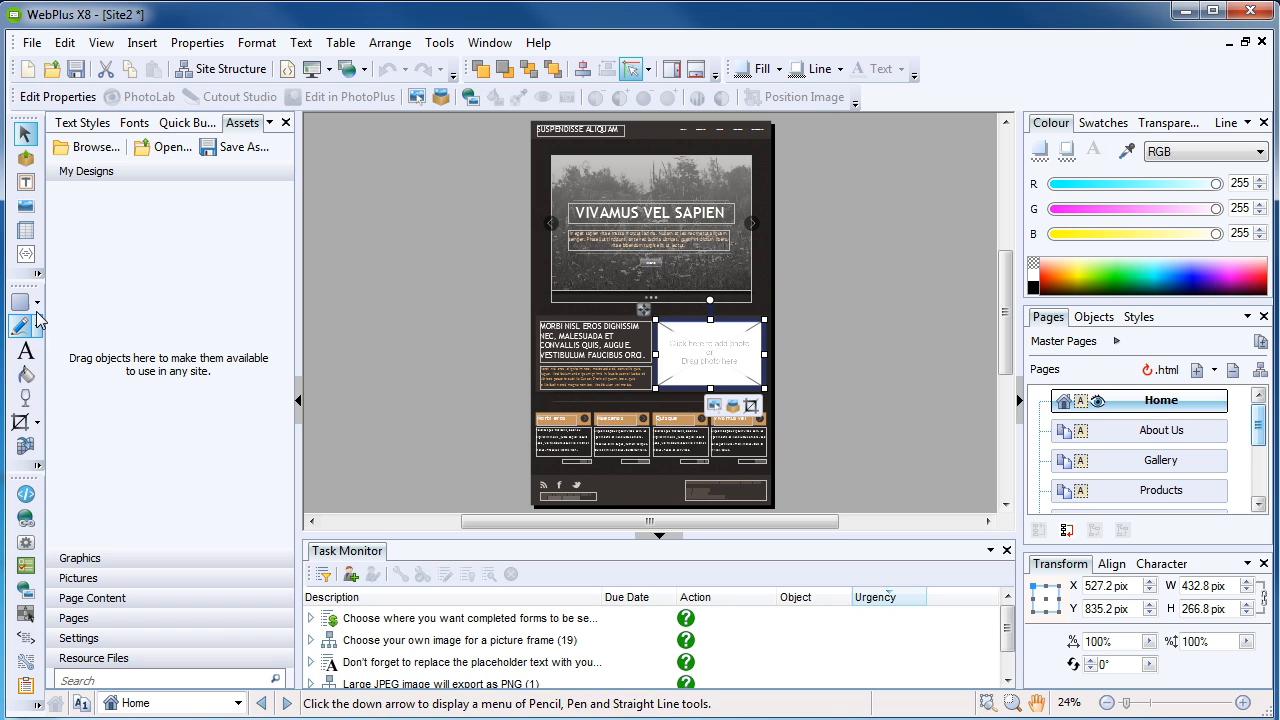
pyautogui.click(25, 301)
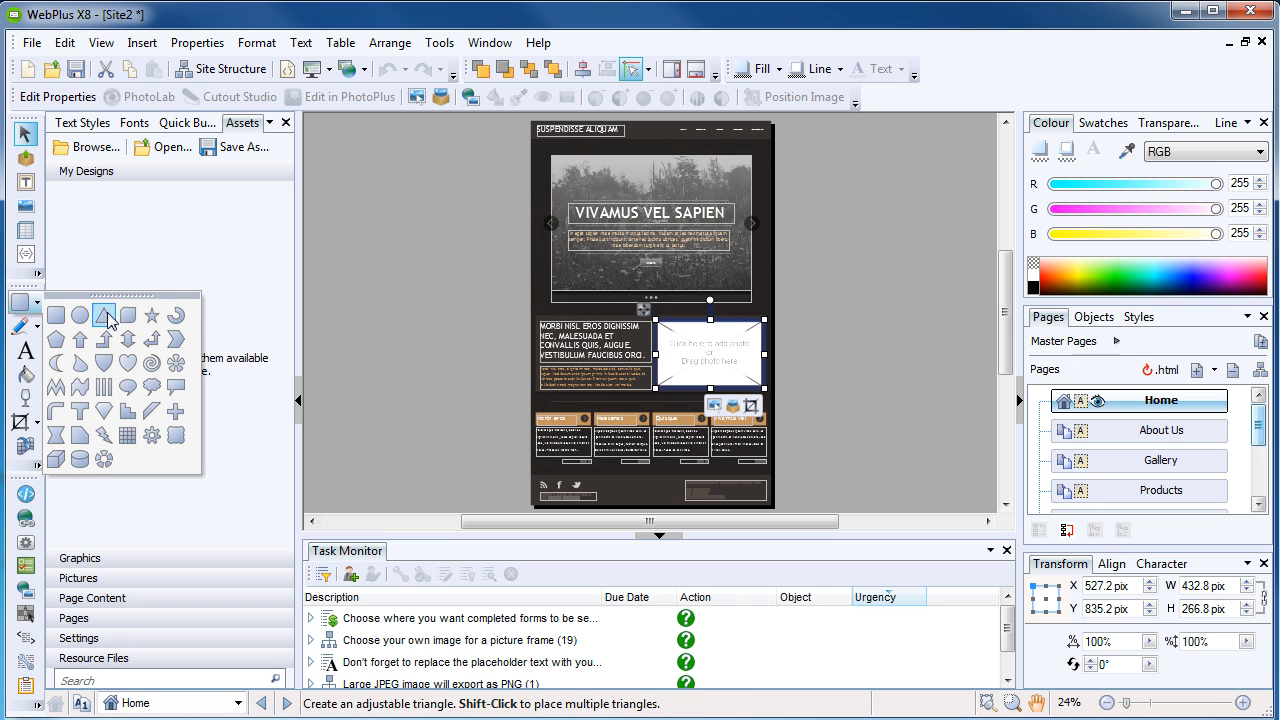
pyautogui.moveTo(104, 339)
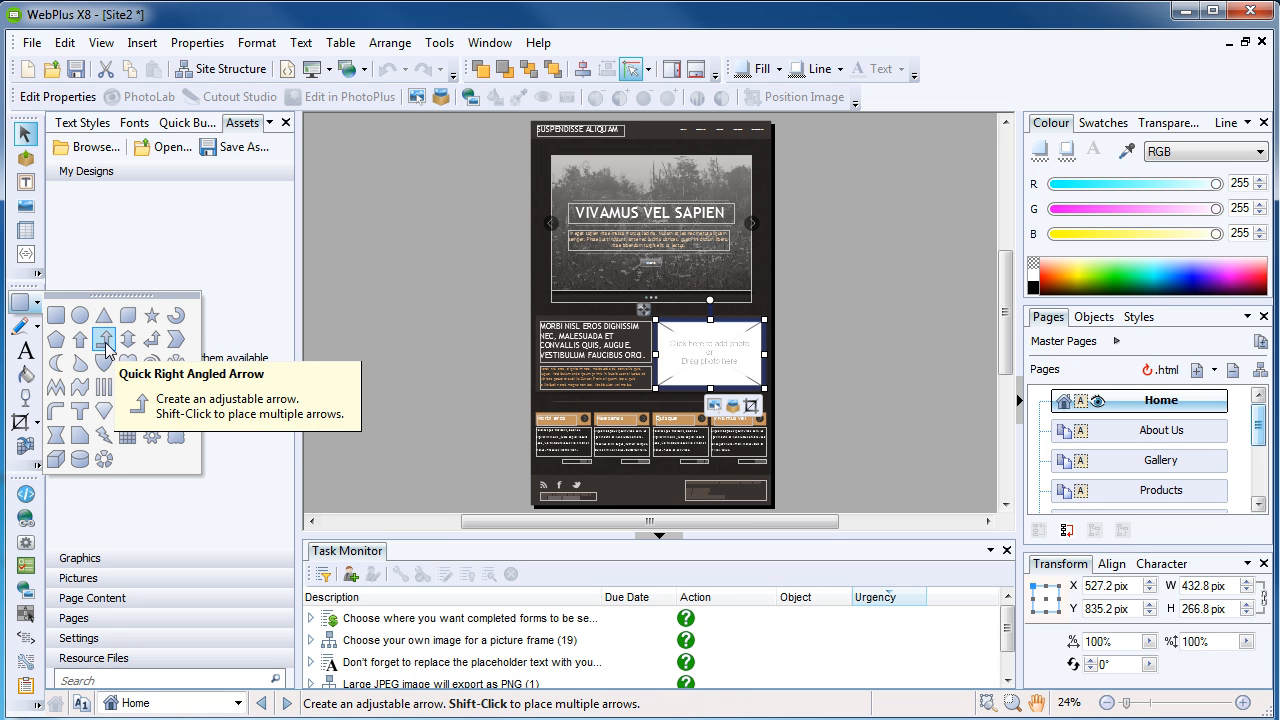
pyautogui.moveTo(25, 495)
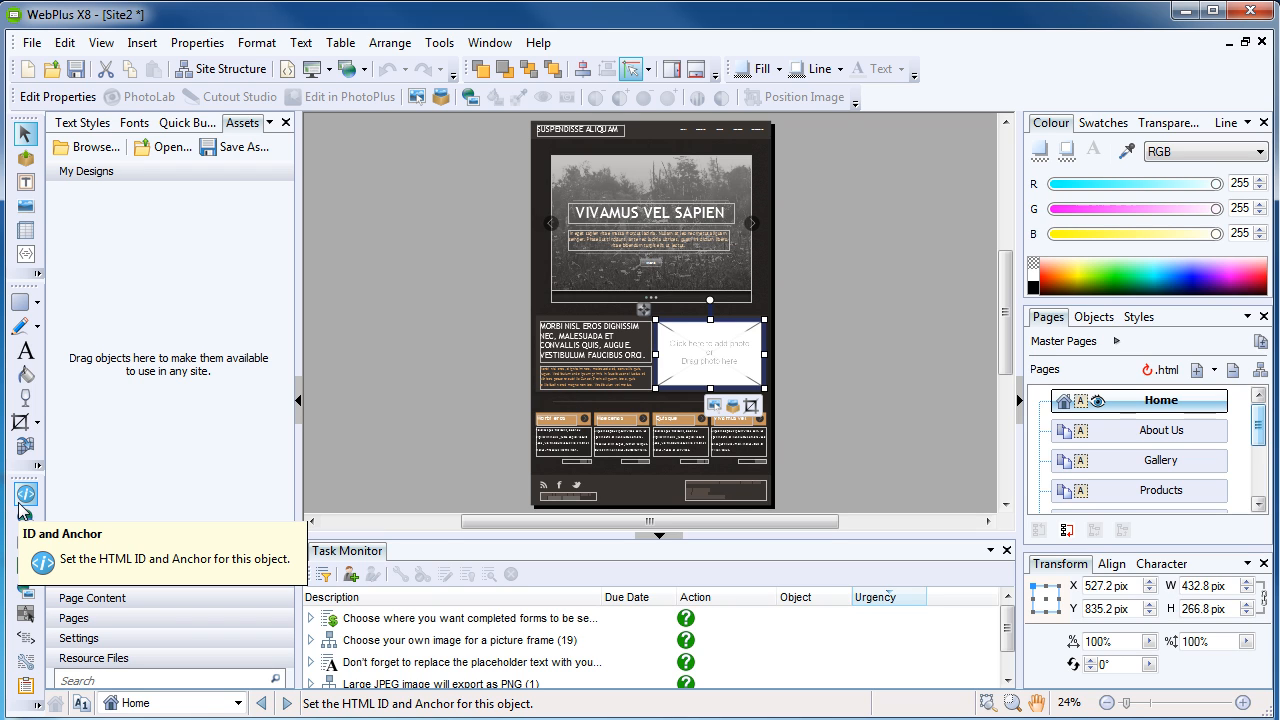
pyautogui.moveTo(25, 518)
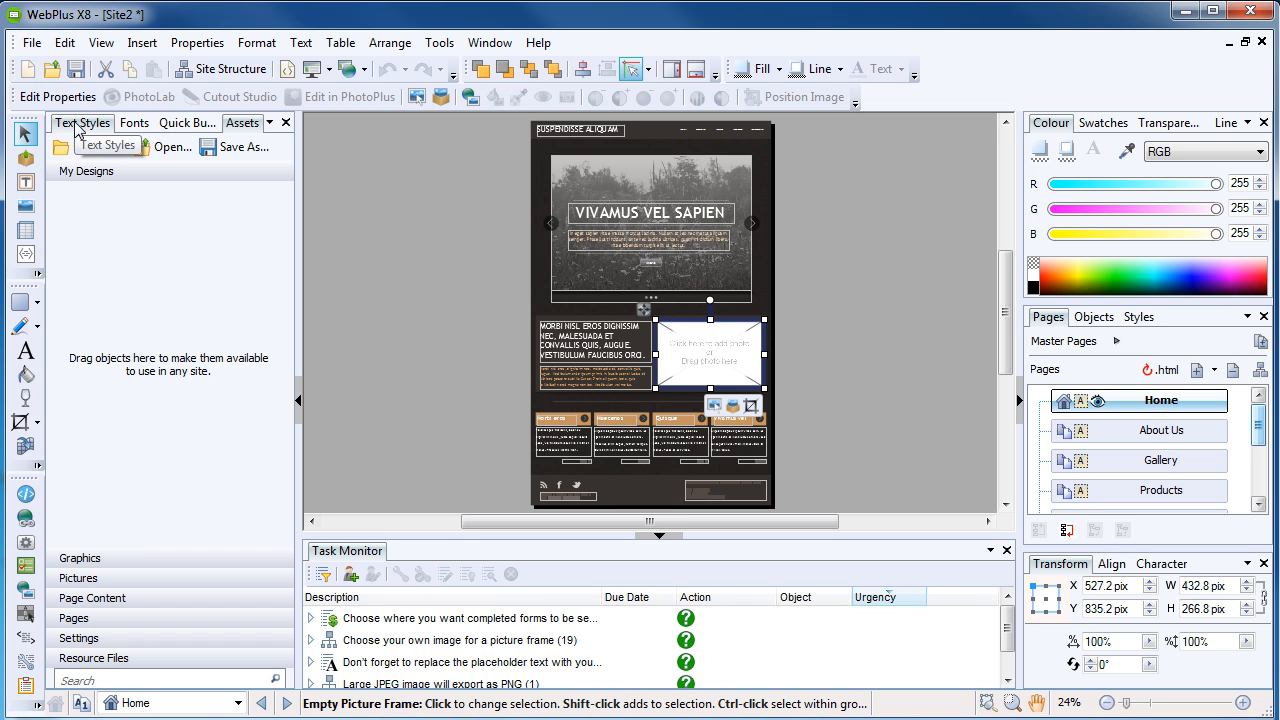
pyautogui.click(134, 122)
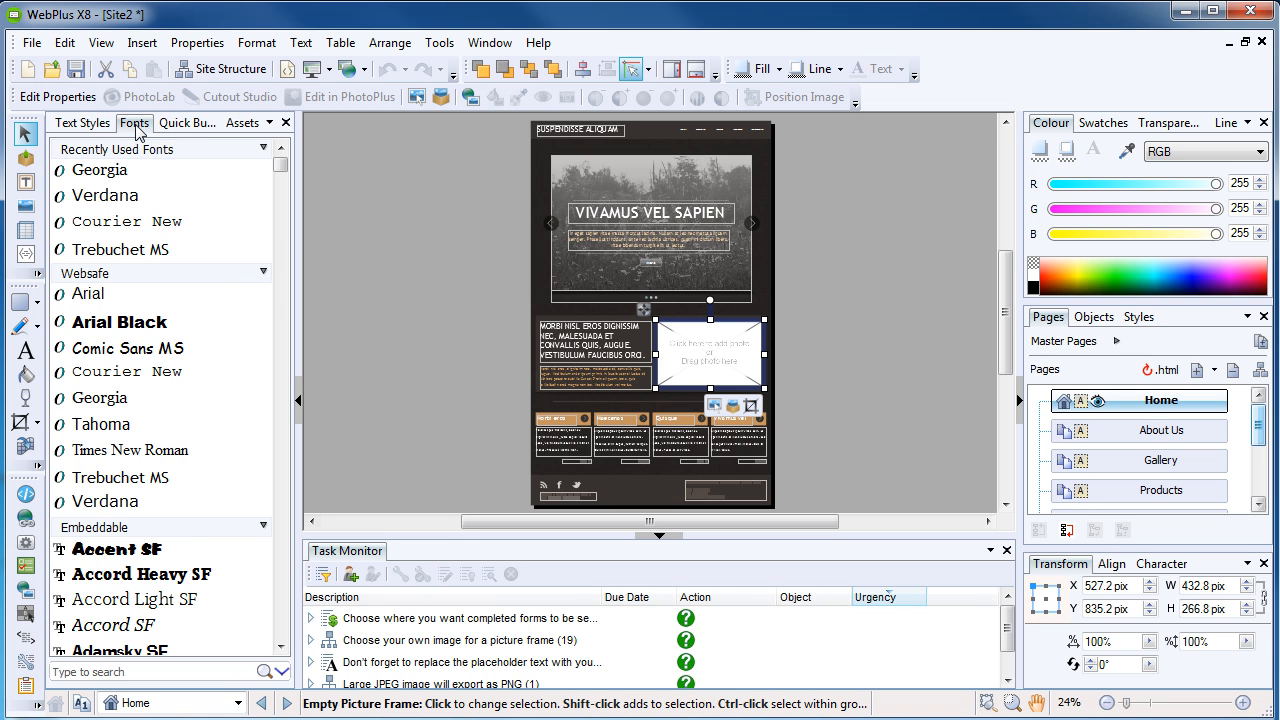
pyautogui.click(243, 122)
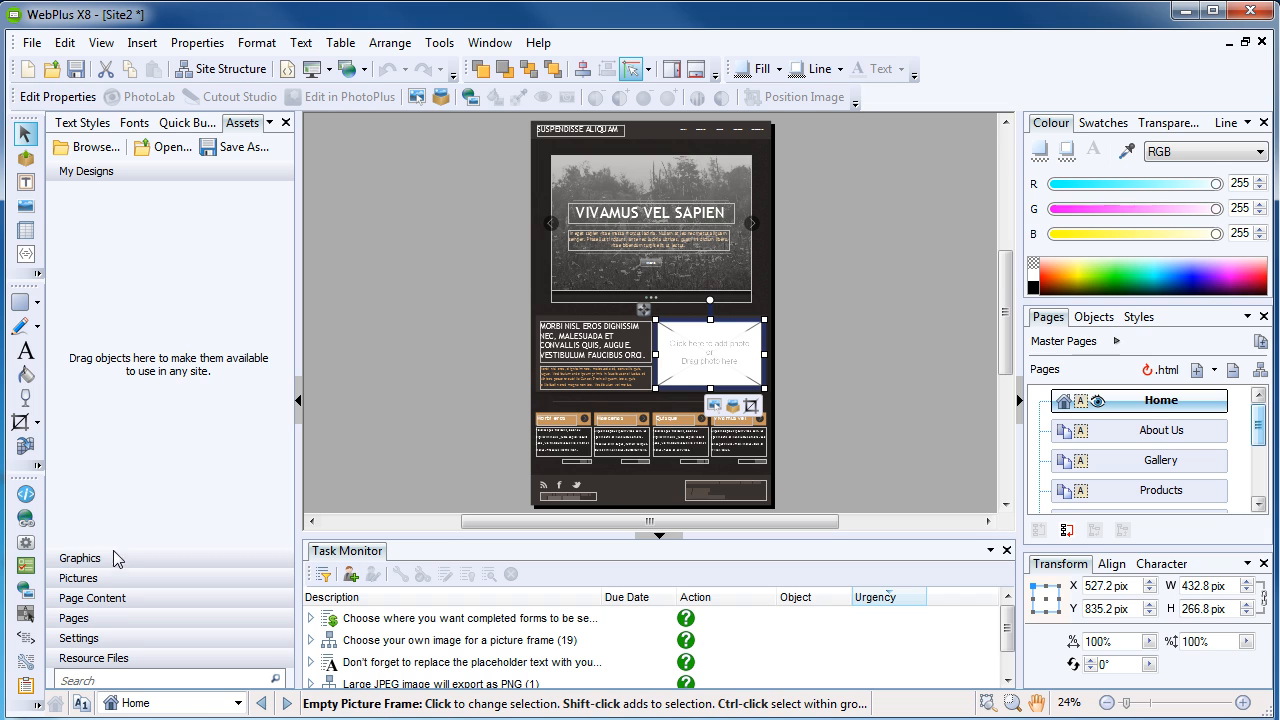
pyautogui.click(79, 577)
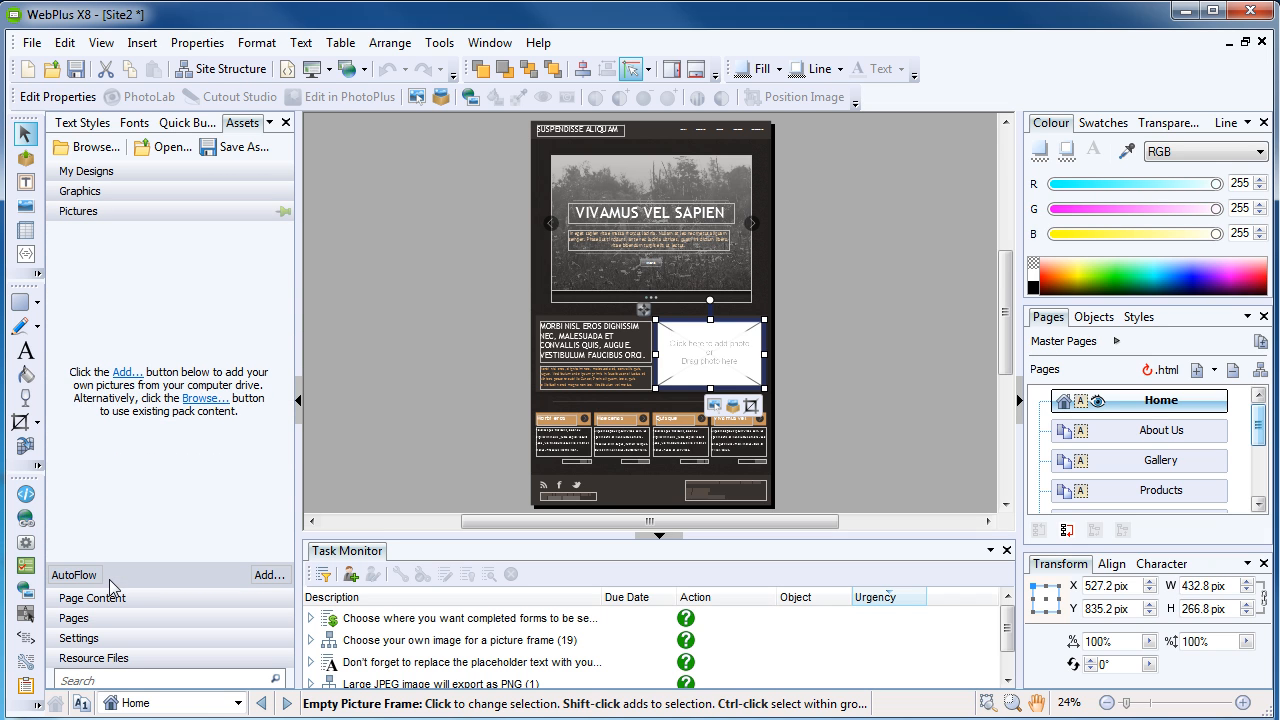
pyautogui.click(91, 597)
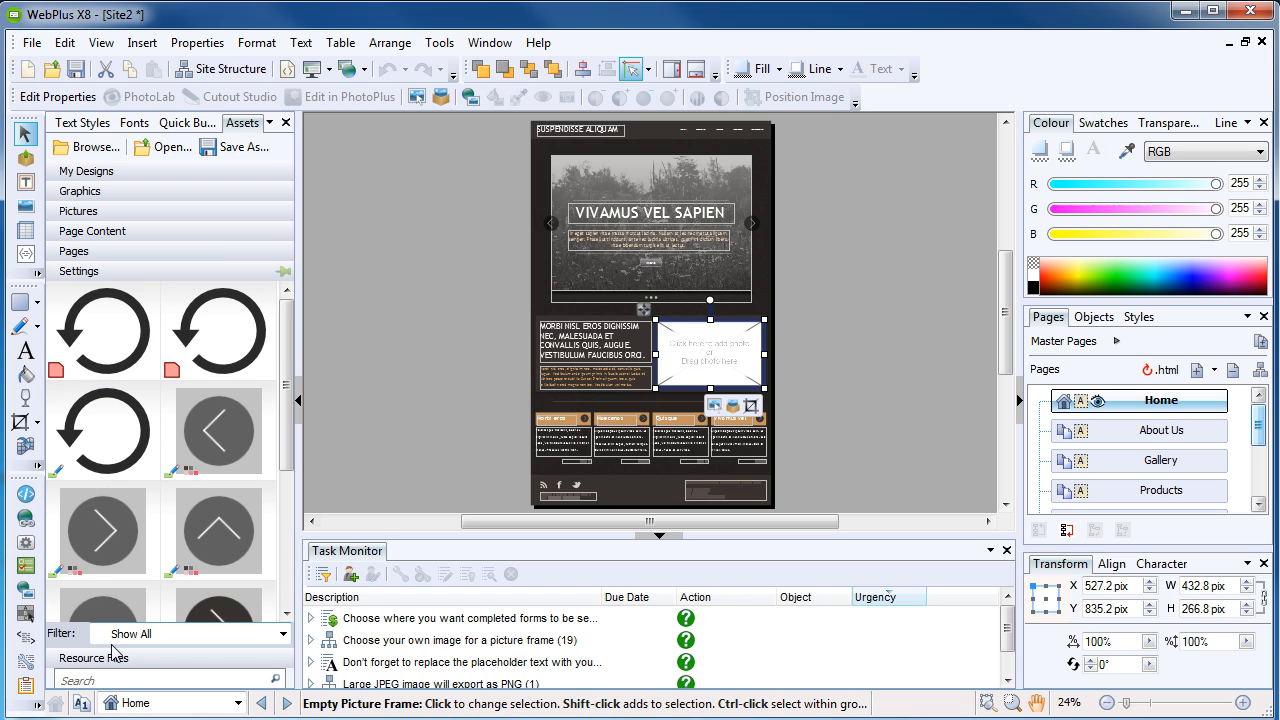
pyautogui.click(85, 171)
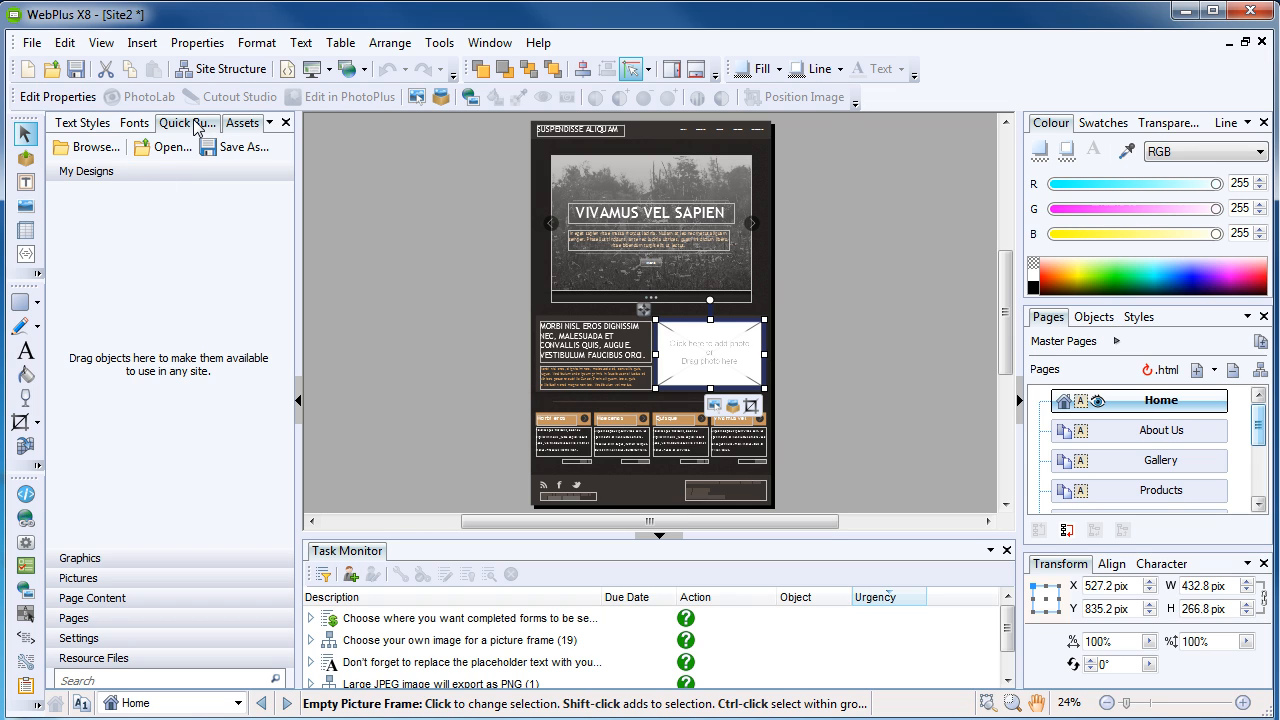
# Step: Open the Quick Build tab and expand its Interactive Objects category
pyautogui.click(242, 122)
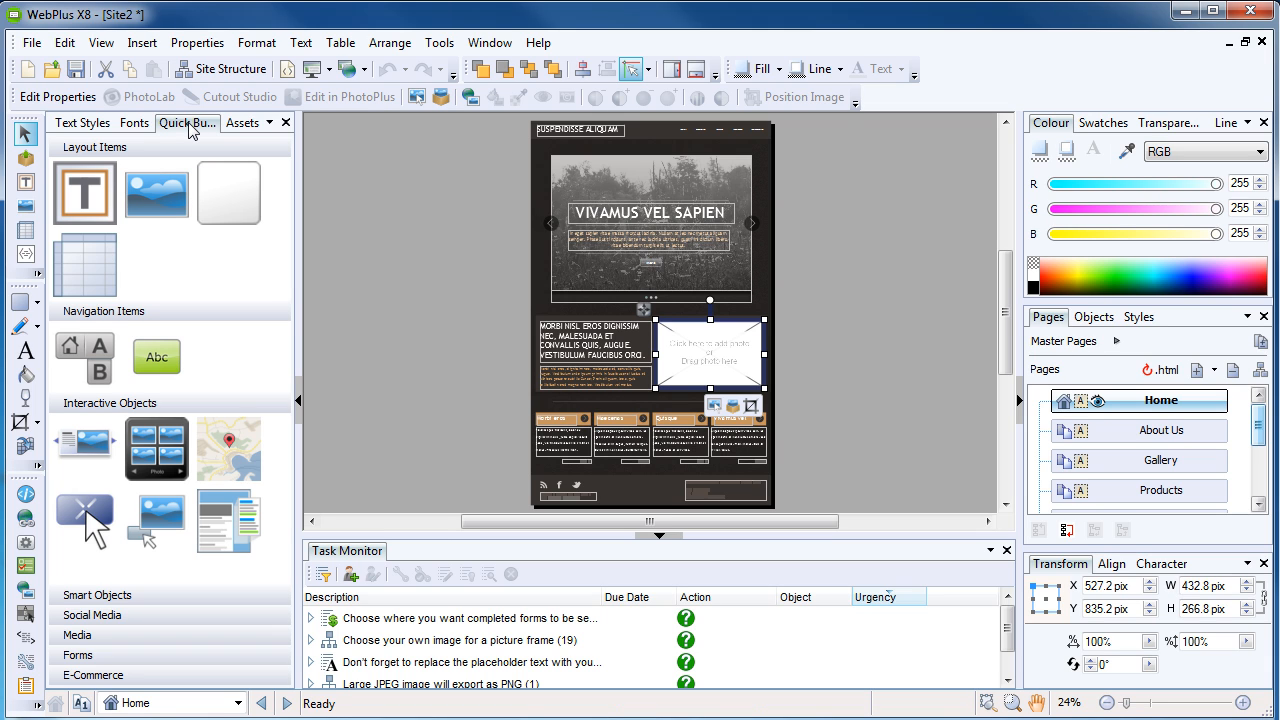
pyautogui.moveTo(148, 152)
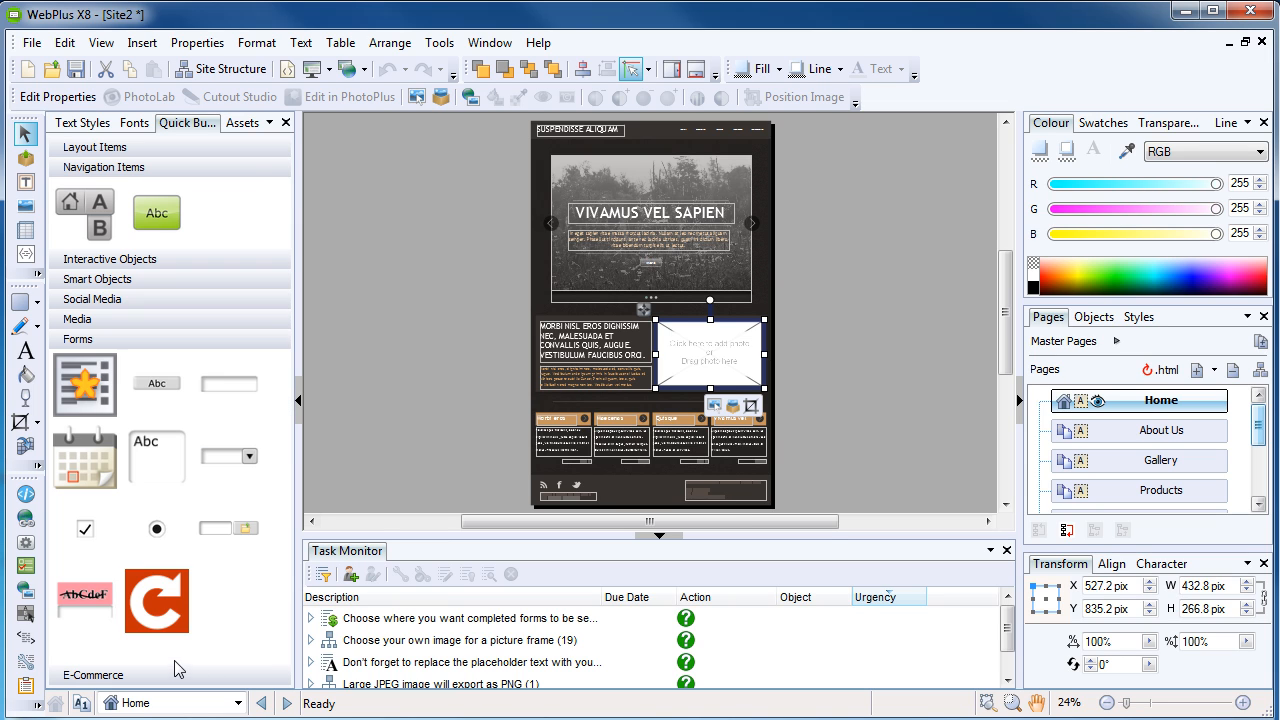
pyautogui.click(109, 258)
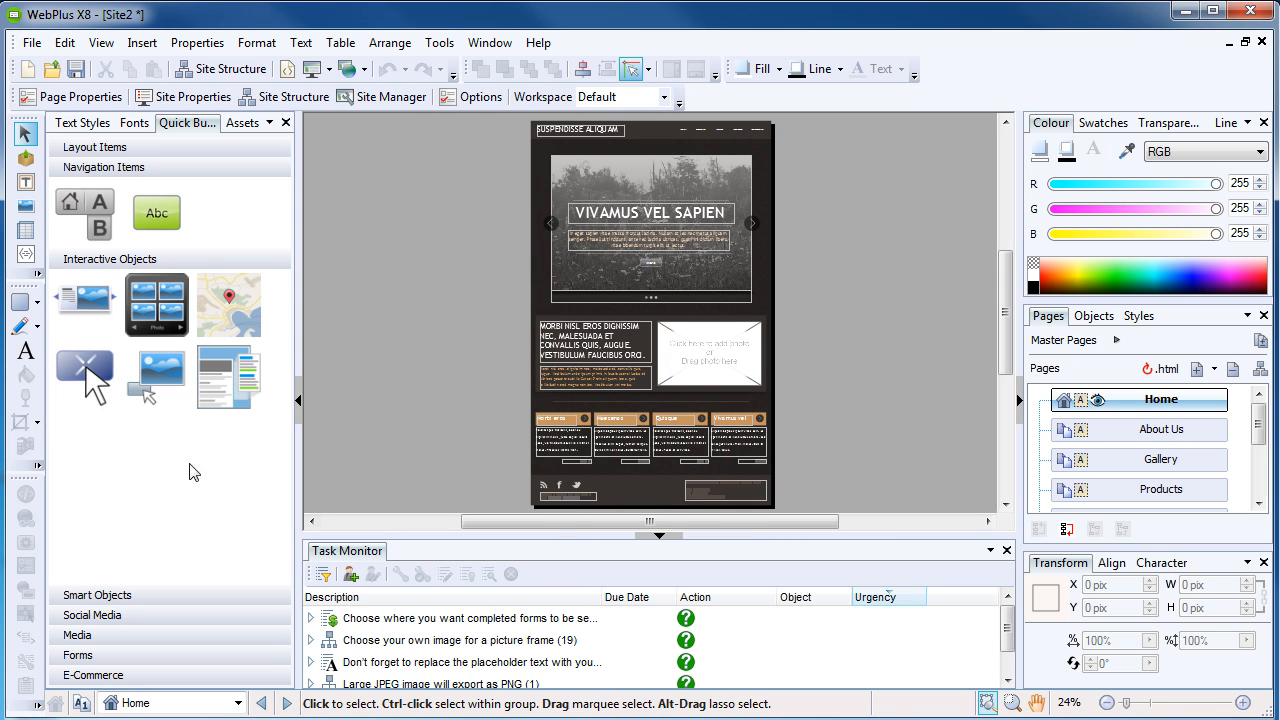
pyautogui.moveTo(277, 456)
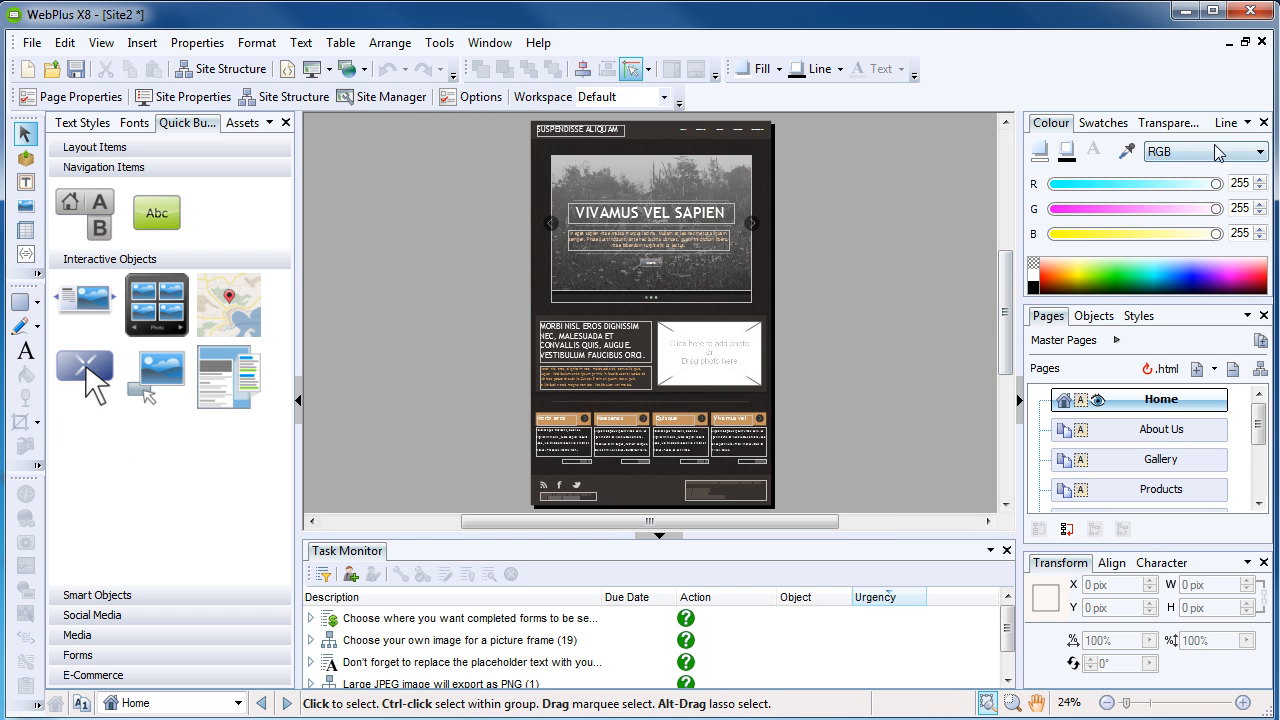
# Step: Collapse the Colour panel, then restore it to full size from its menu
pyautogui.click(1261, 122)
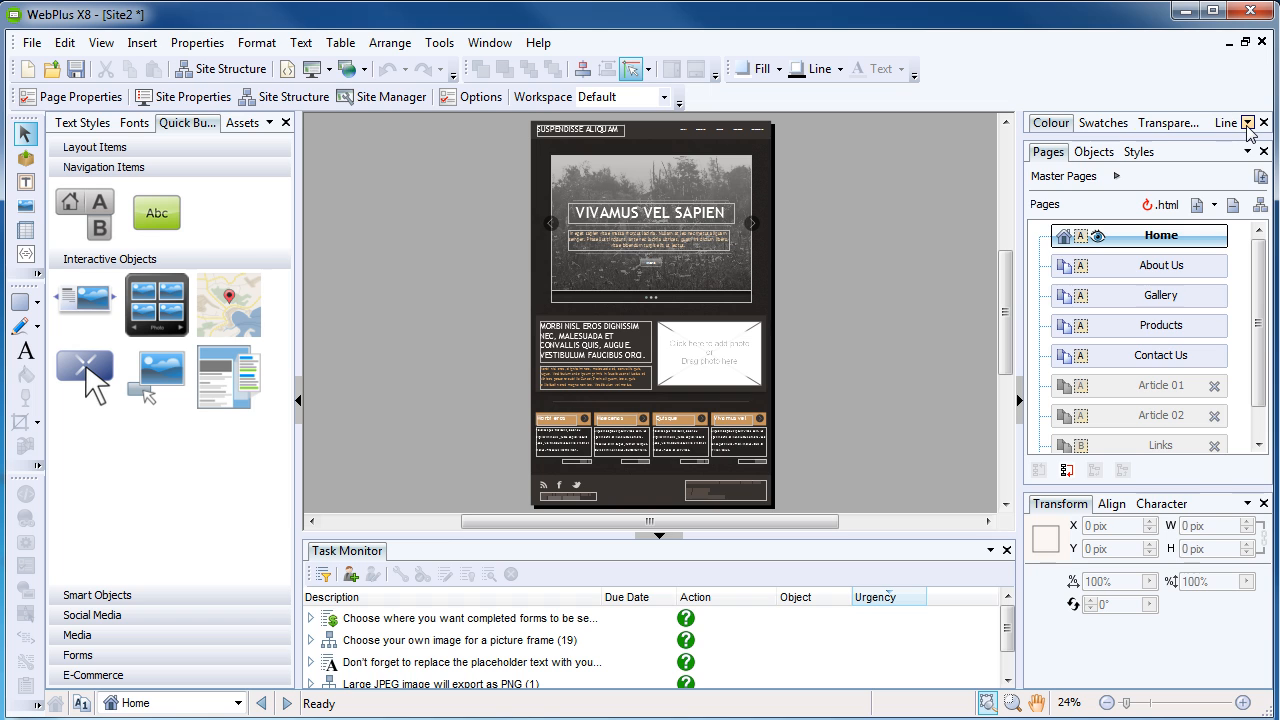
pyautogui.click(1247, 122)
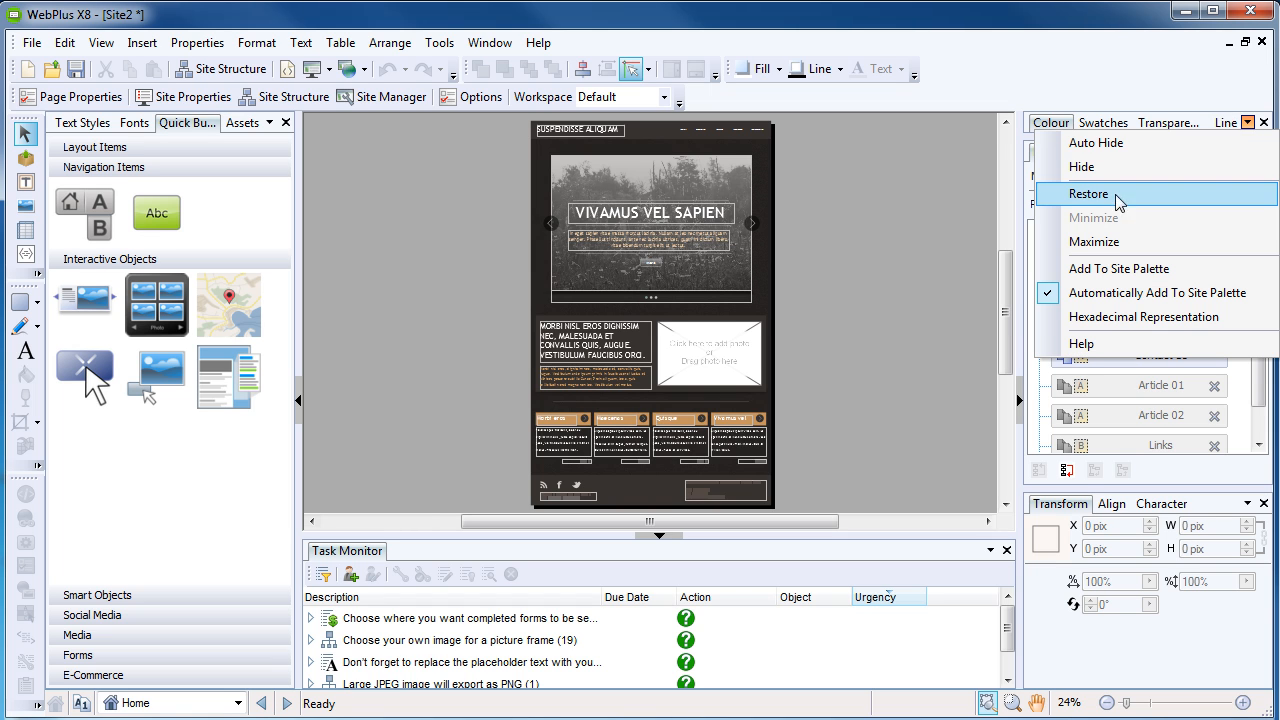
pyautogui.click(1088, 193)
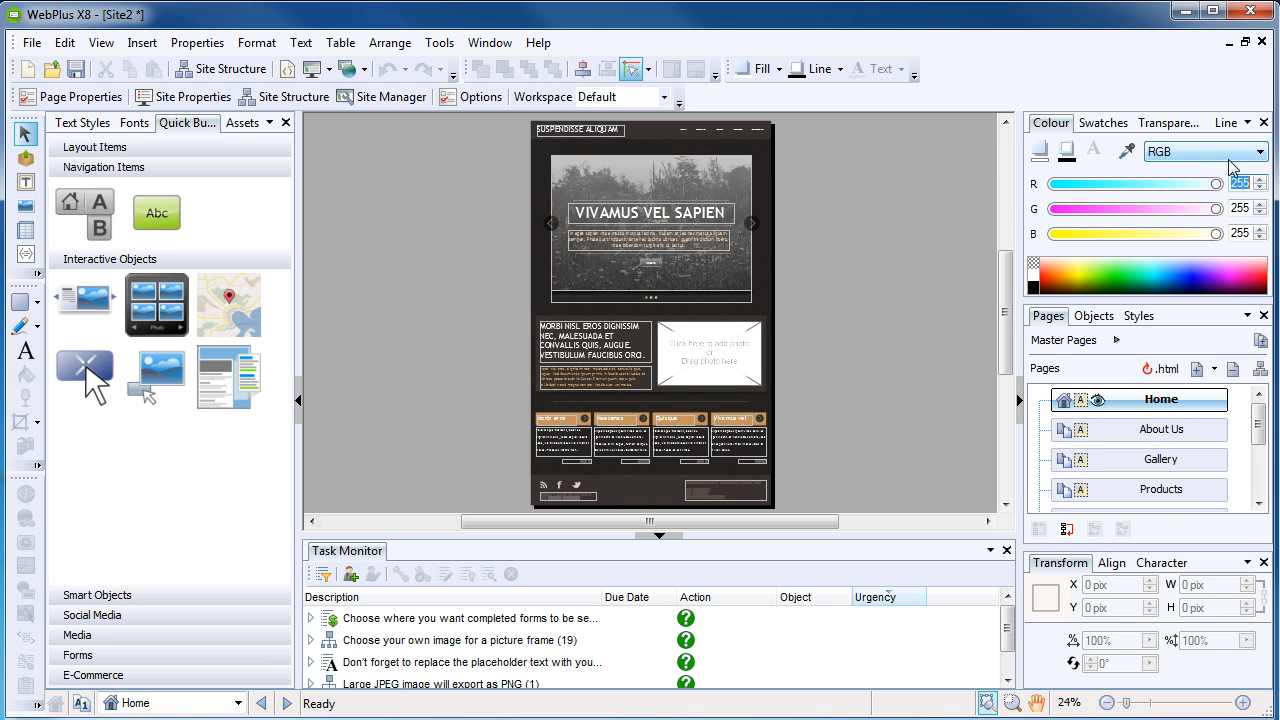
pyautogui.moveTo(1213, 163)
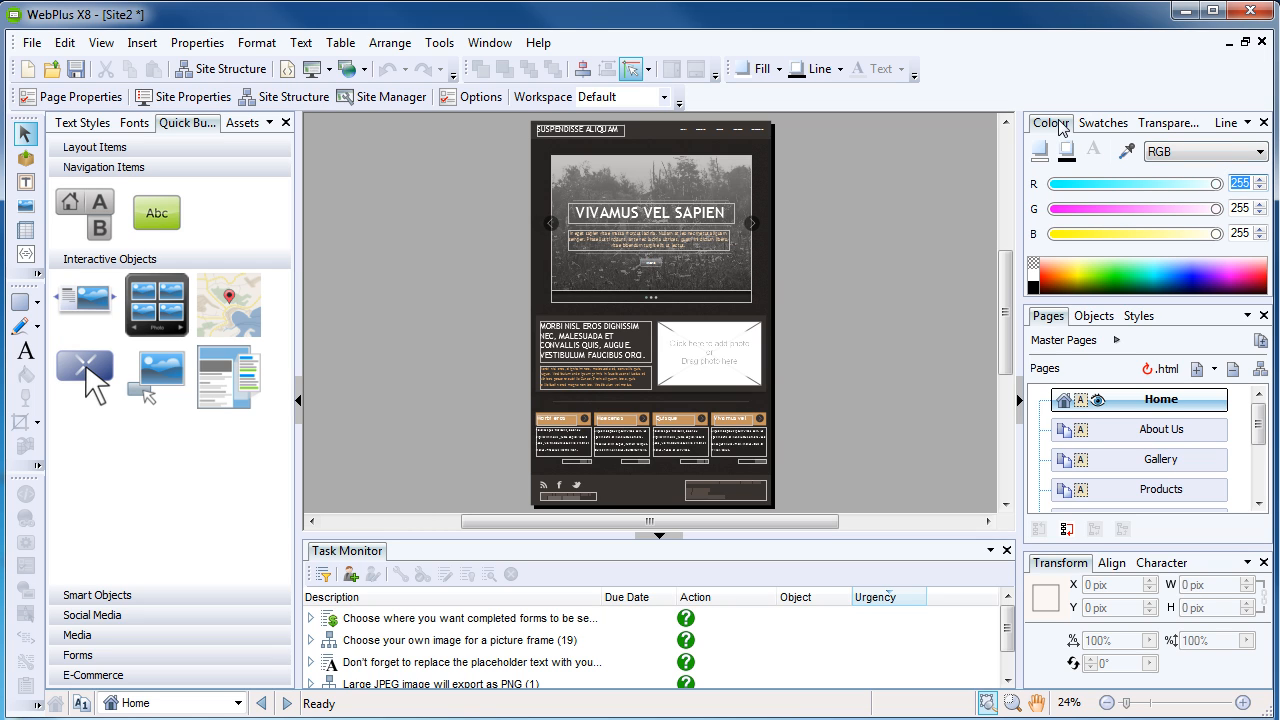
# Step: Cycle the studio tabs to show Line and Character settings, then the Pages list
pyautogui.click(1103, 122)
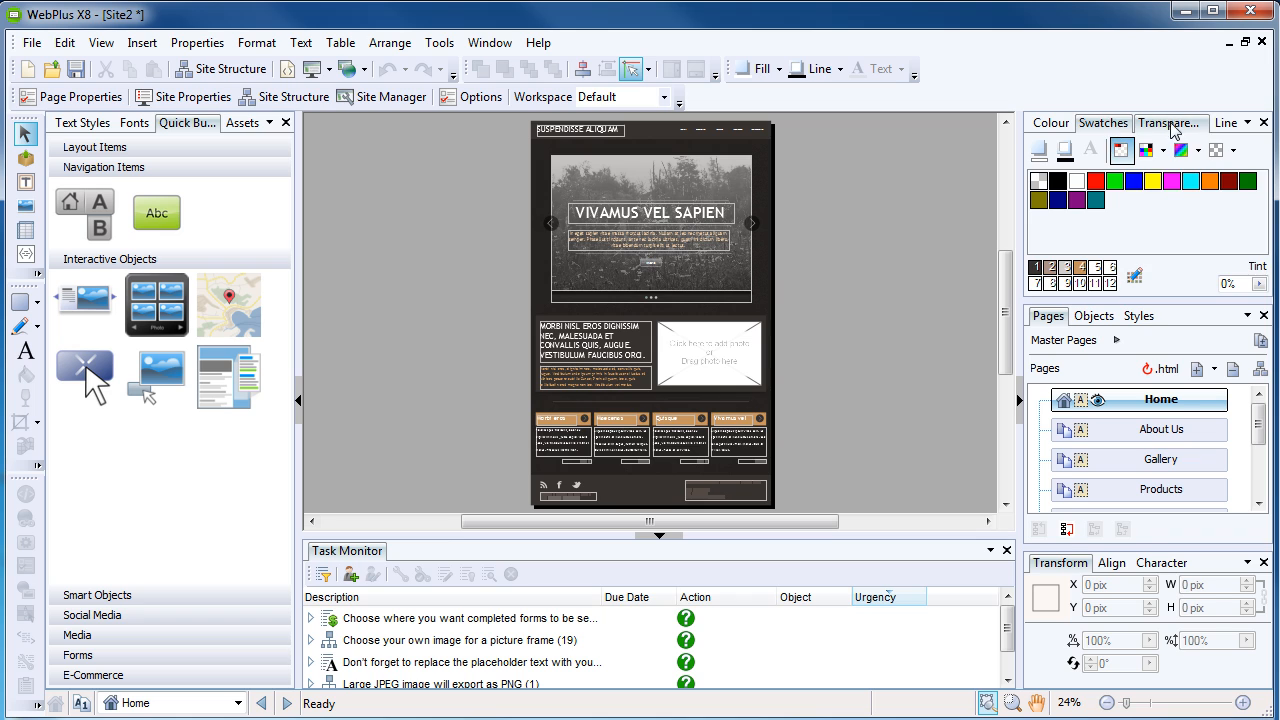
pyautogui.click(1226, 122)
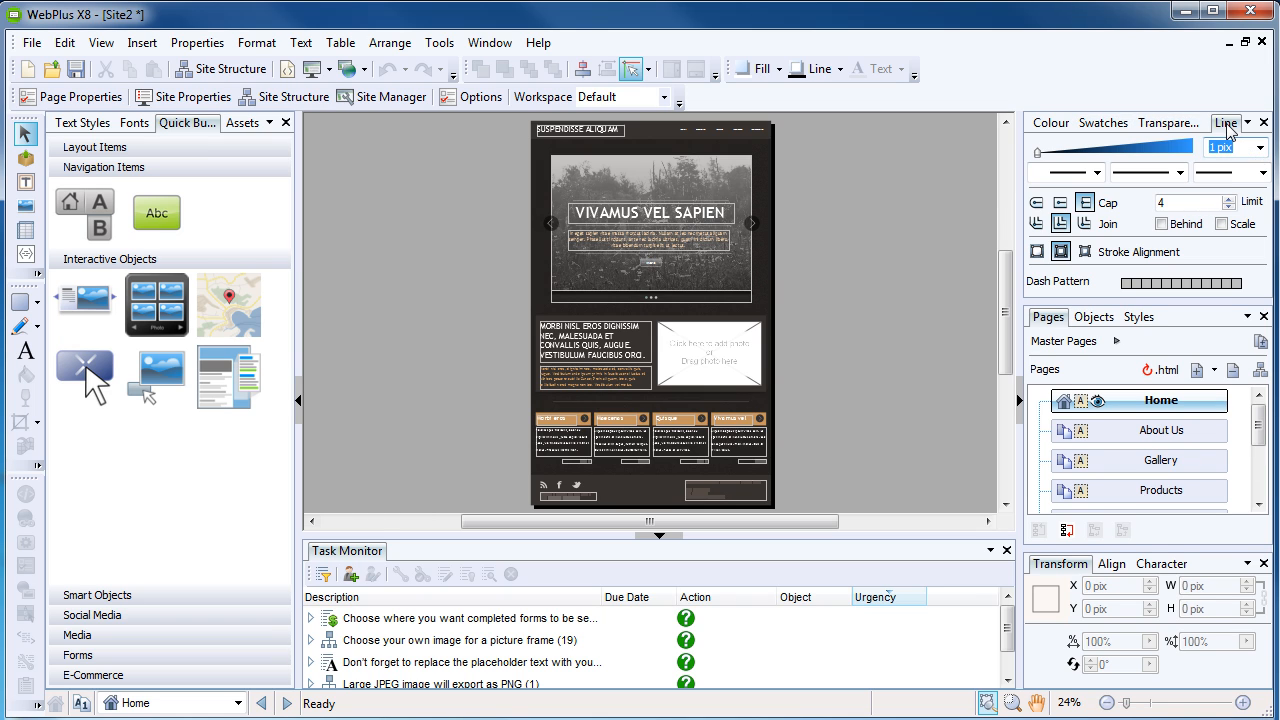
pyautogui.moveTo(1047, 317)
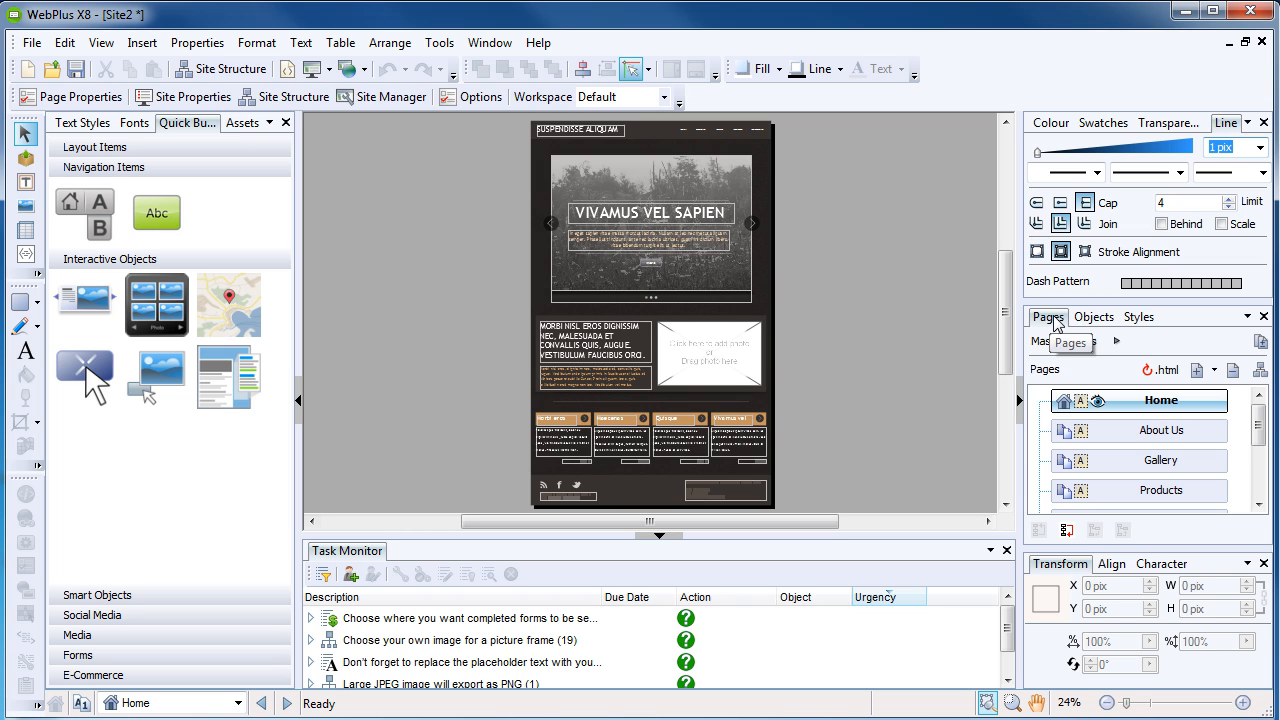
pyautogui.click(1139, 316)
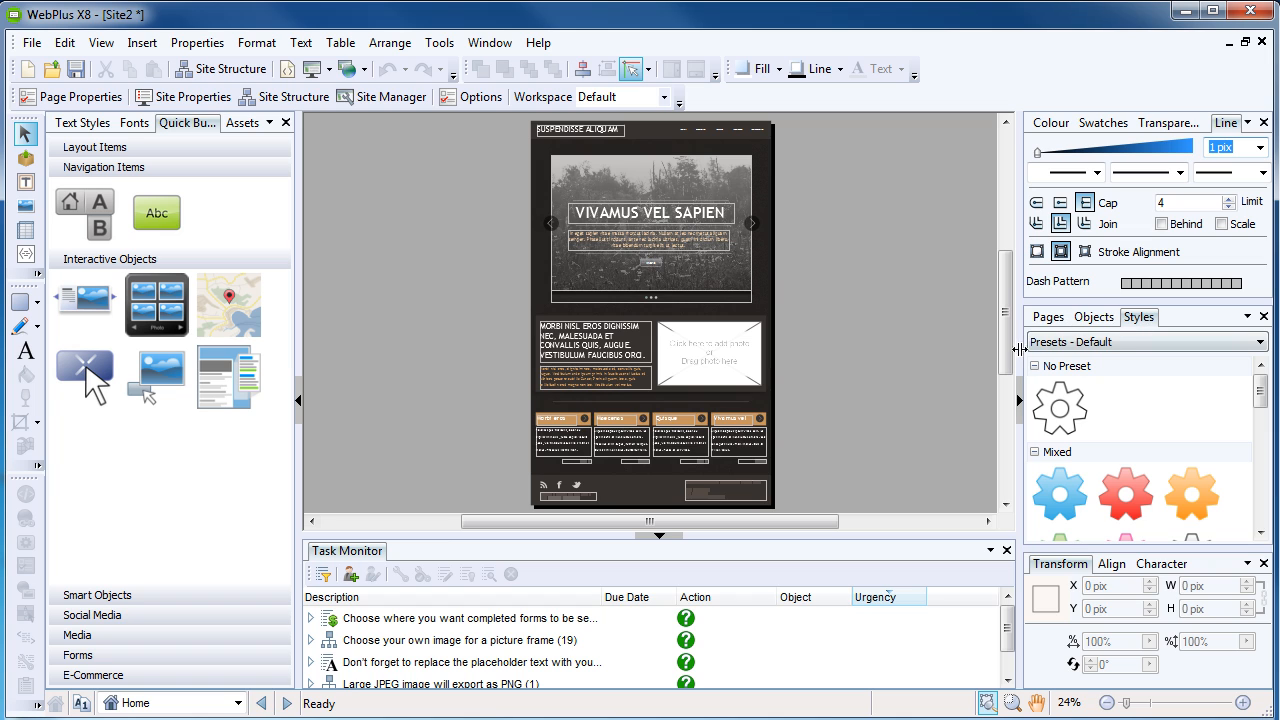
pyautogui.click(1111, 546)
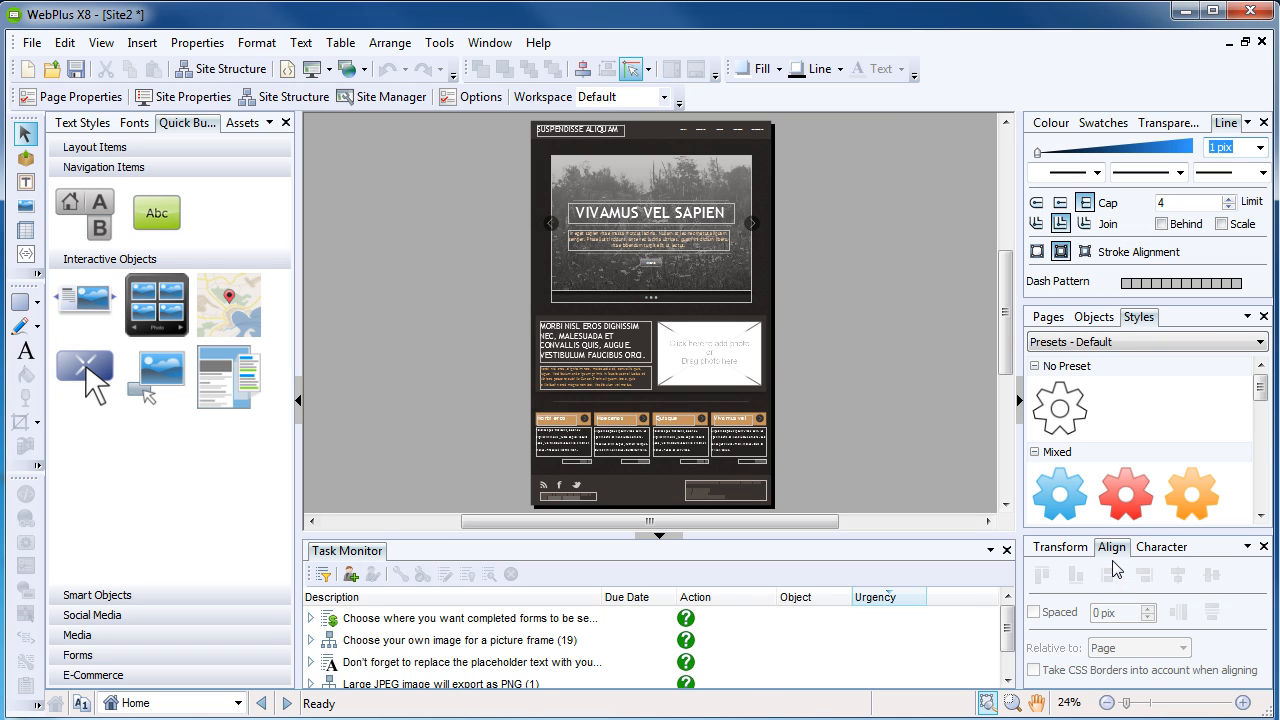
pyautogui.click(1161, 546)
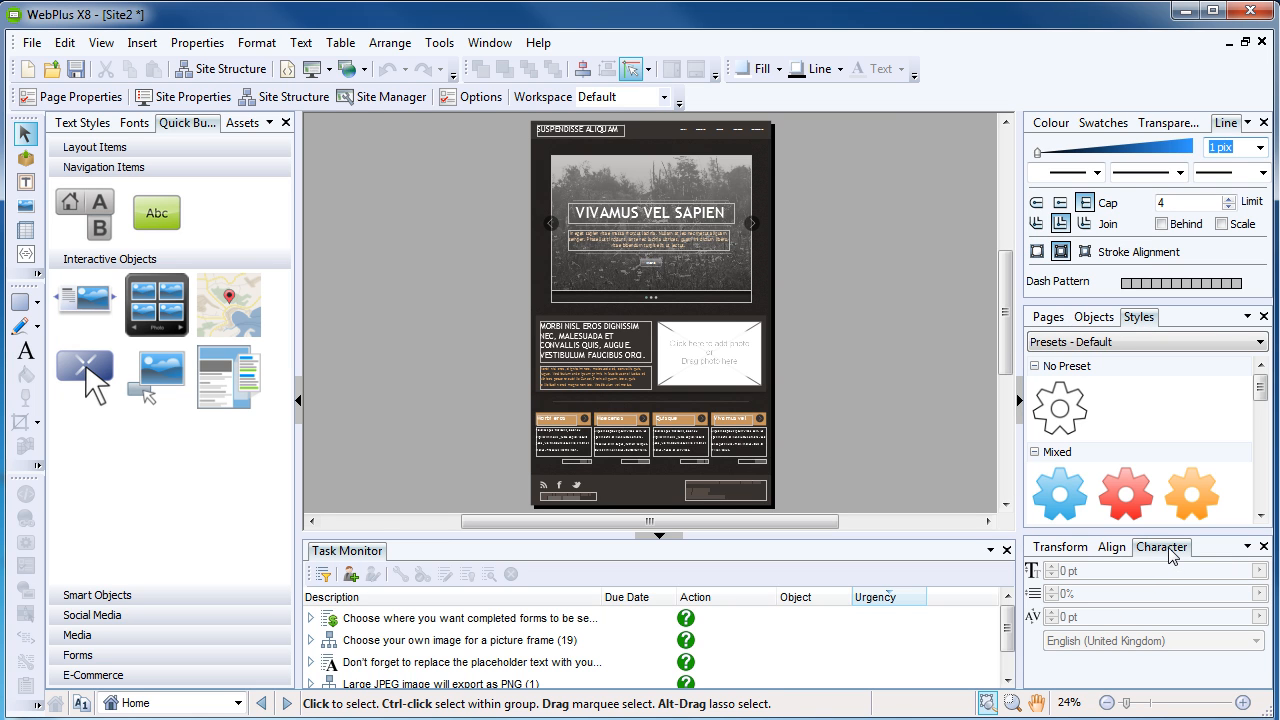
pyautogui.click(1048, 317)
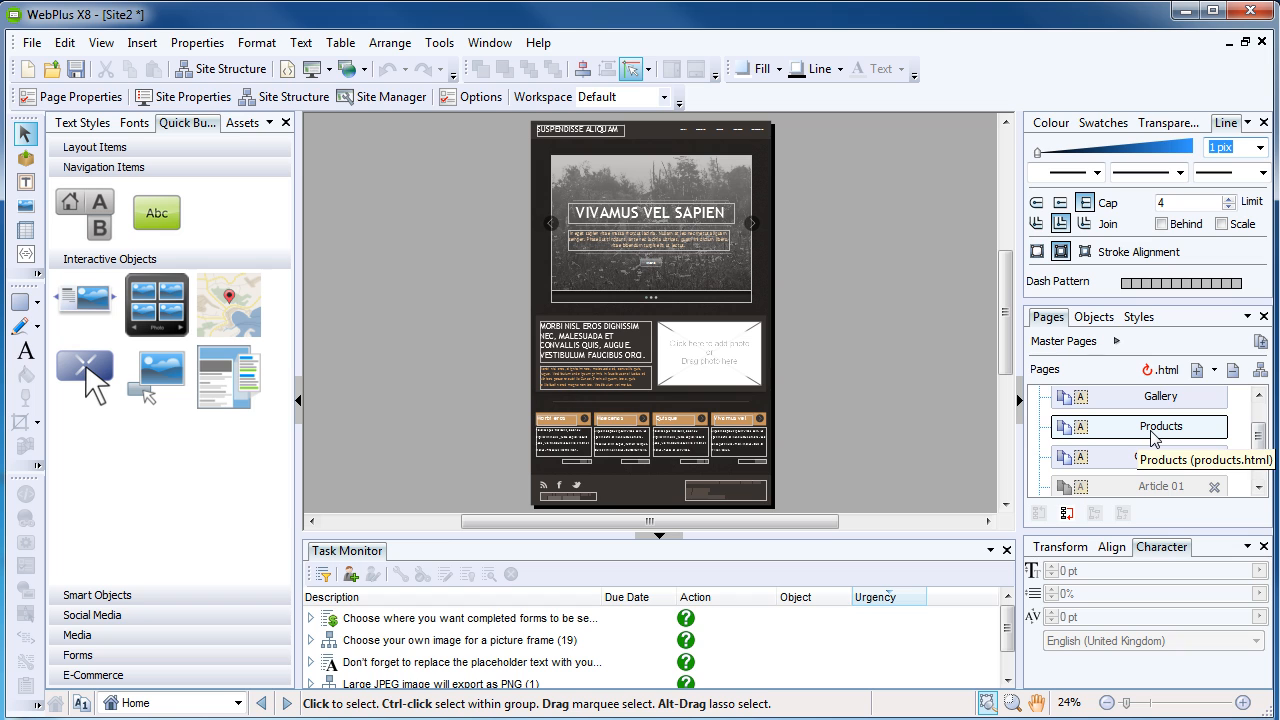
# Step: Open the Products page, expand Master A and Master B, and reposition the Pages tab
pyautogui.doubleClick(1161, 426)
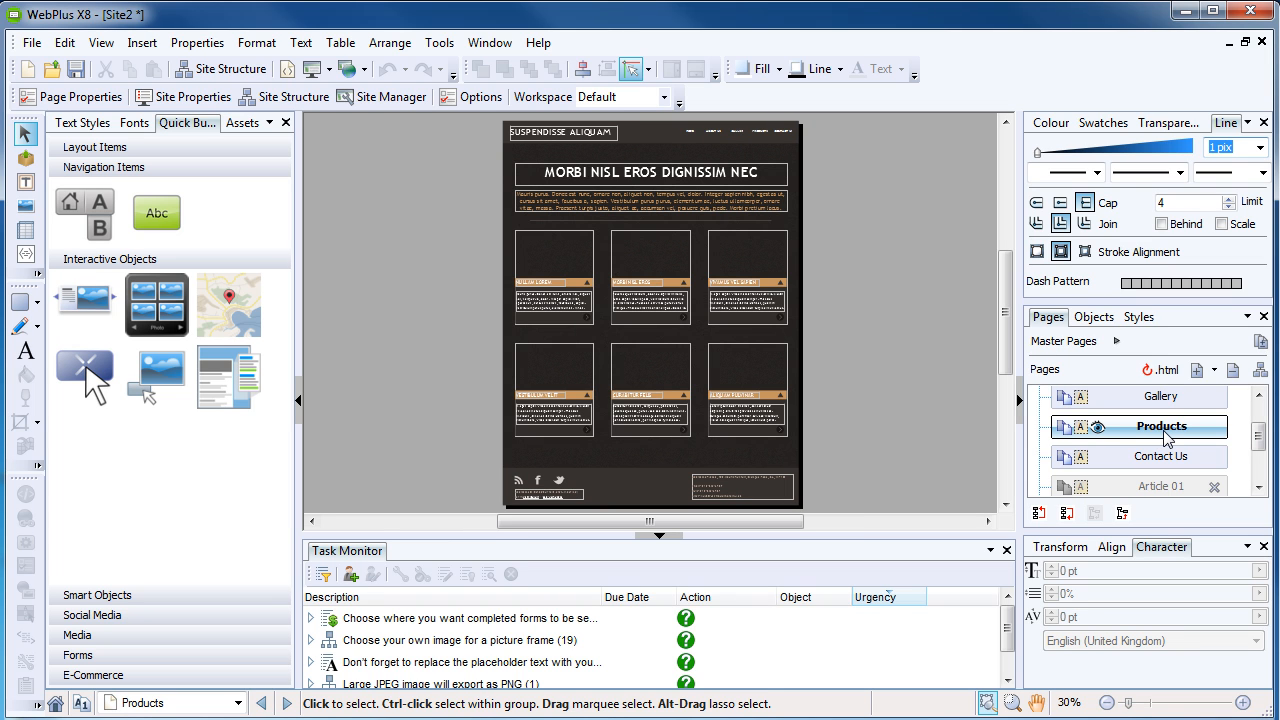
pyautogui.moveTo(1162, 426)
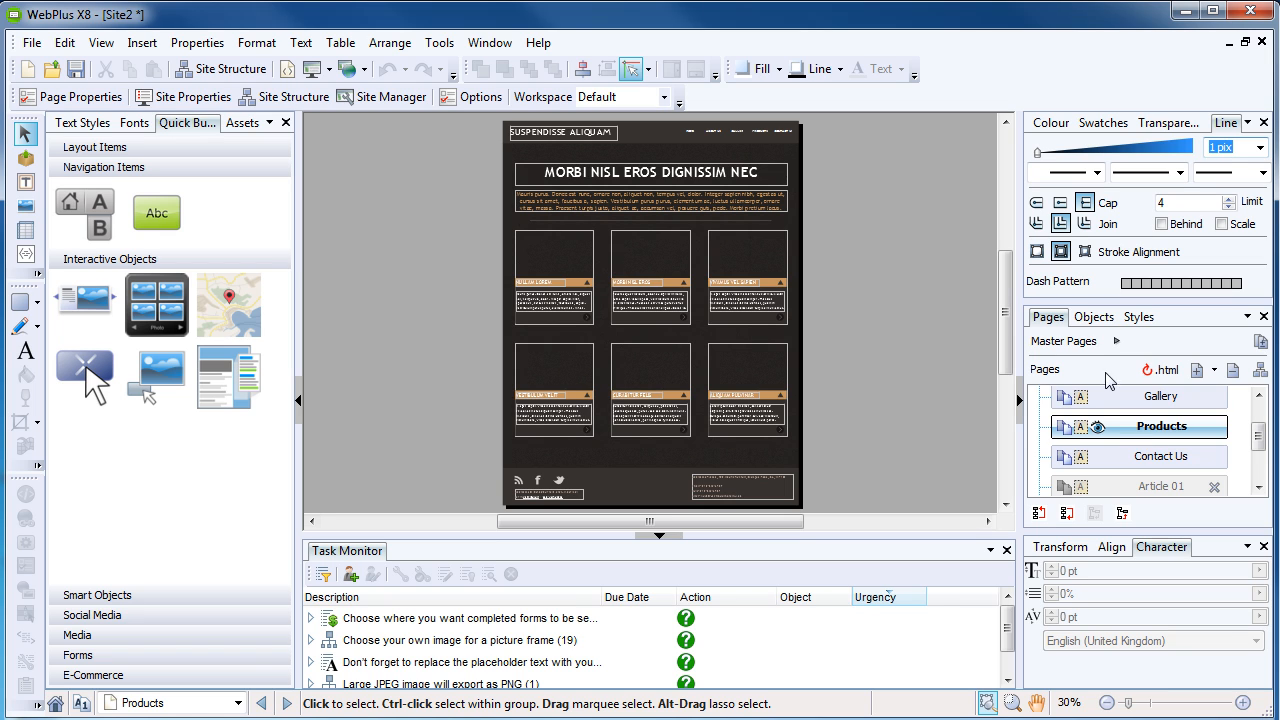
pyautogui.click(1116, 340)
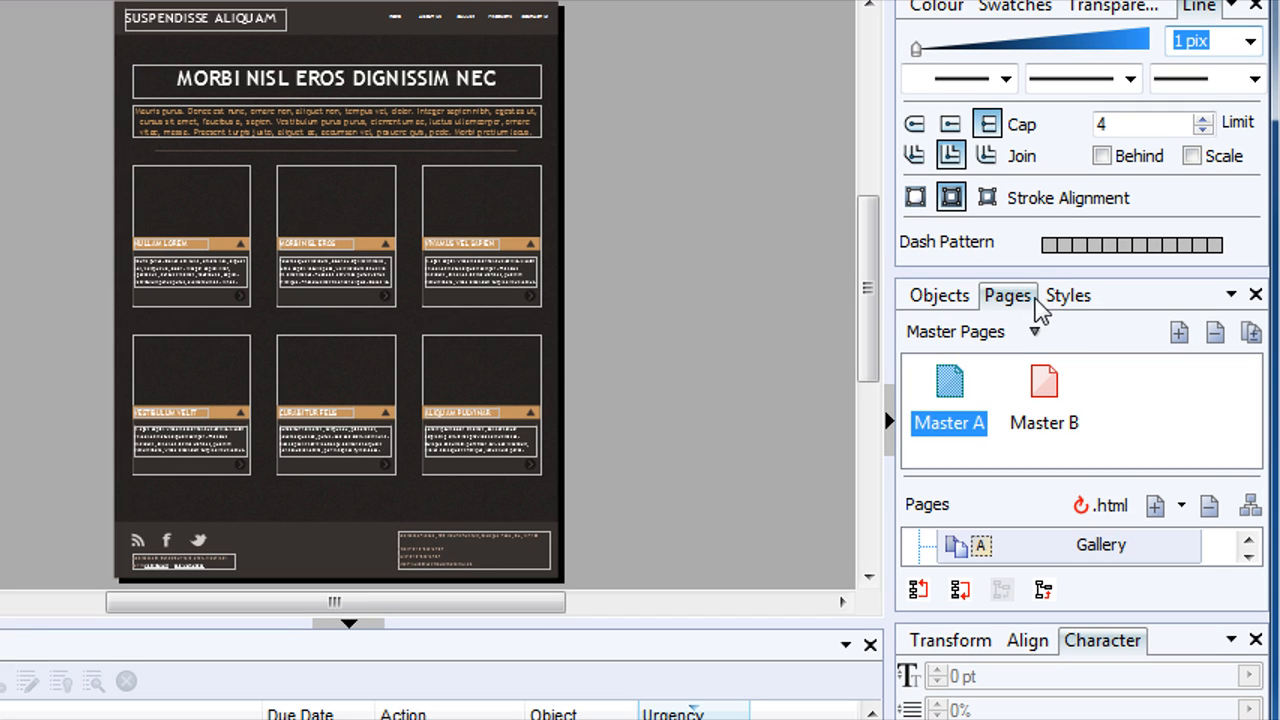
pyautogui.click(1067, 295)
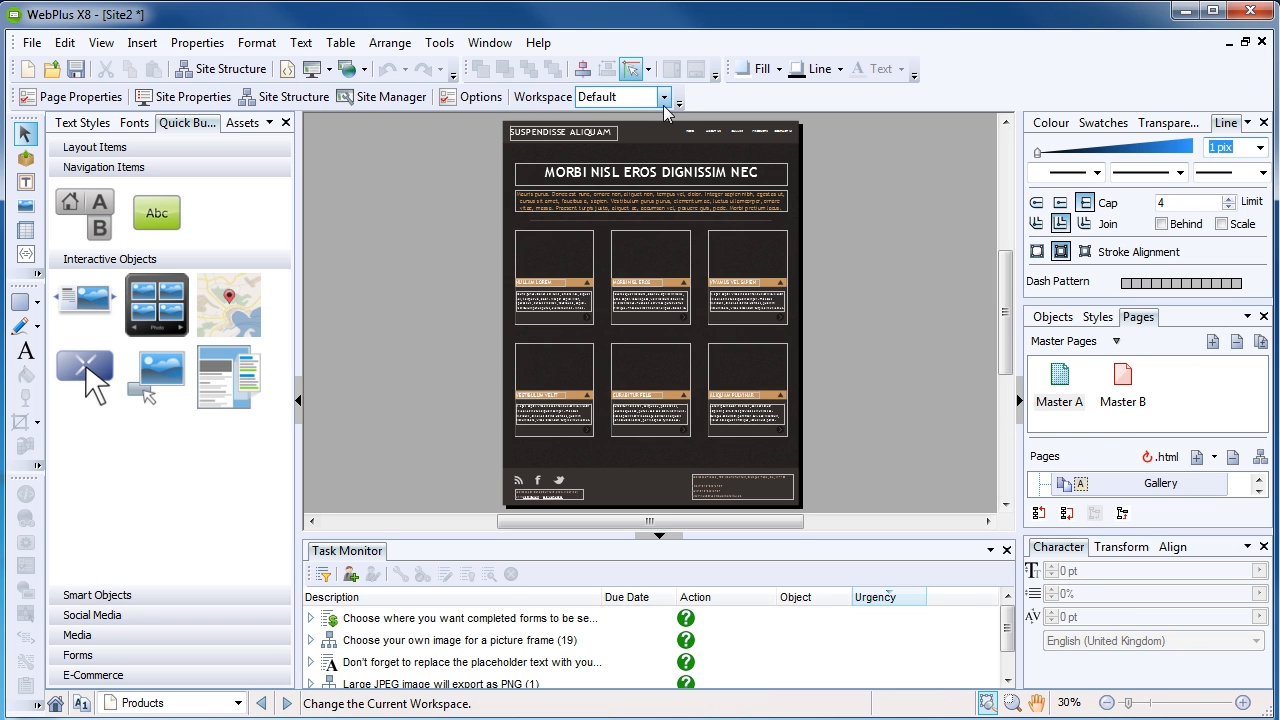
# Step: Switch the workspace to Navigator, then Clean, ending back on Default
pyautogui.click(665, 97)
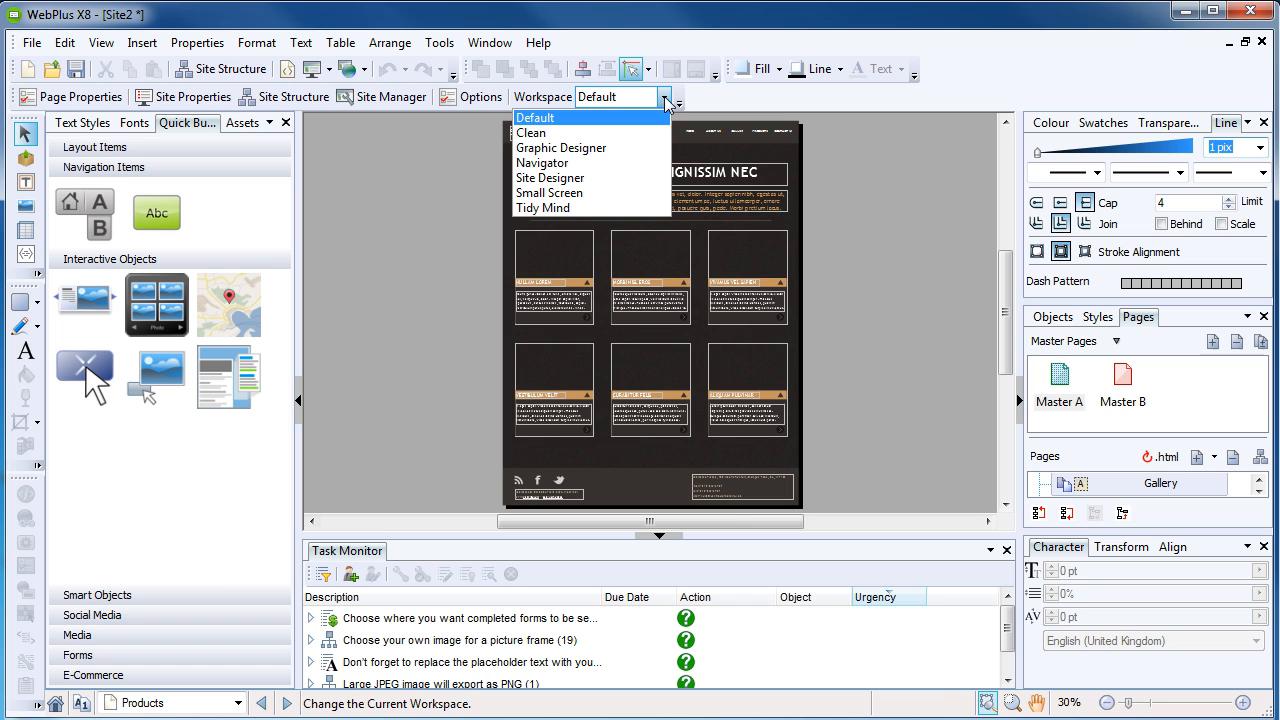
pyautogui.click(535, 117)
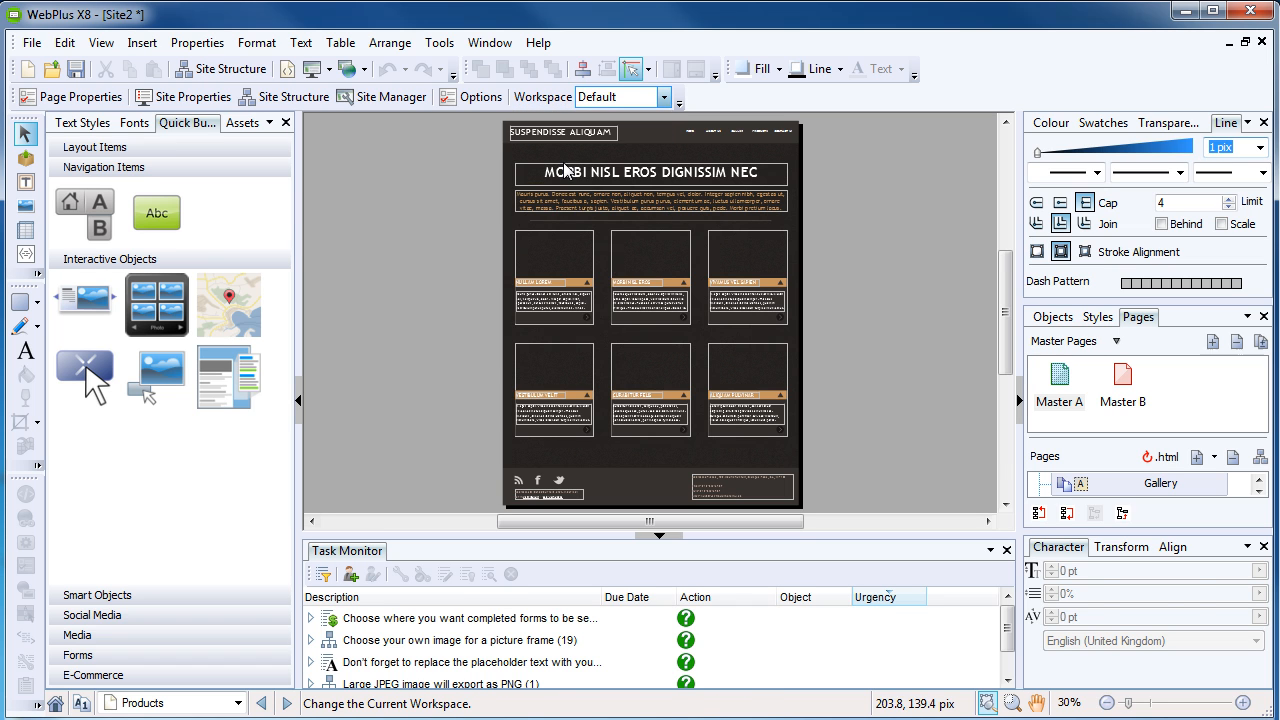
pyautogui.click(678, 96)
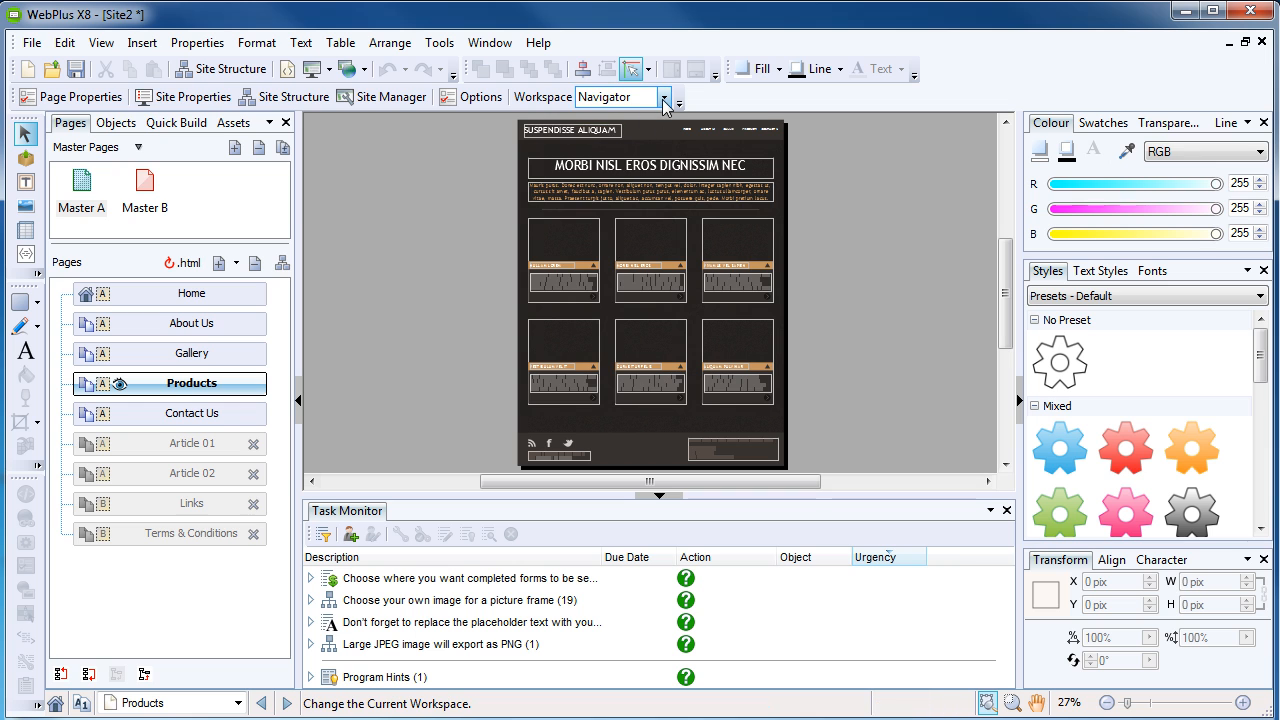
pyautogui.click(678, 96)
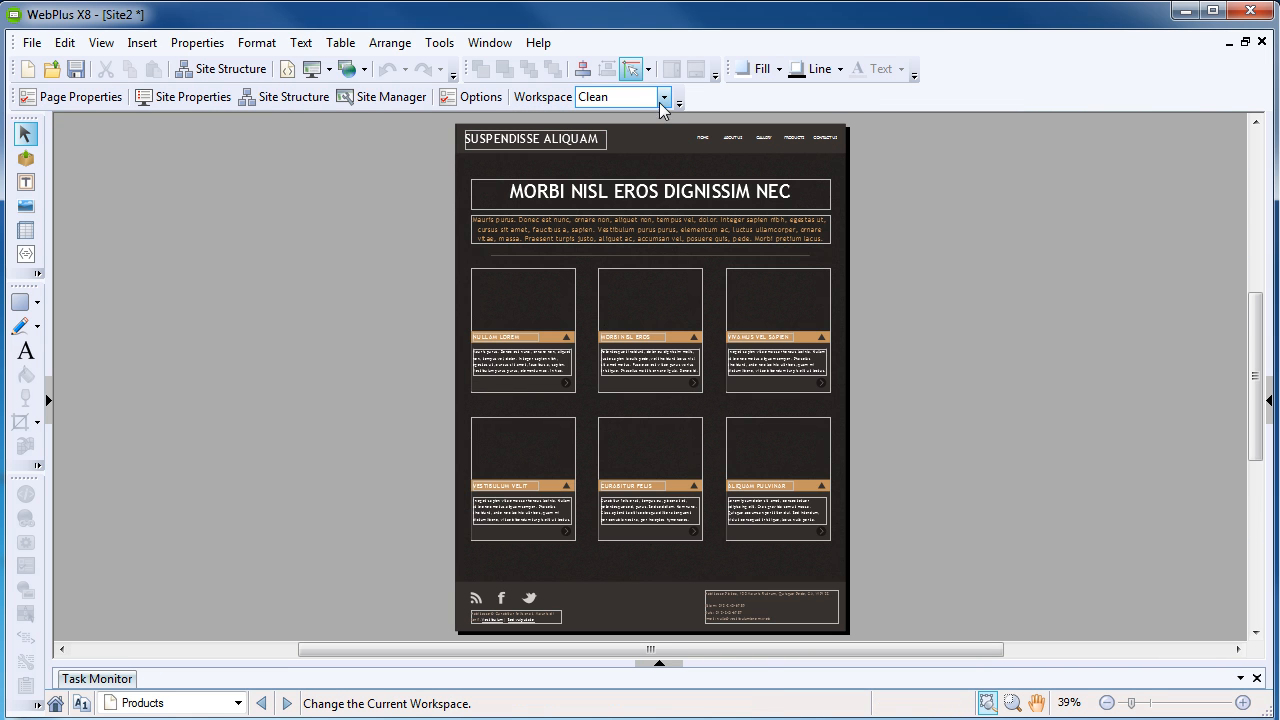
pyautogui.click(663, 96)
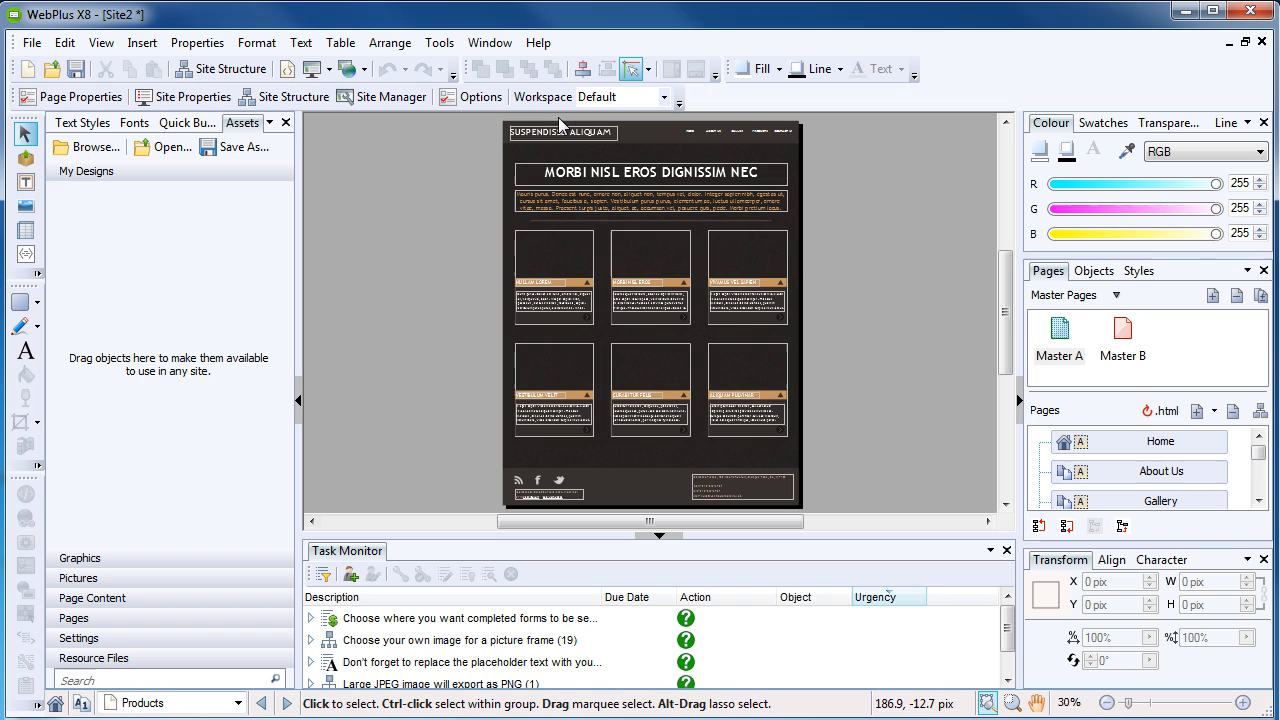
pyautogui.moveTo(560, 127)
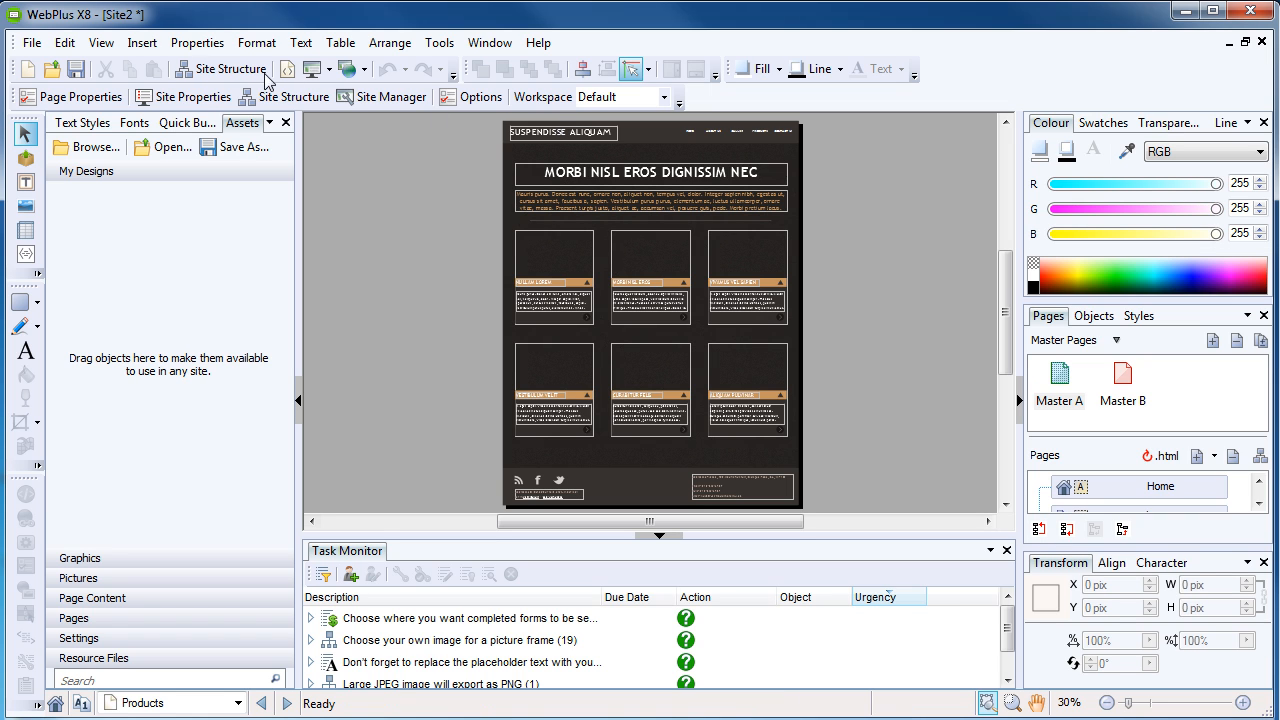
# Step: Enlarge the Task Monitor, open Home, expand picture-frame tasks and select pic_20
pyautogui.click(100, 42)
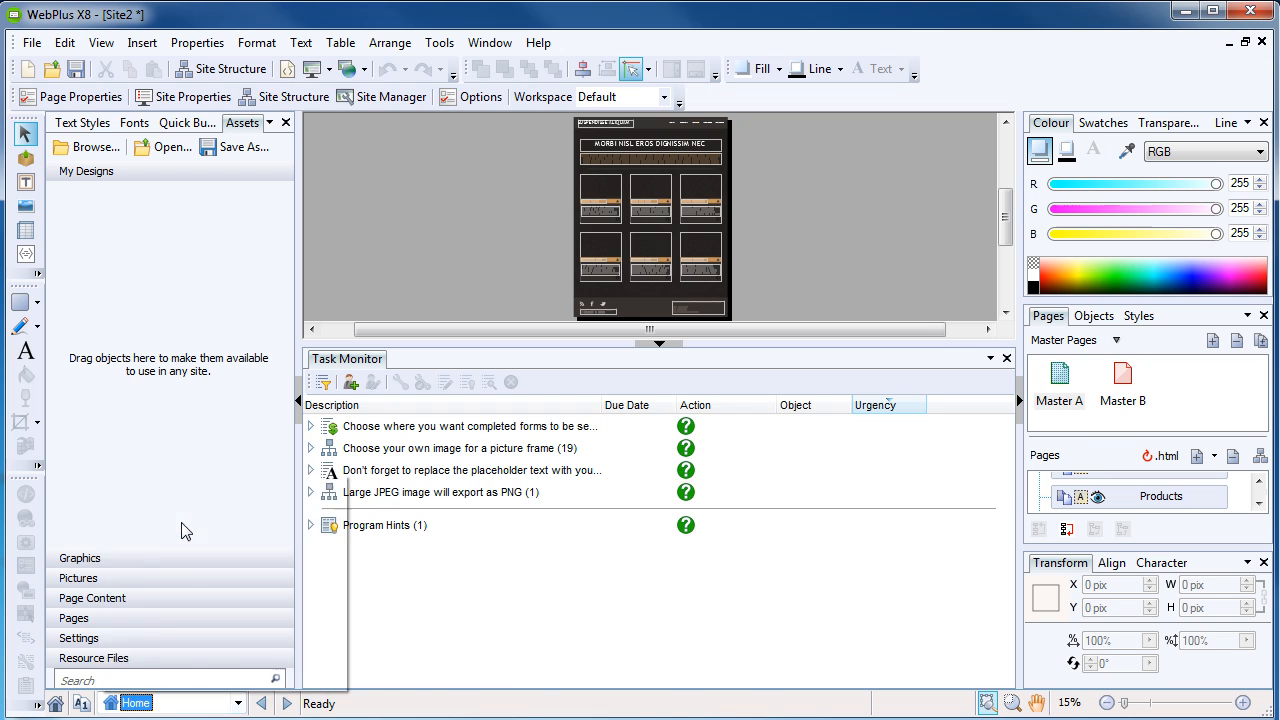
pyautogui.click(1161, 486)
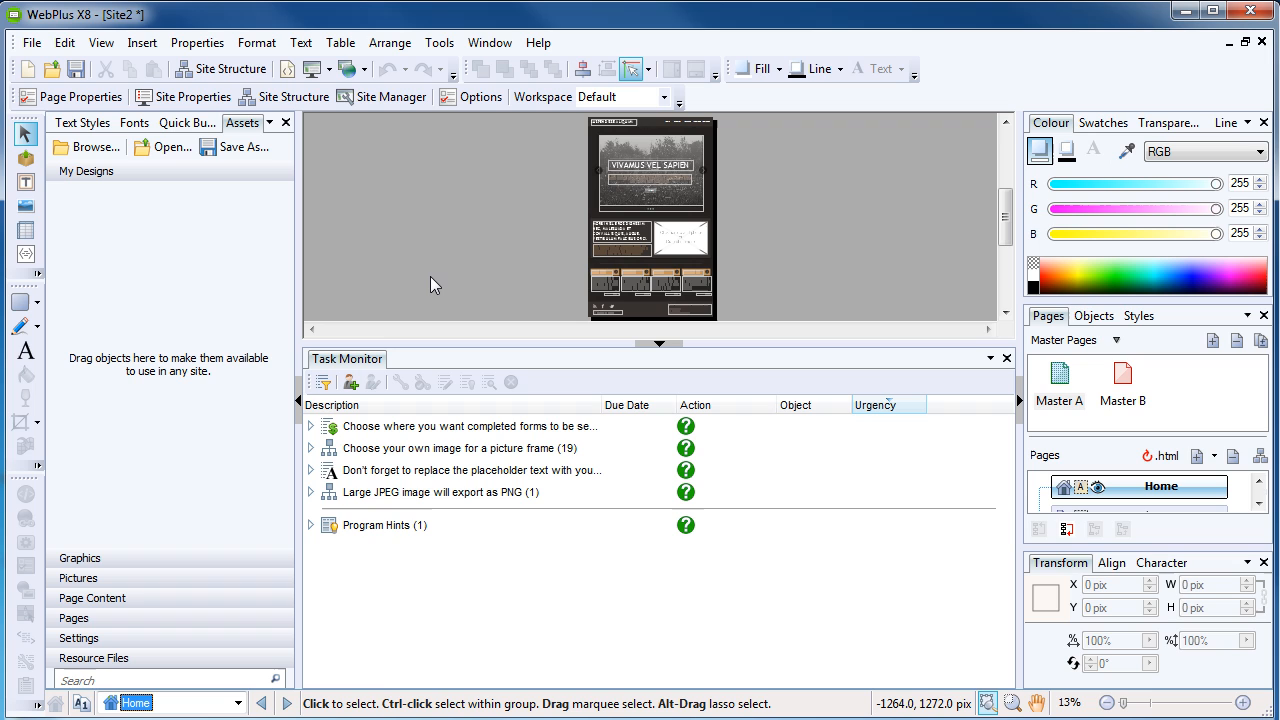
pyautogui.moveTo(265, 390)
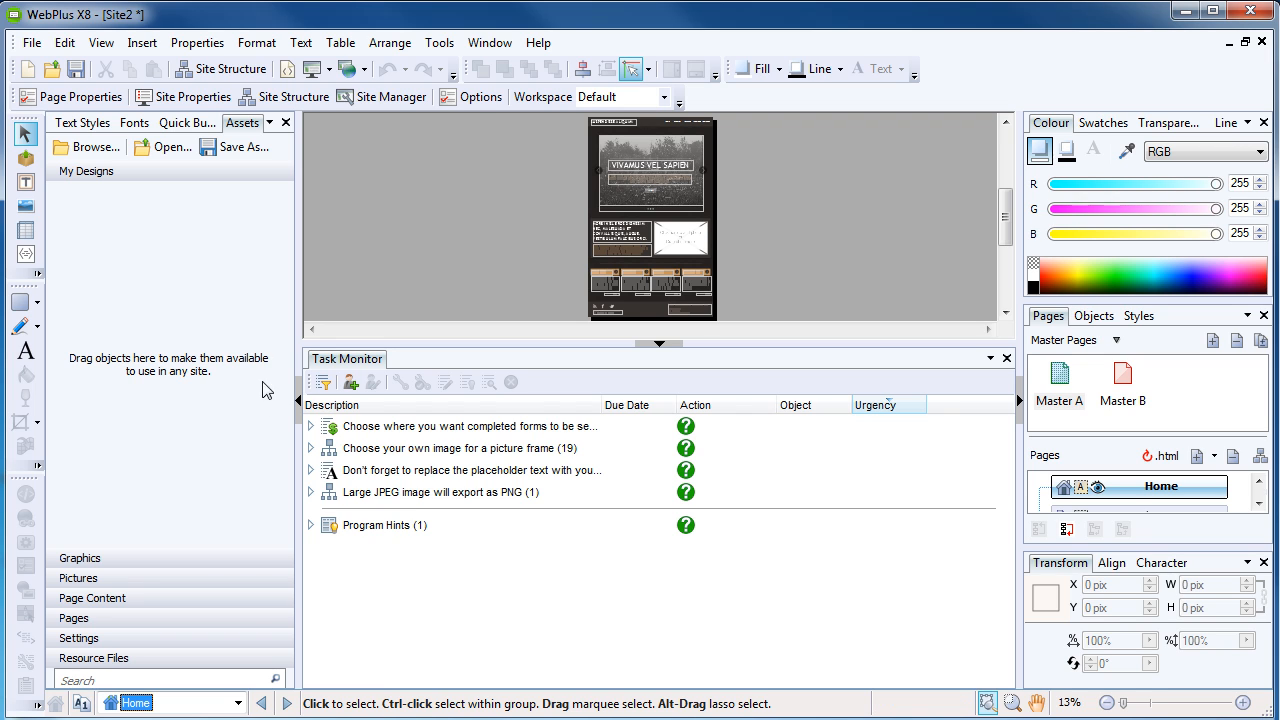
pyautogui.click(311, 426)
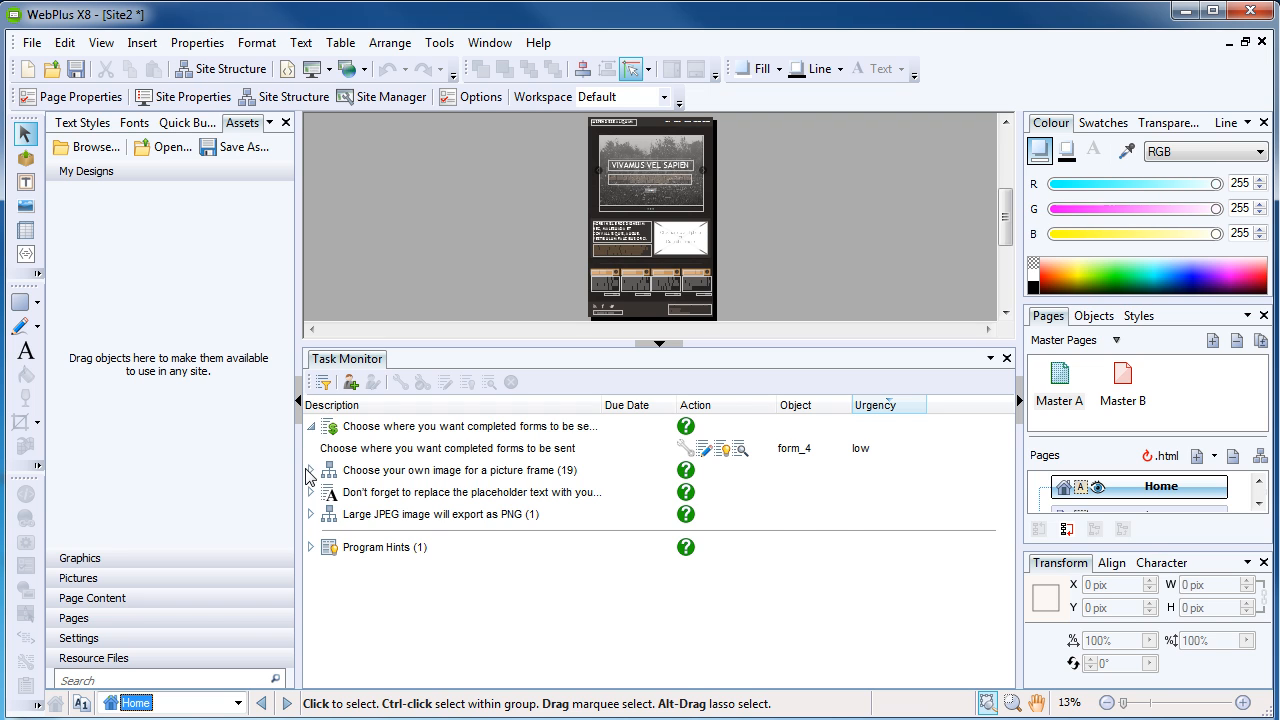
pyautogui.click(311, 470)
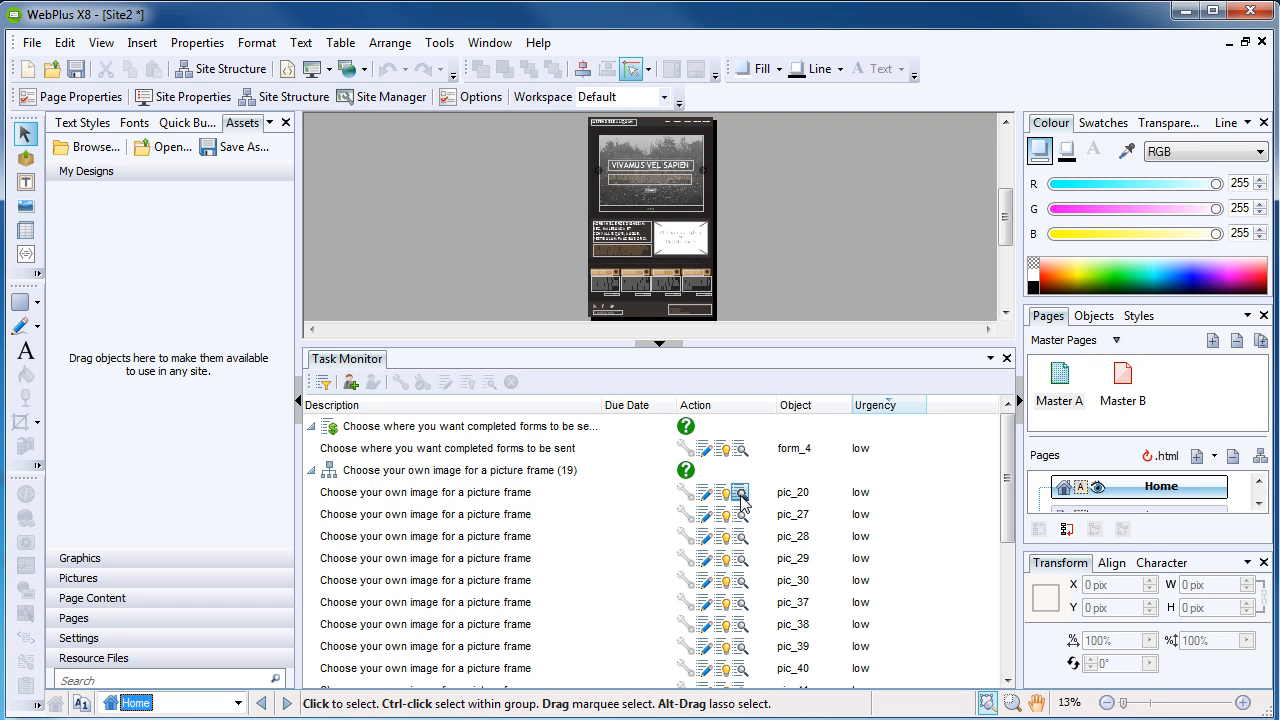
pyautogui.click(740, 492)
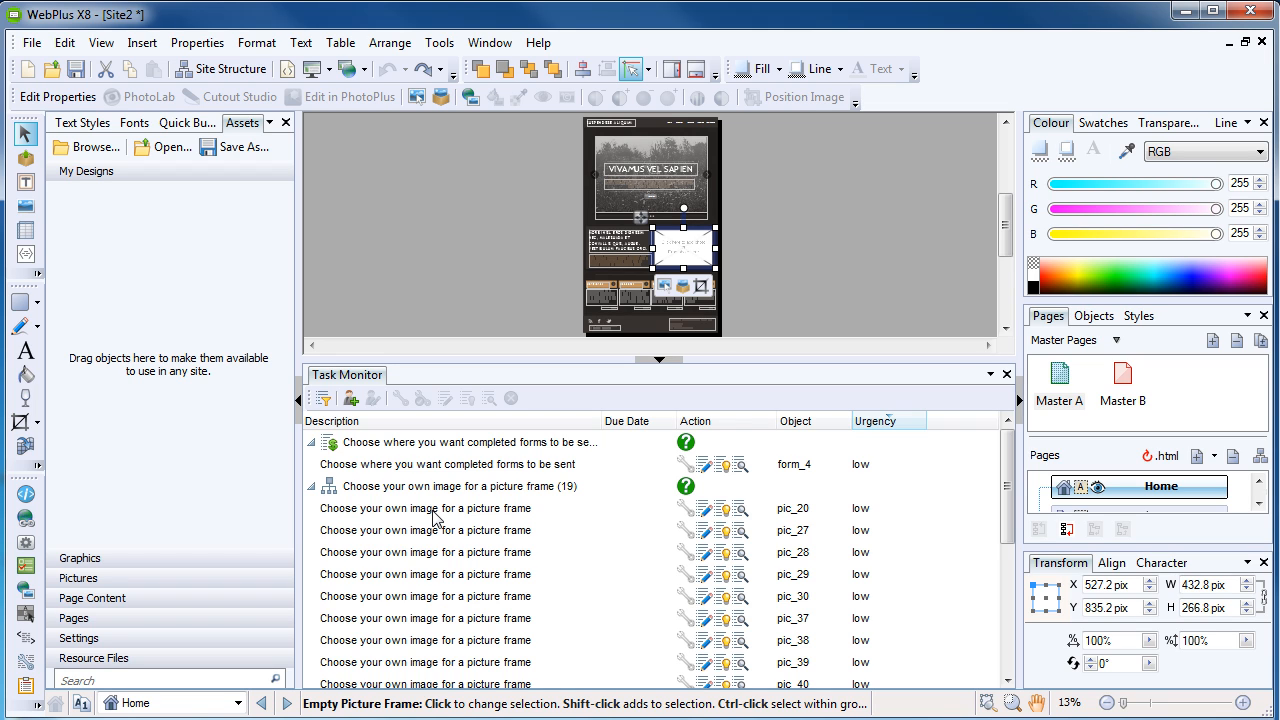
# Step: Display the hint for the pic_20 'Choose your own image for a picture frame' task
pyautogui.click(425, 508)
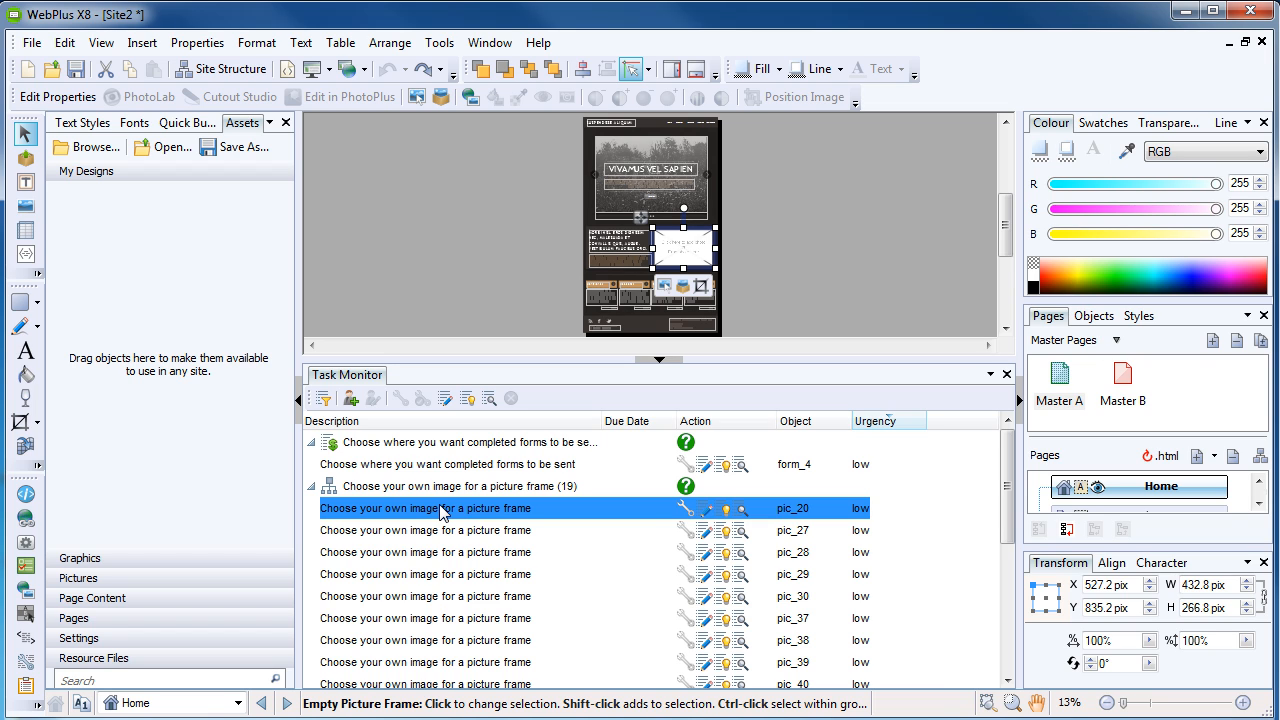
pyautogui.moveTo(537, 511)
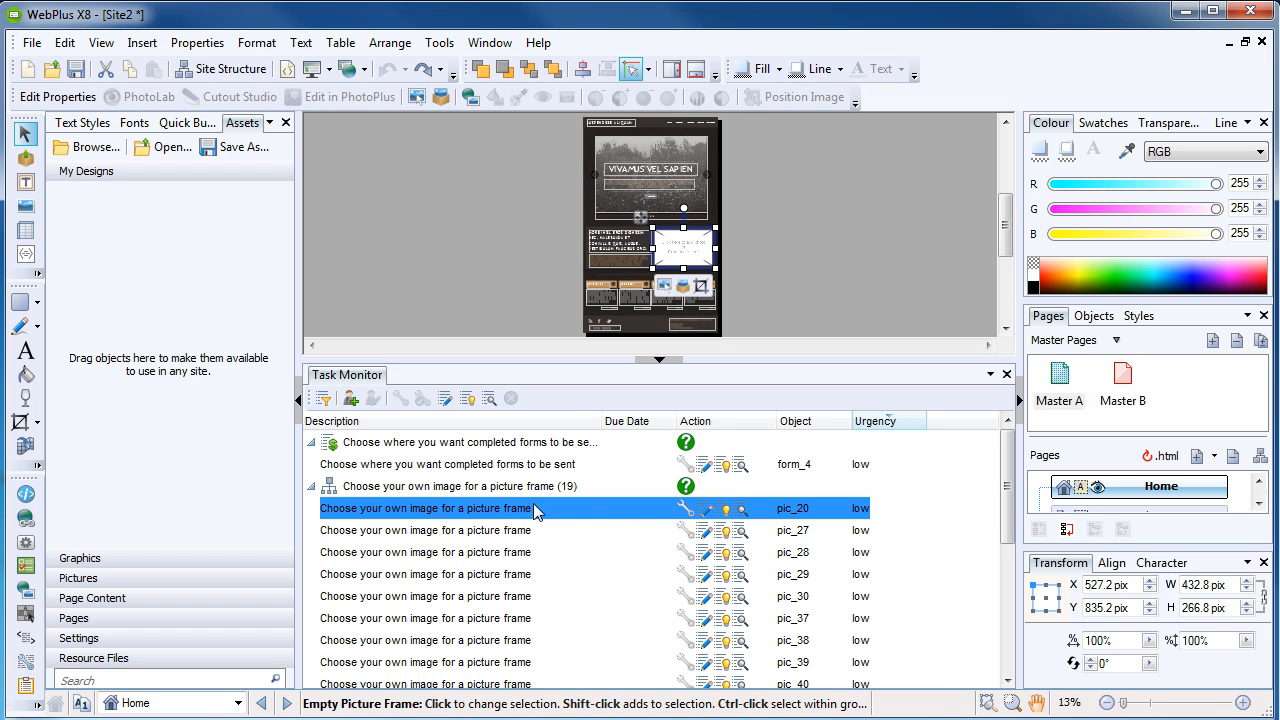
pyautogui.moveTo(697, 512)
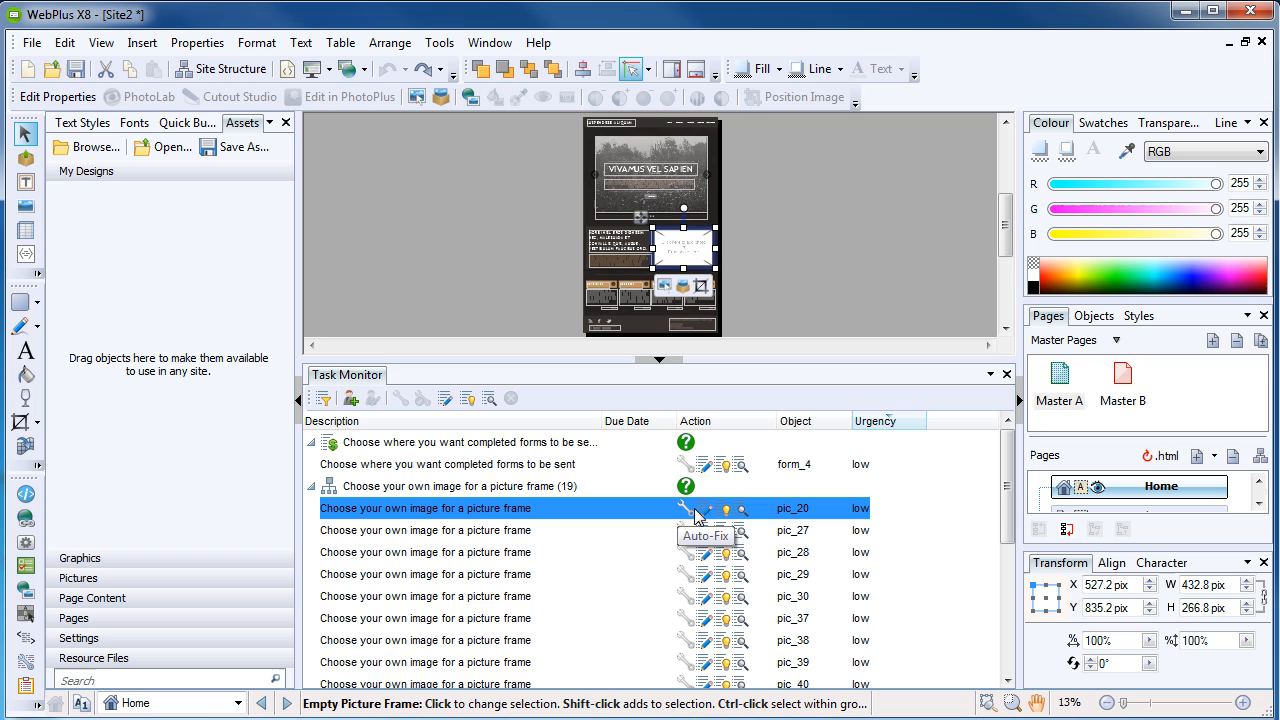
pyautogui.moveTo(724, 509)
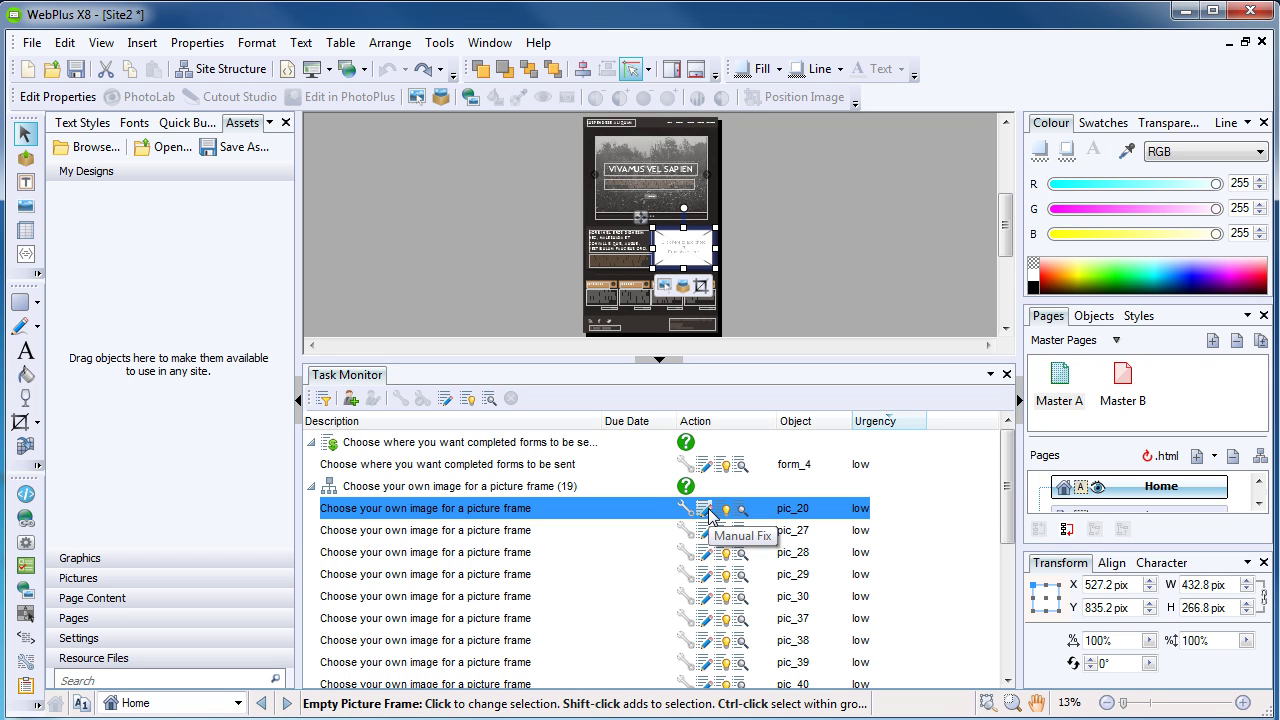
pyautogui.moveTo(726, 514)
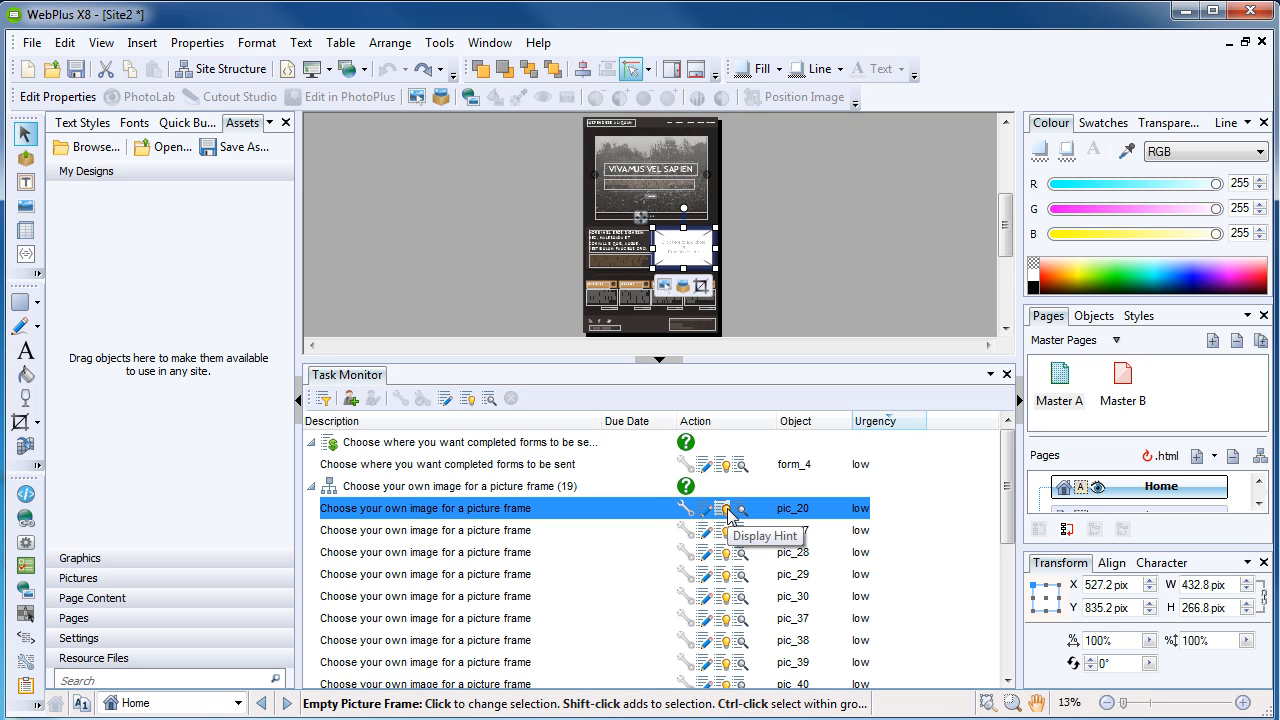
pyautogui.moveTo(741, 509)
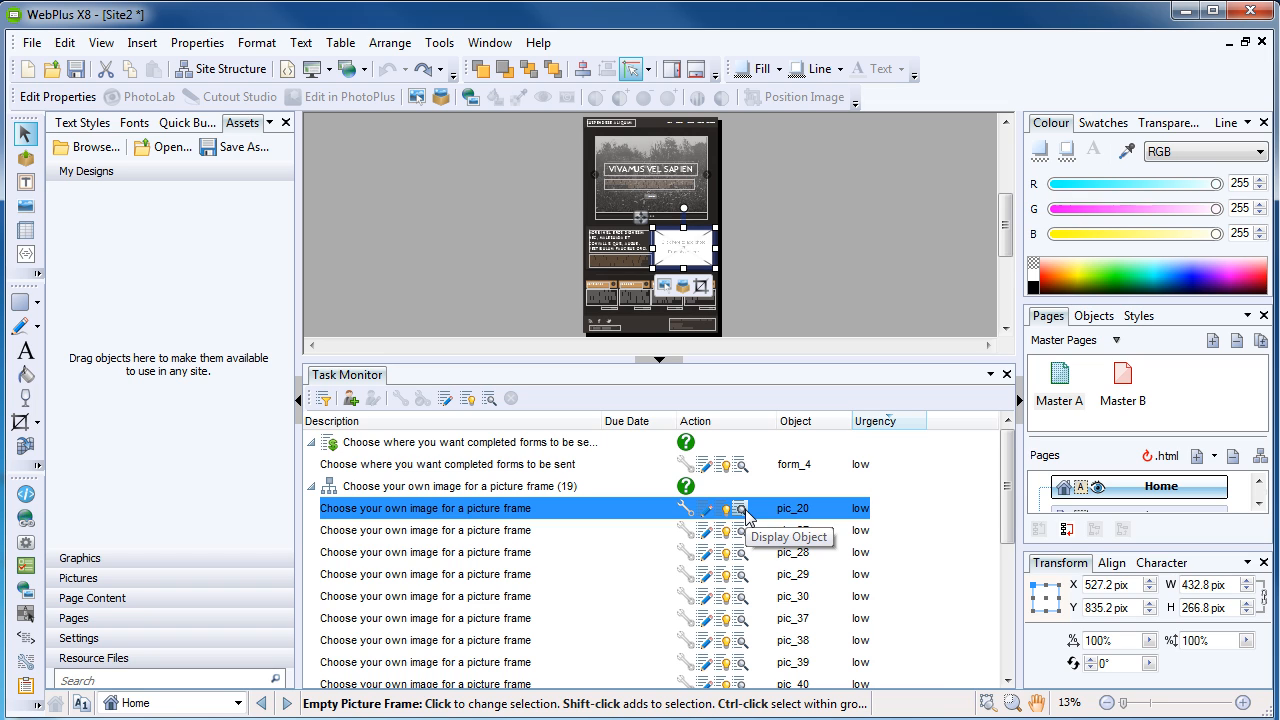
pyautogui.moveTo(785, 522)
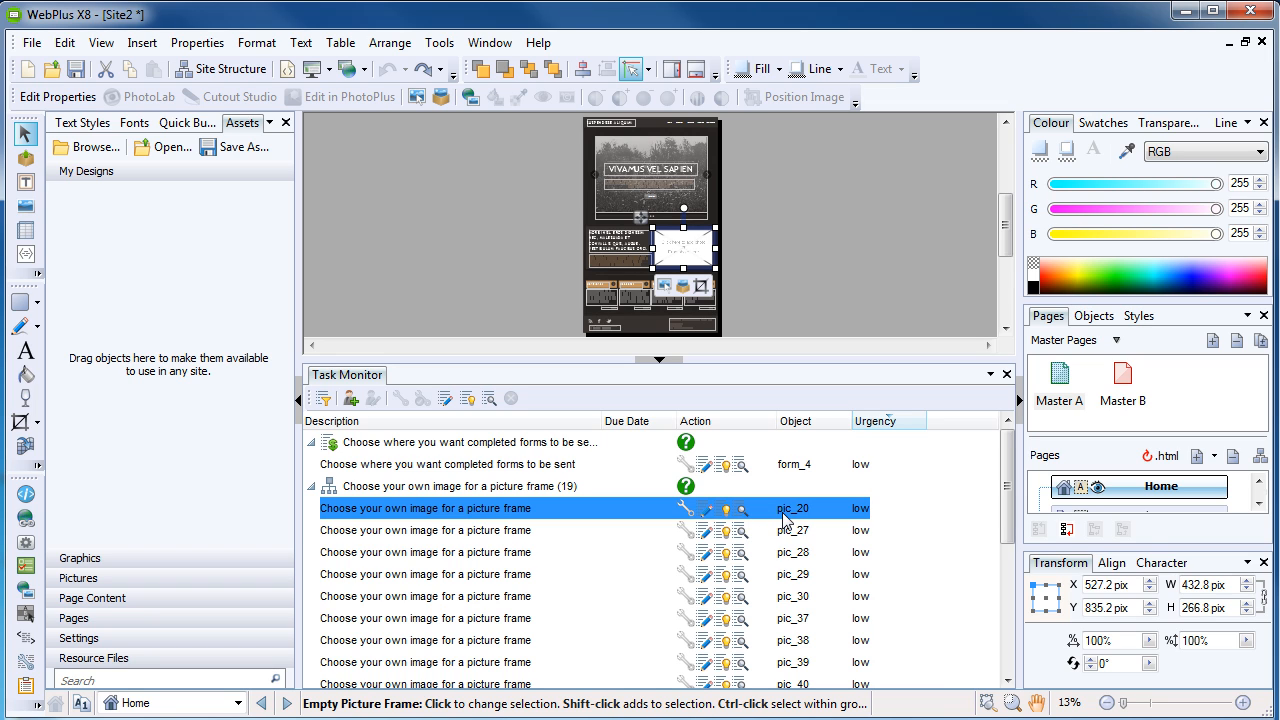
pyautogui.moveTo(785, 520)
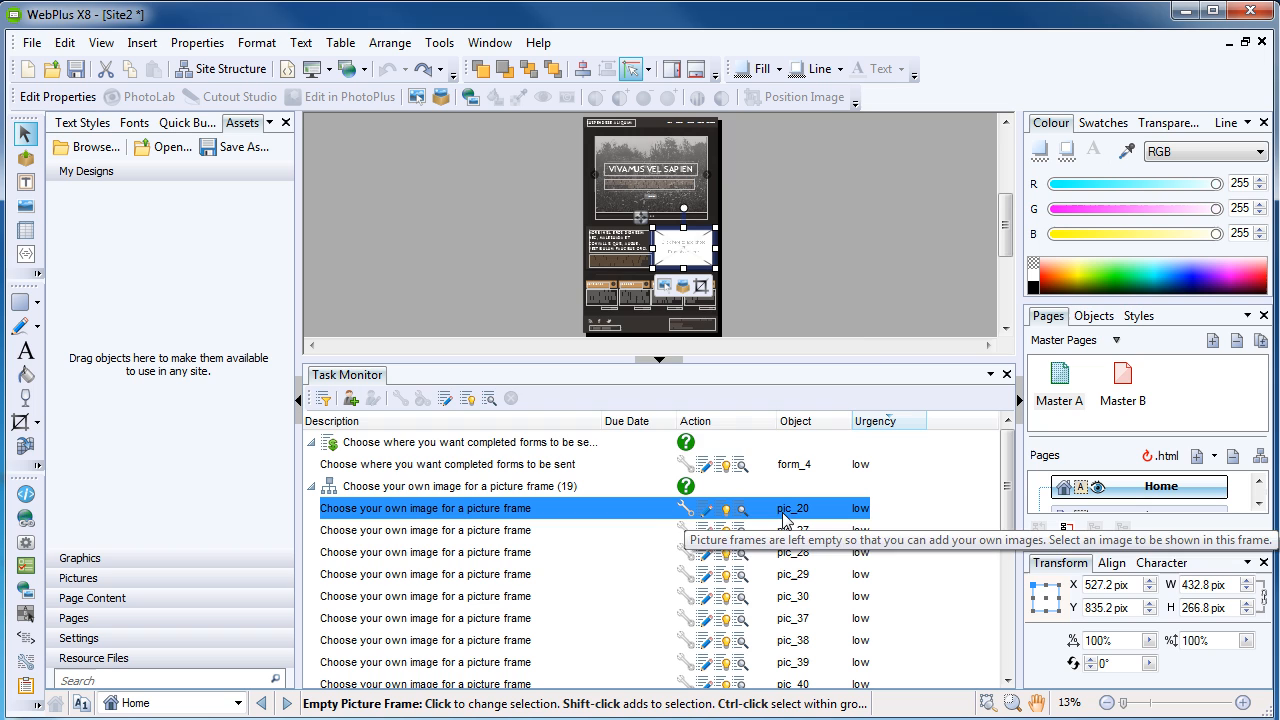
pyautogui.click(686, 508)
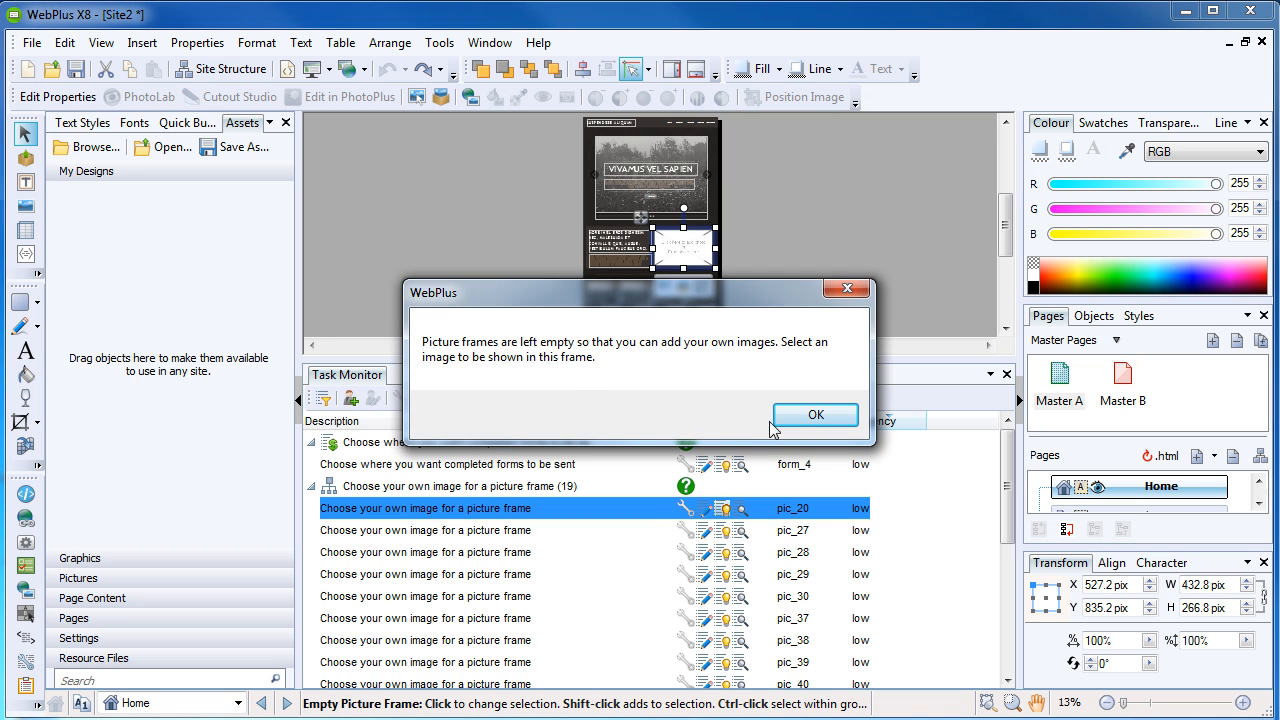
# Step: Dismiss the hint and import the white hillside houses photo into pic_20
pyautogui.click(815, 414)
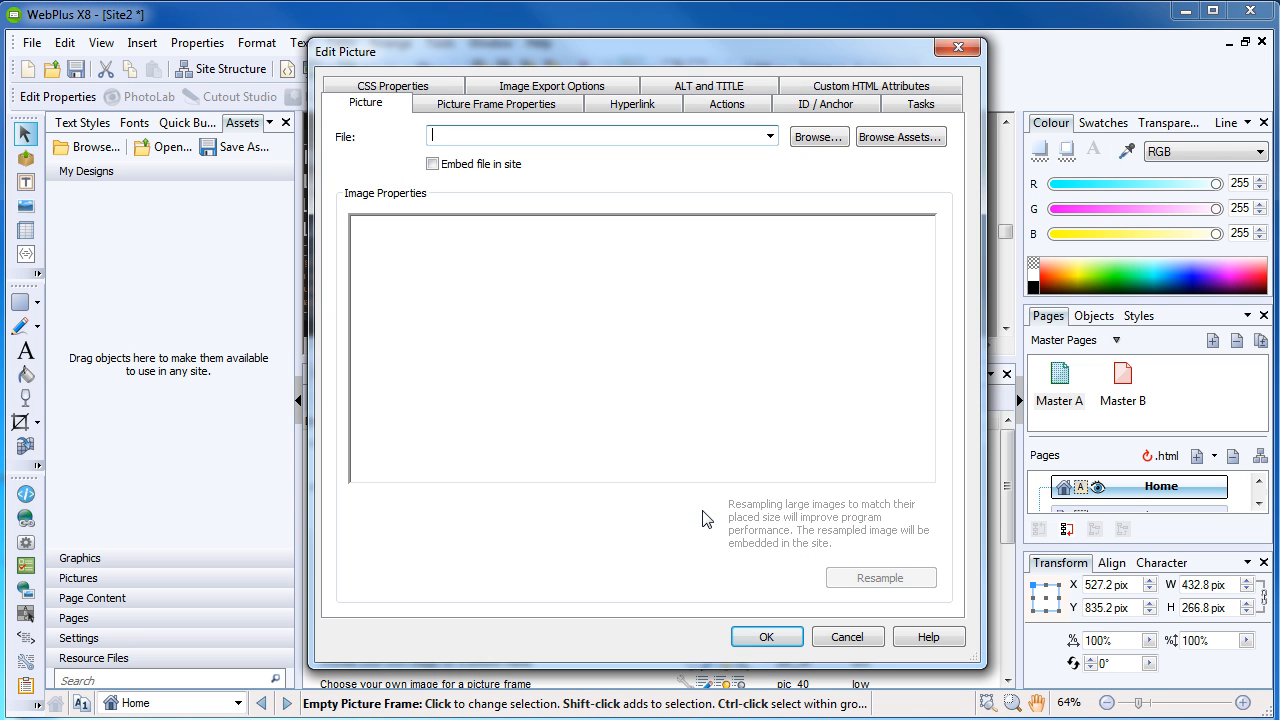
pyautogui.moveTo(830, 160)
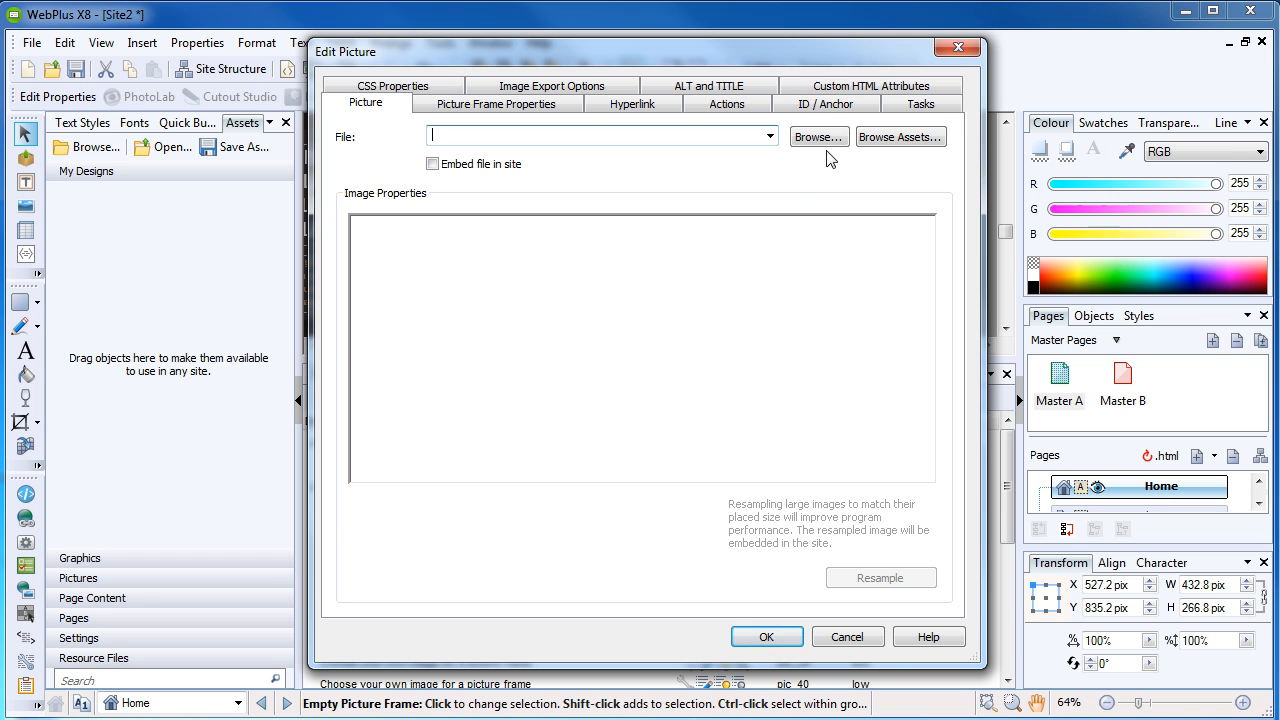
pyautogui.click(818, 136)
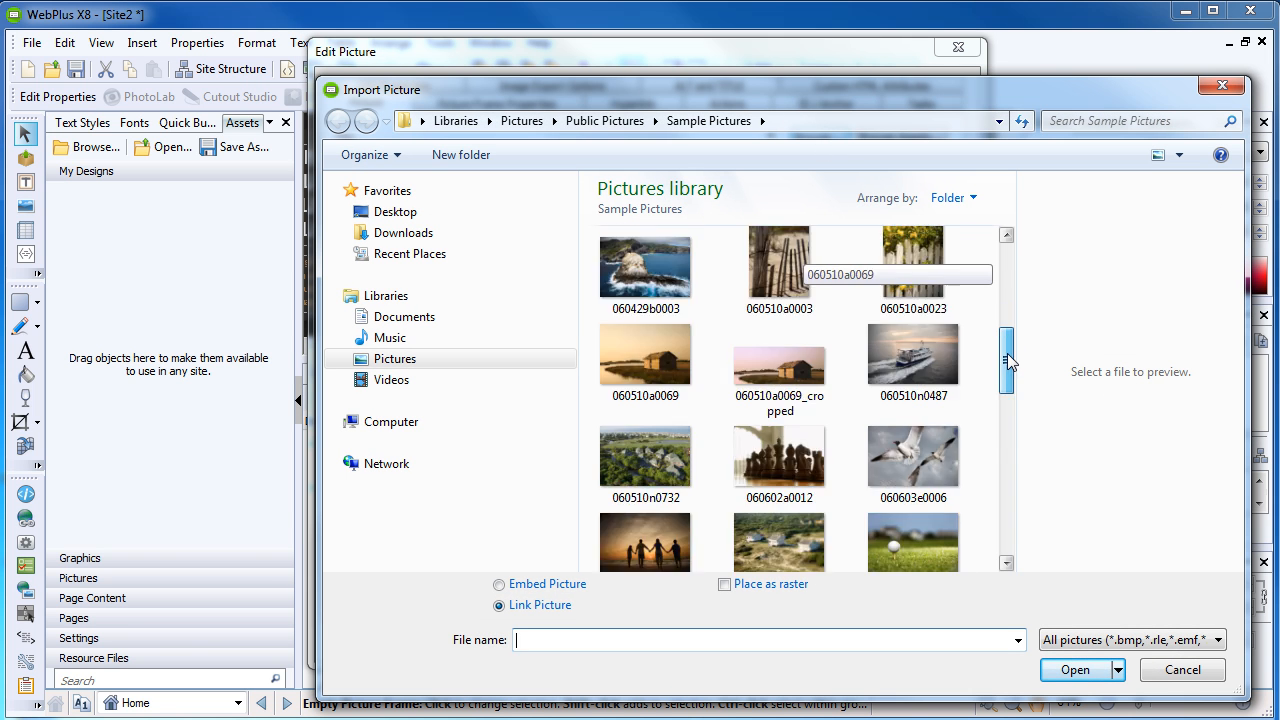
pyautogui.click(1074, 669)
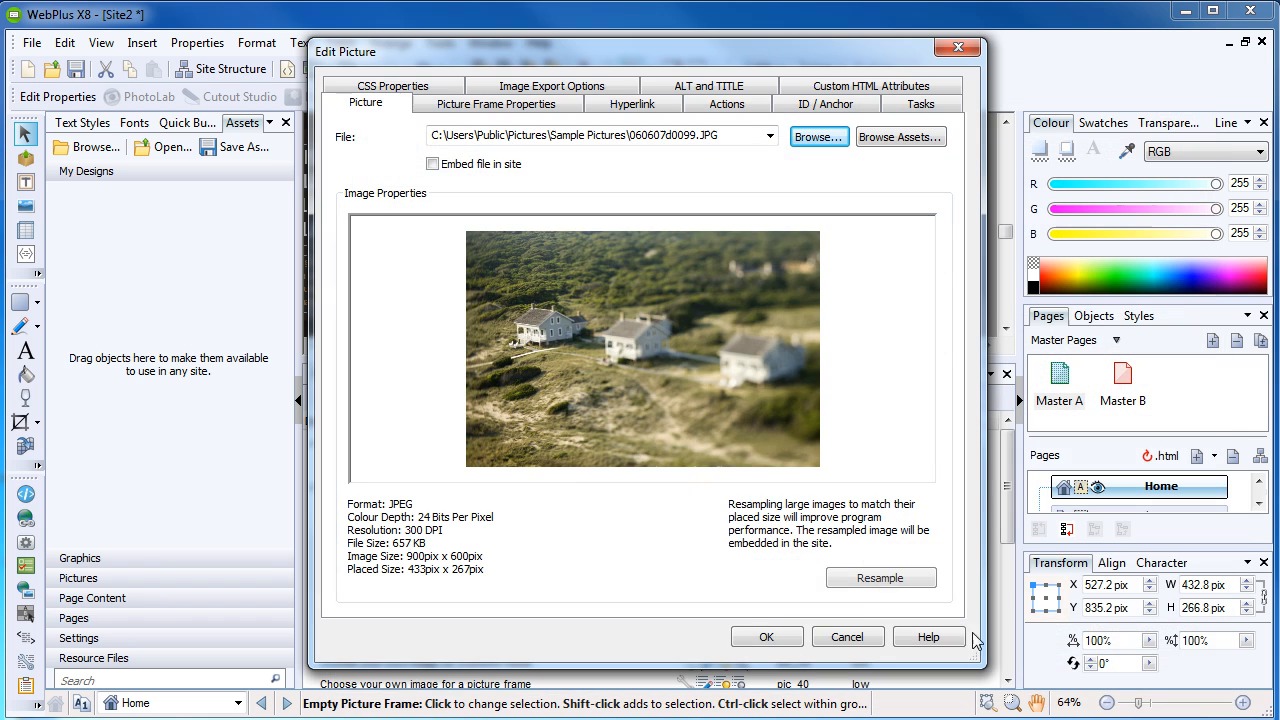
pyautogui.click(767, 636)
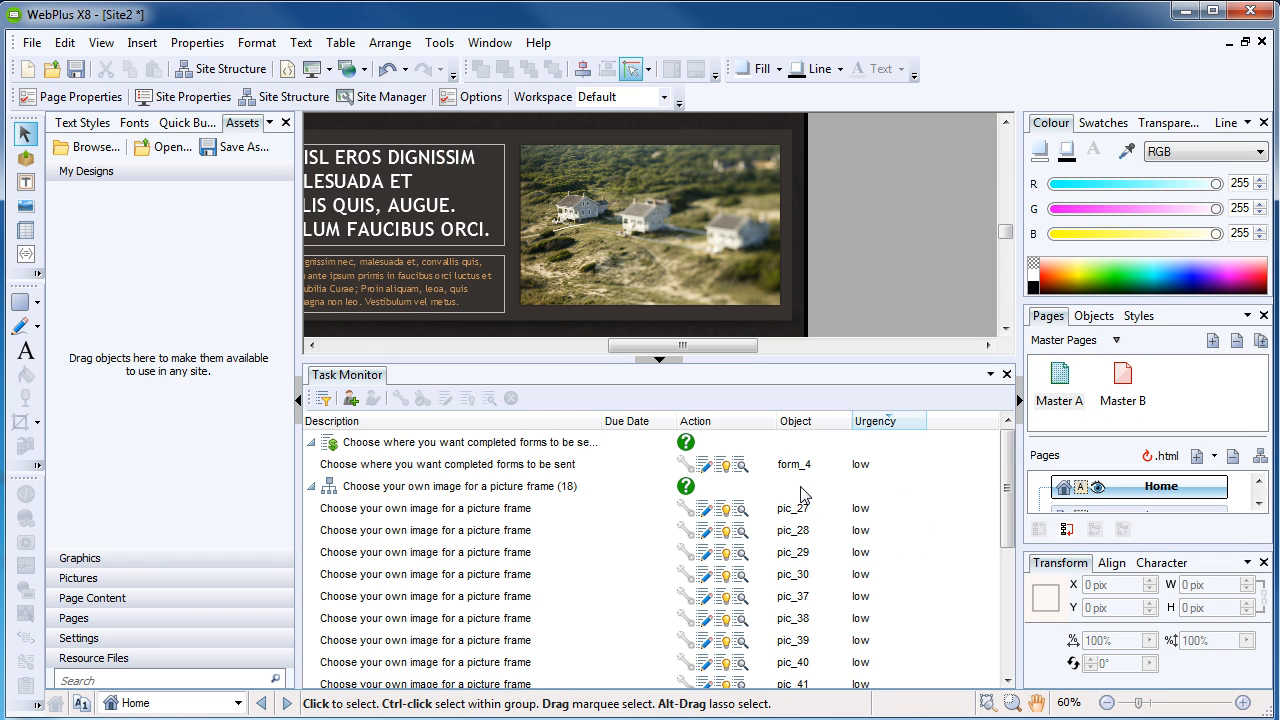
pyautogui.moveTo(920, 514)
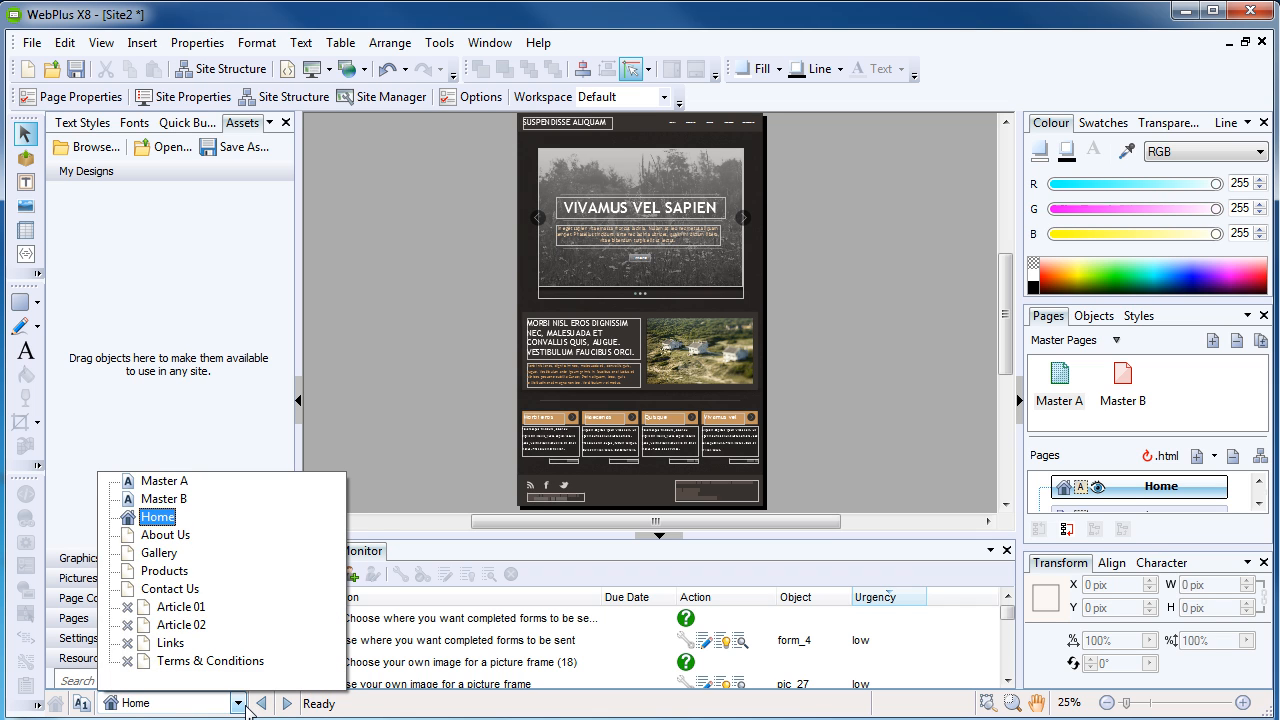
# Step: Close the page list, move to the Gallery page, and zoom in then out
pyautogui.click(287, 703)
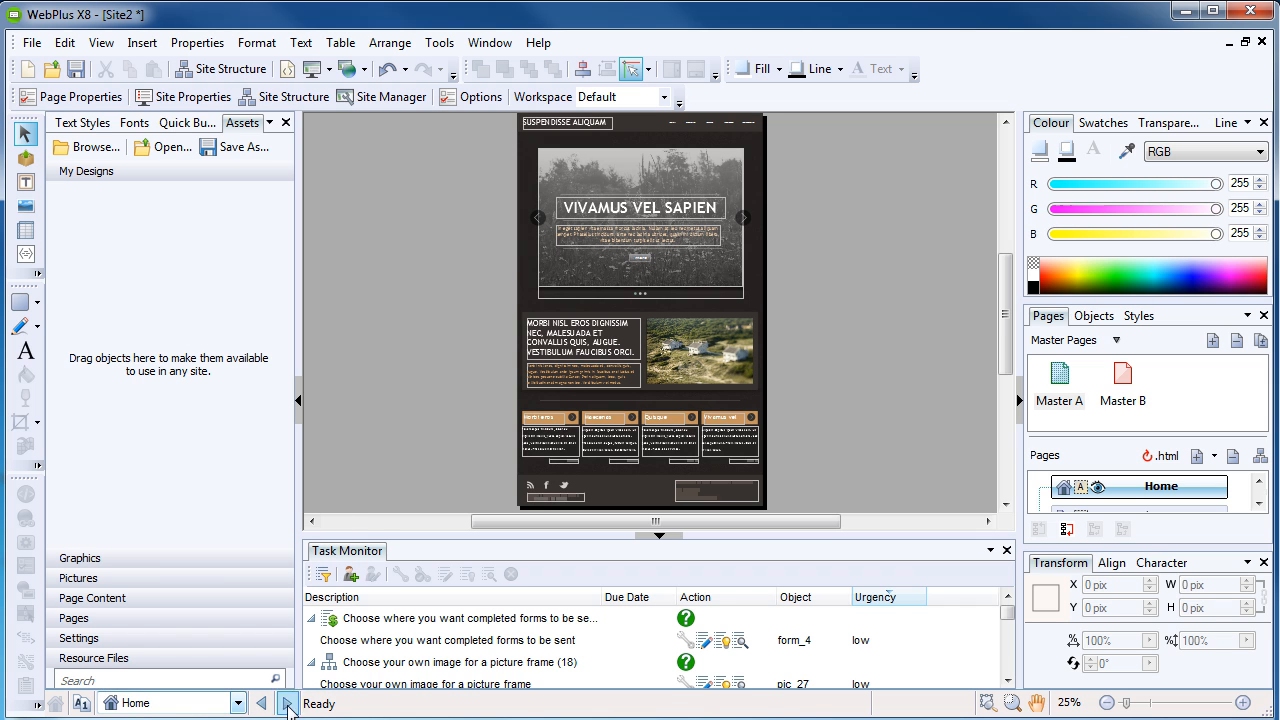
pyautogui.click(287, 703)
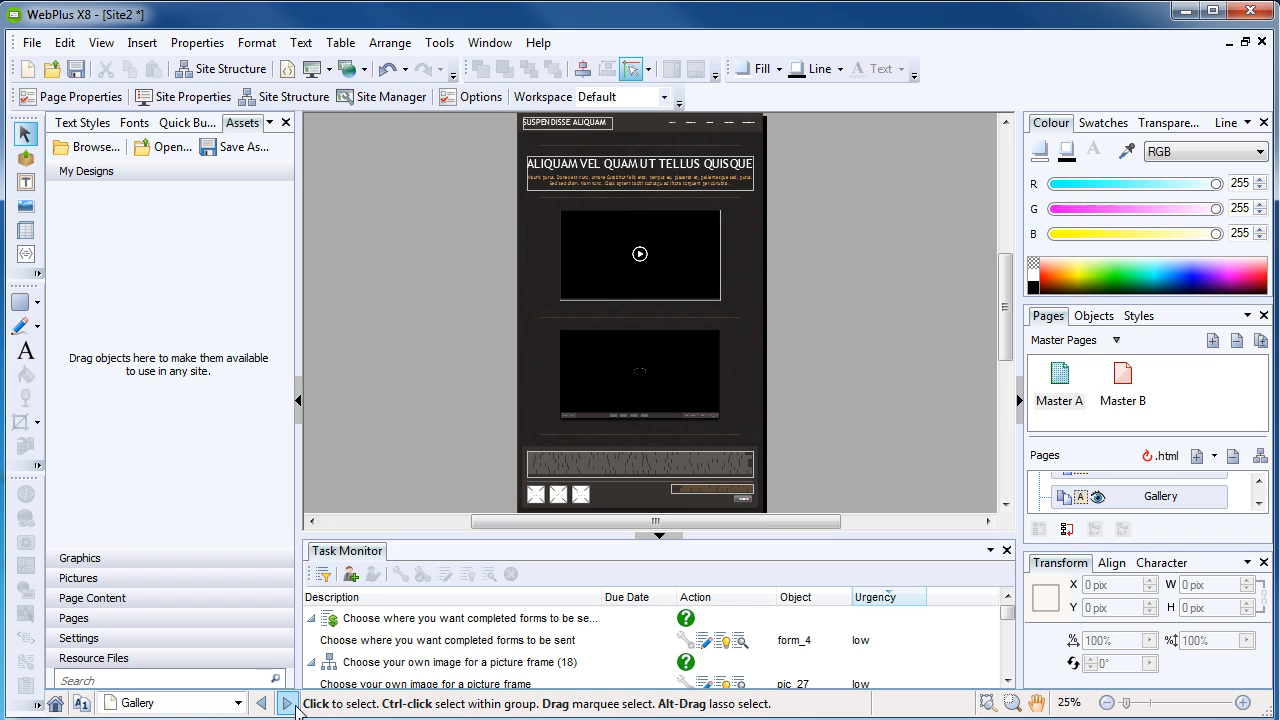
pyautogui.click(1107, 703)
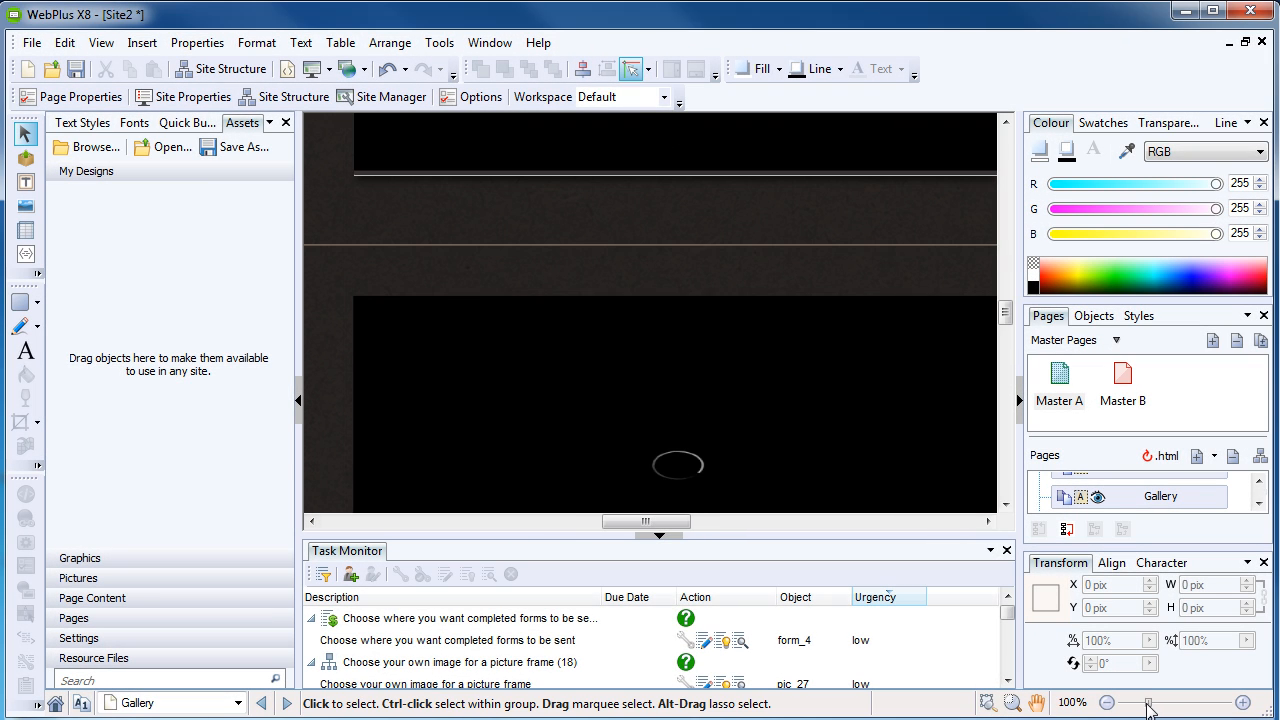
pyautogui.click(1106, 703)
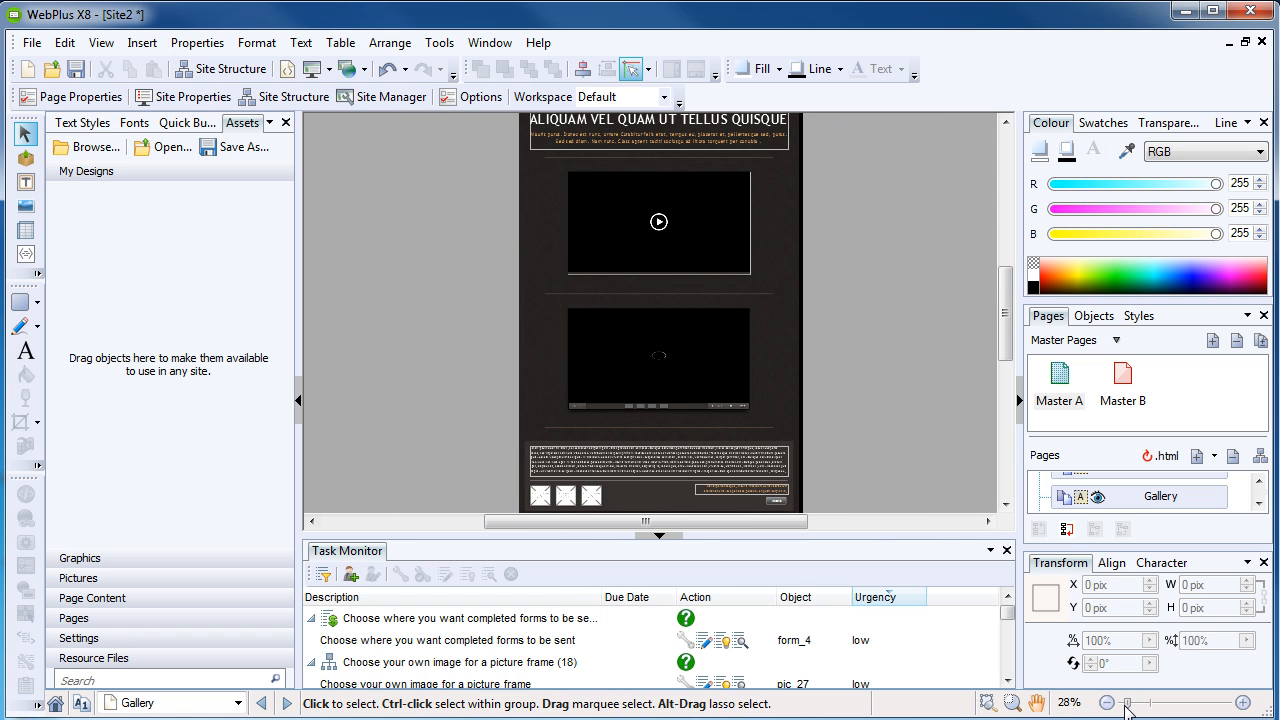
pyautogui.moveTo(925, 502)
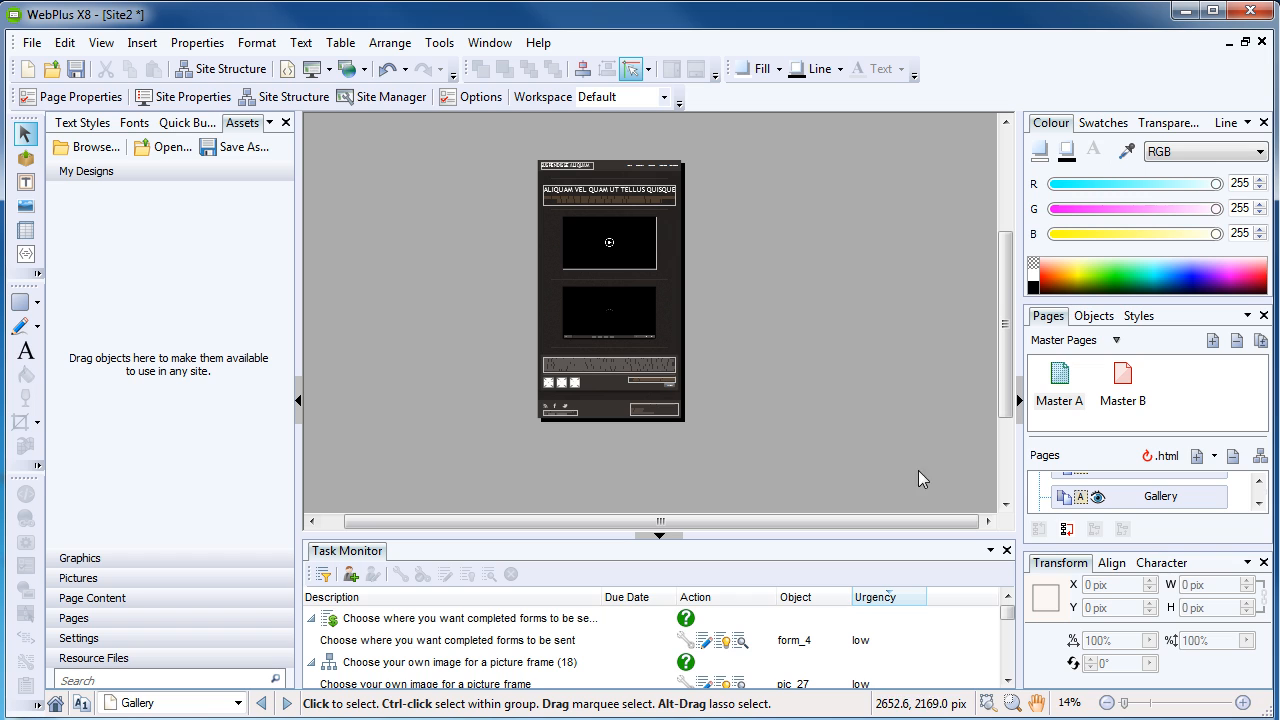
pyautogui.moveTo(800, 414)
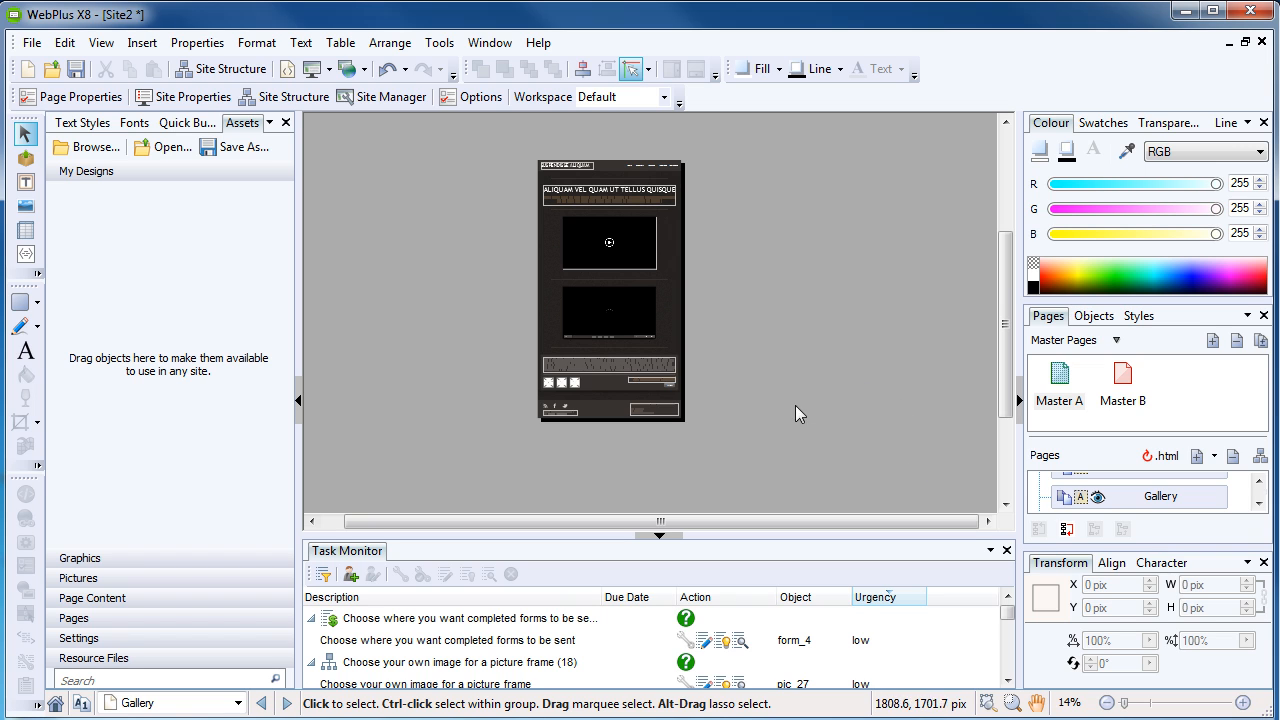
pyautogui.moveTo(786, 450)
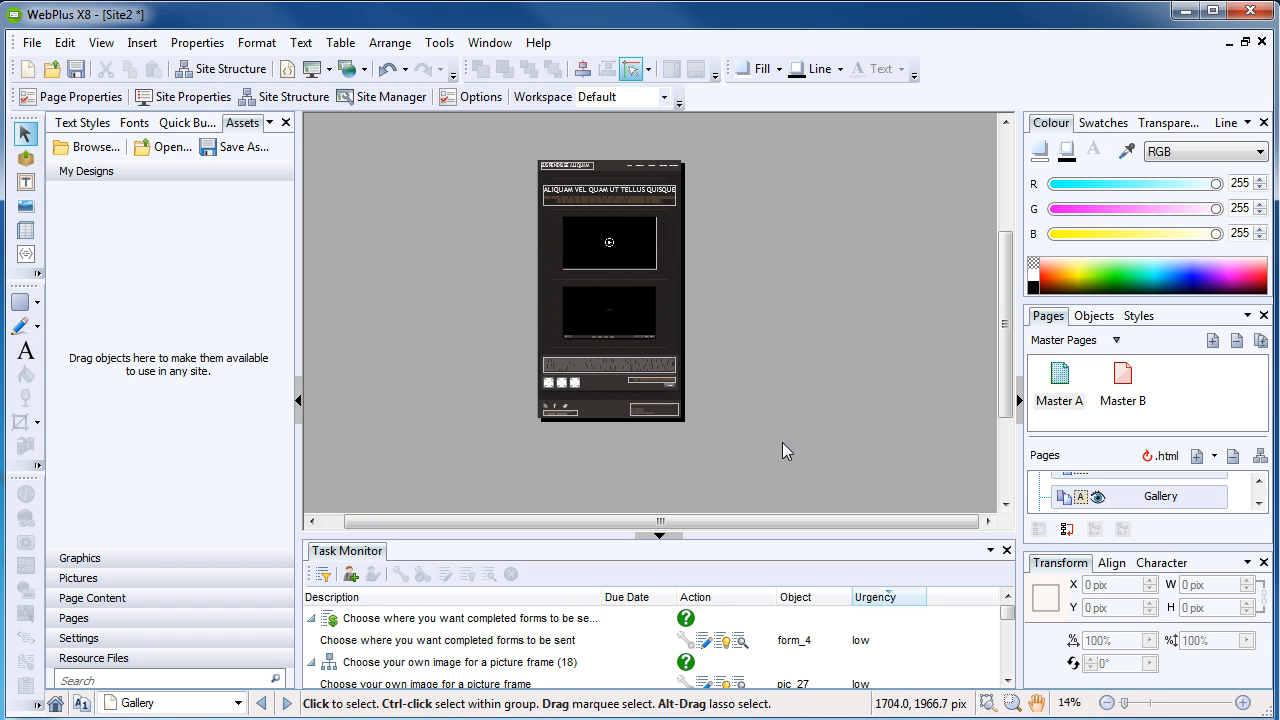
pyautogui.moveTo(365, 274)
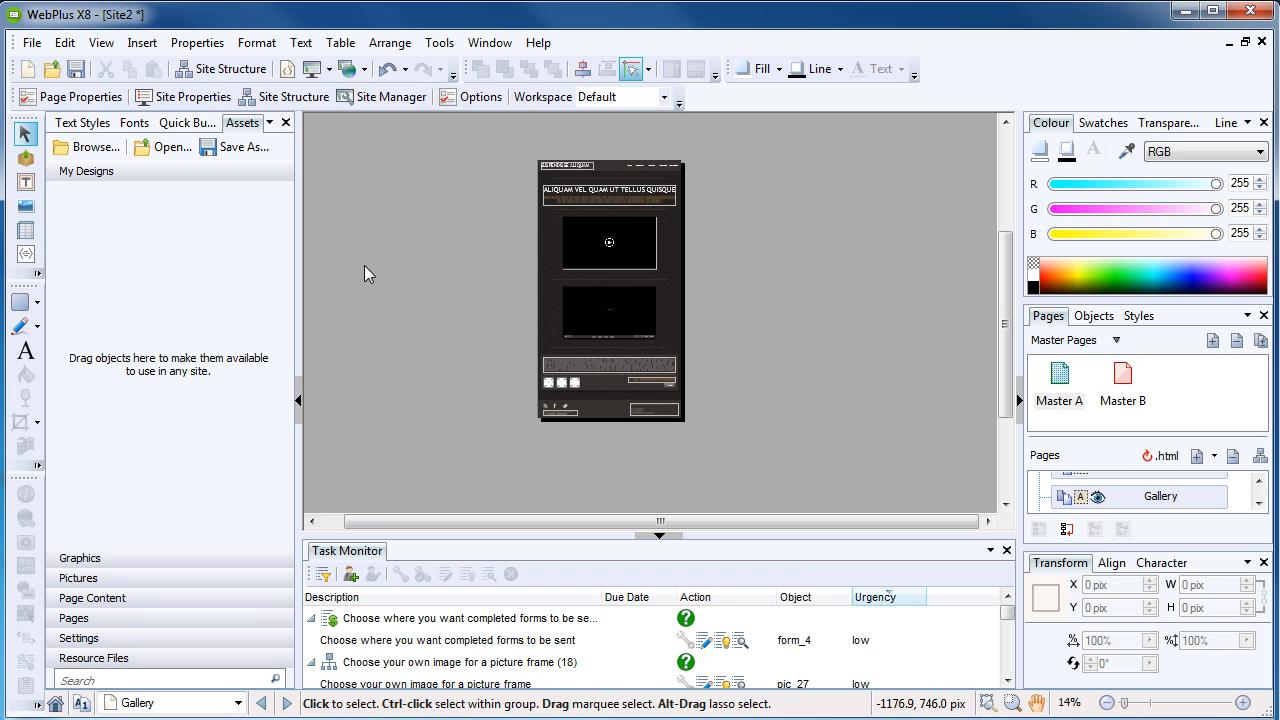
pyautogui.moveTo(82, 96)
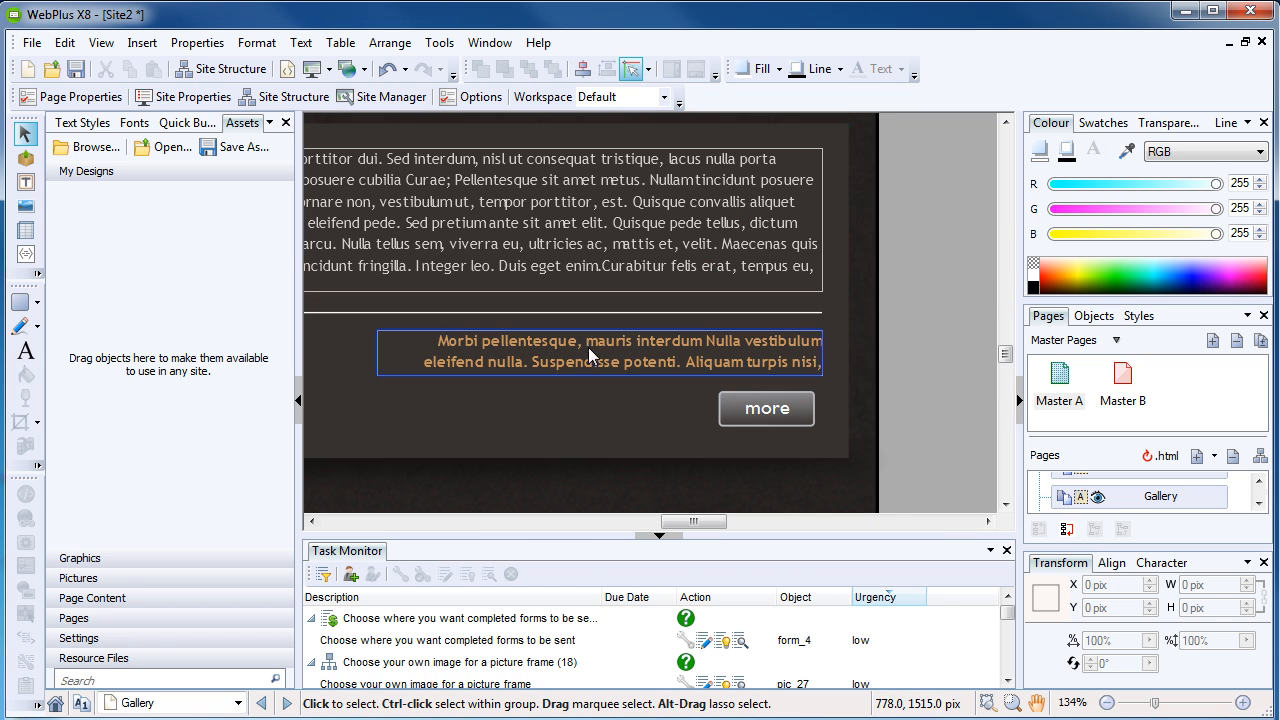
# Step: Select the 'more' button below the Gallery page's text block to show its Button toolbar
pyautogui.click(766, 408)
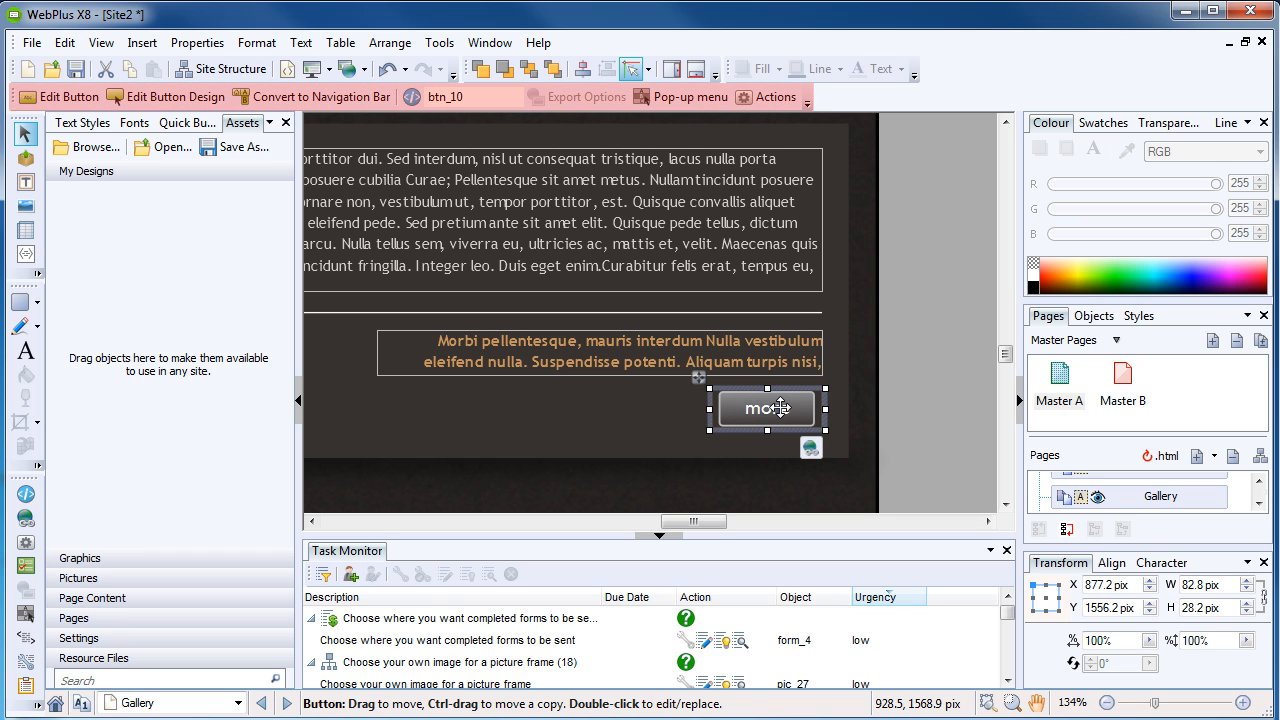
pyautogui.moveTo(60, 96)
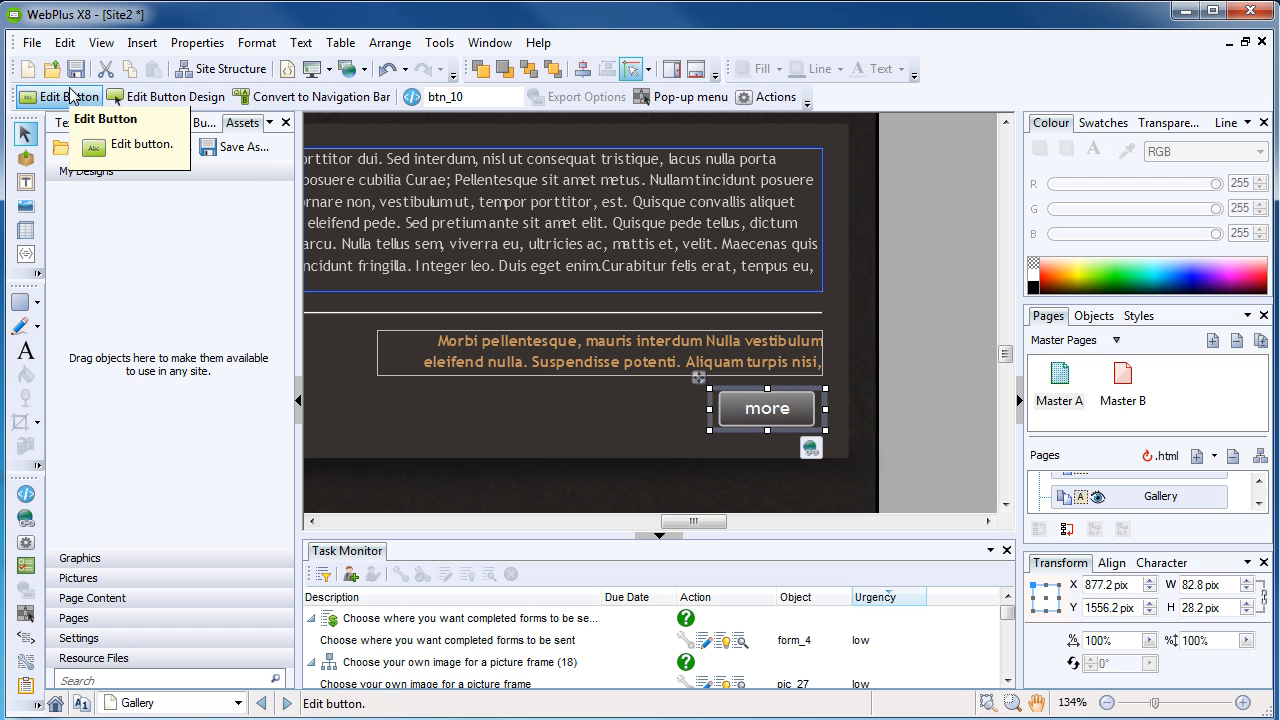
pyautogui.moveTo(322, 96)
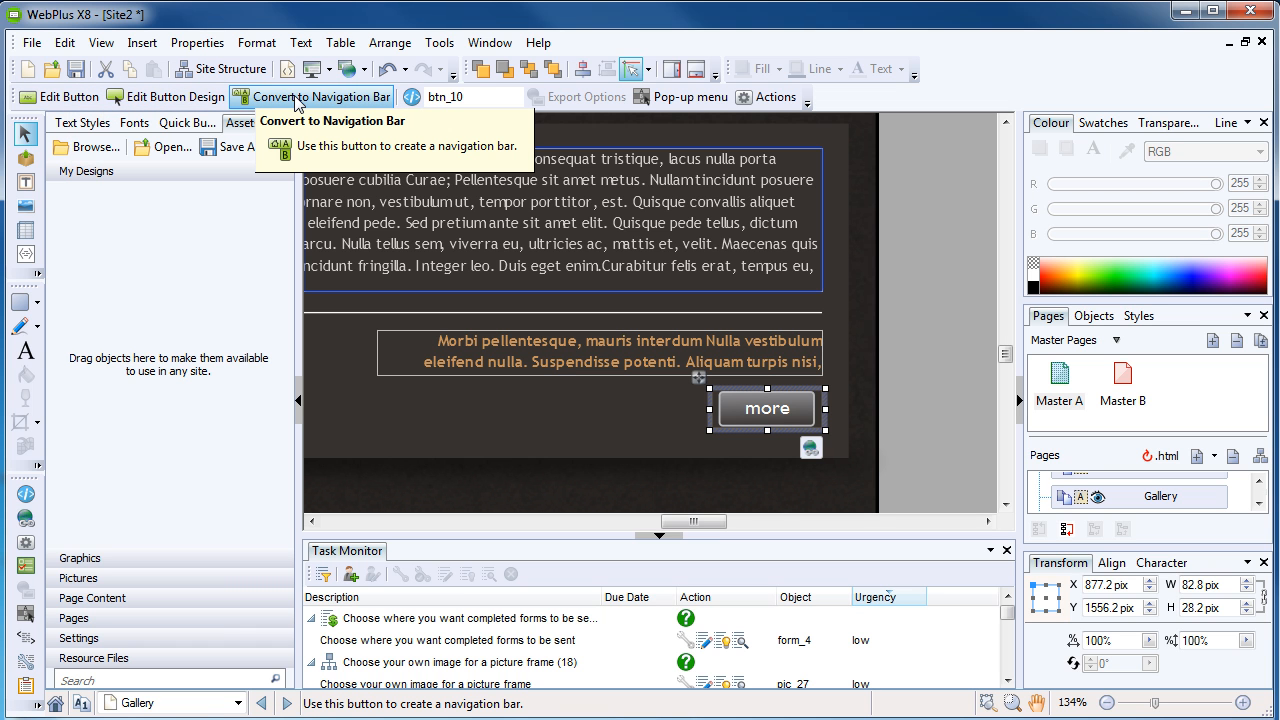
pyautogui.moveTo(312, 100)
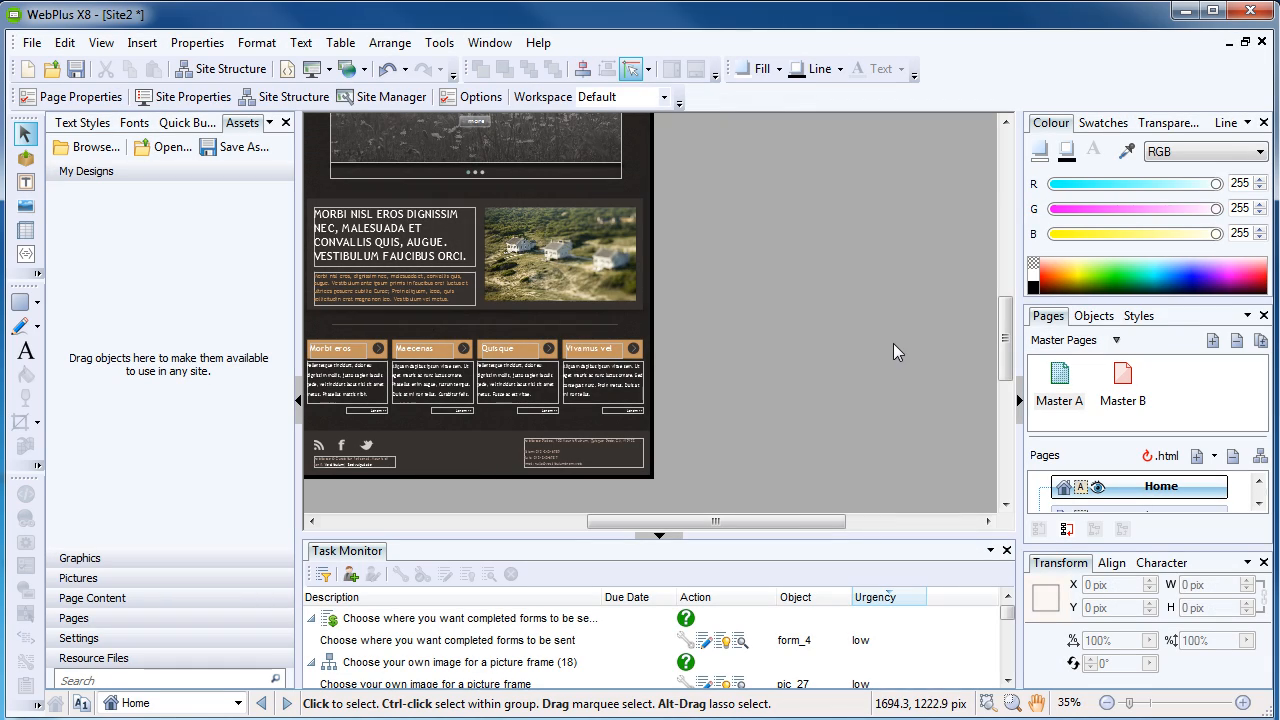
# Step: Select the houses photo on the Home page to reveal the Picture context toolbar
pyautogui.click(560, 255)
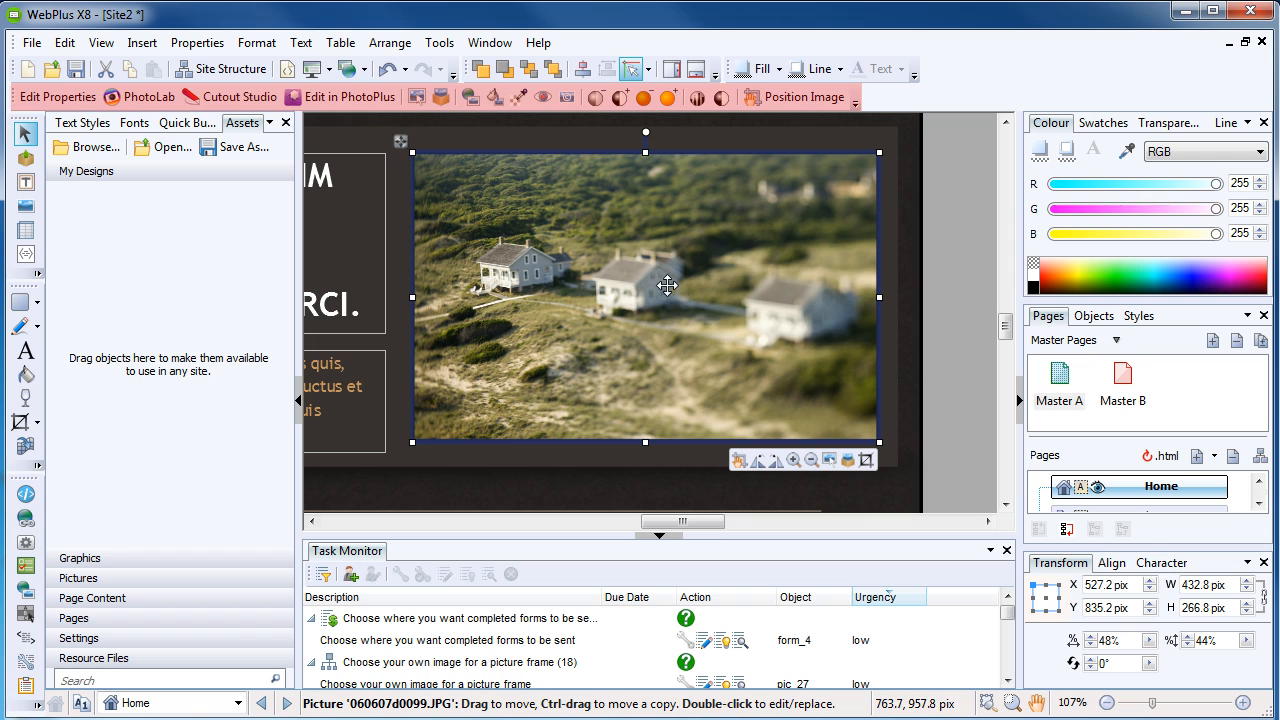
pyautogui.moveTo(57, 96)
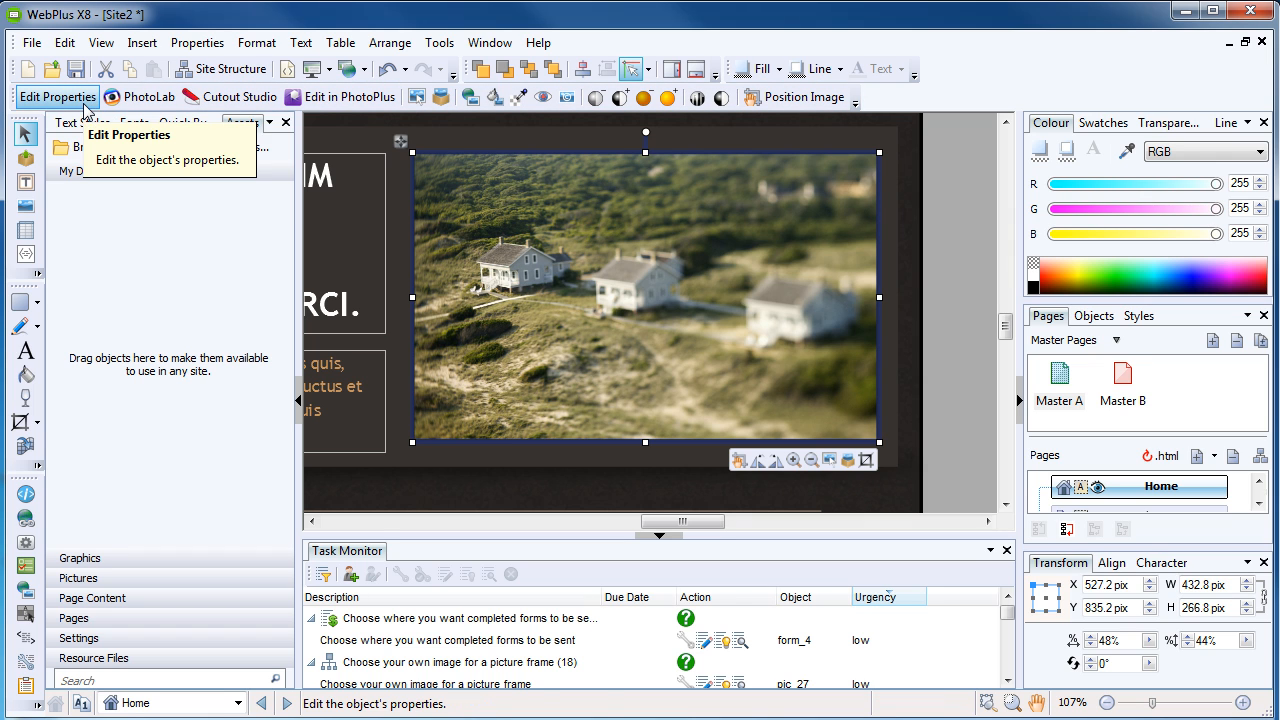
pyautogui.moveTo(148, 96)
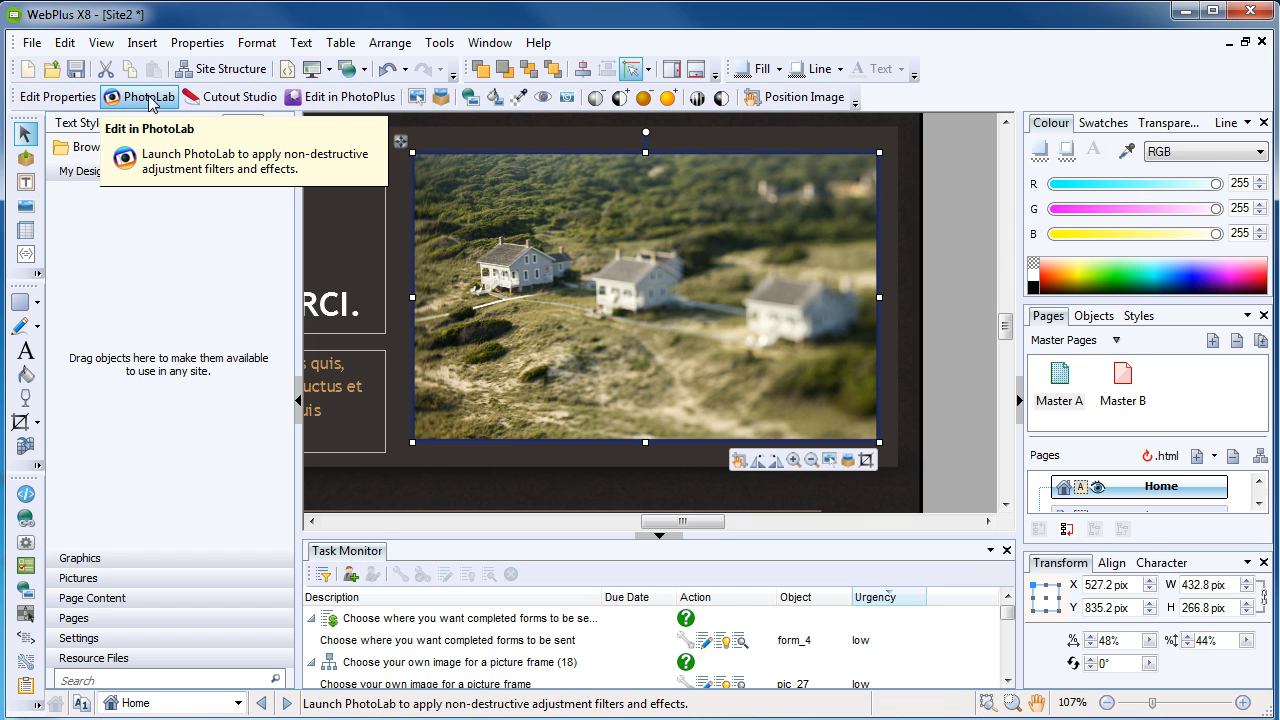
pyautogui.moveTo(239, 96)
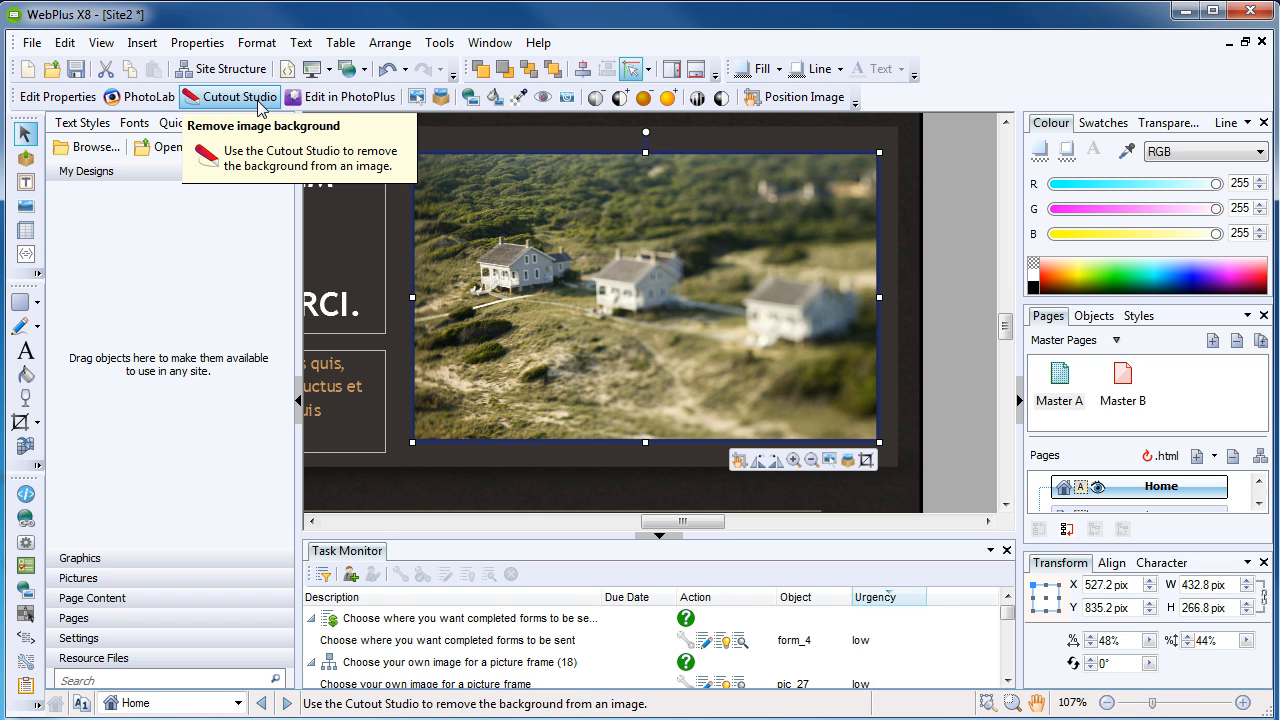
pyautogui.moveTo(349, 97)
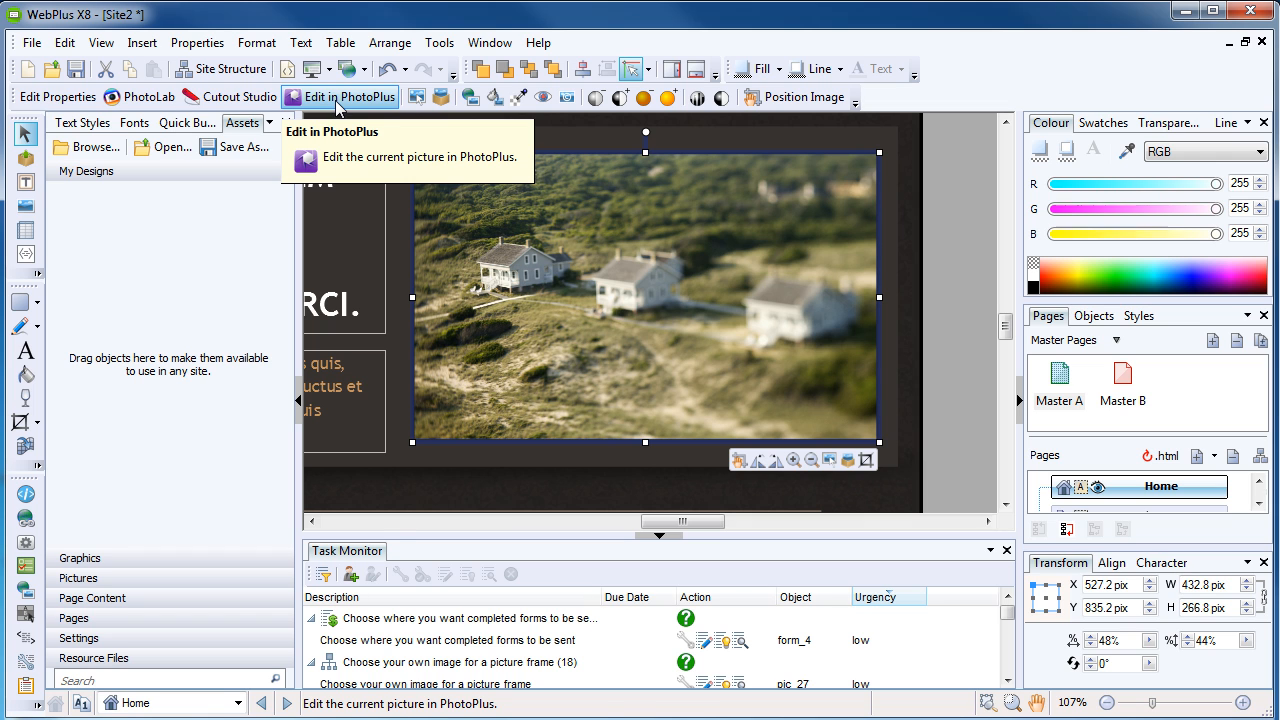
pyautogui.moveTo(567, 96)
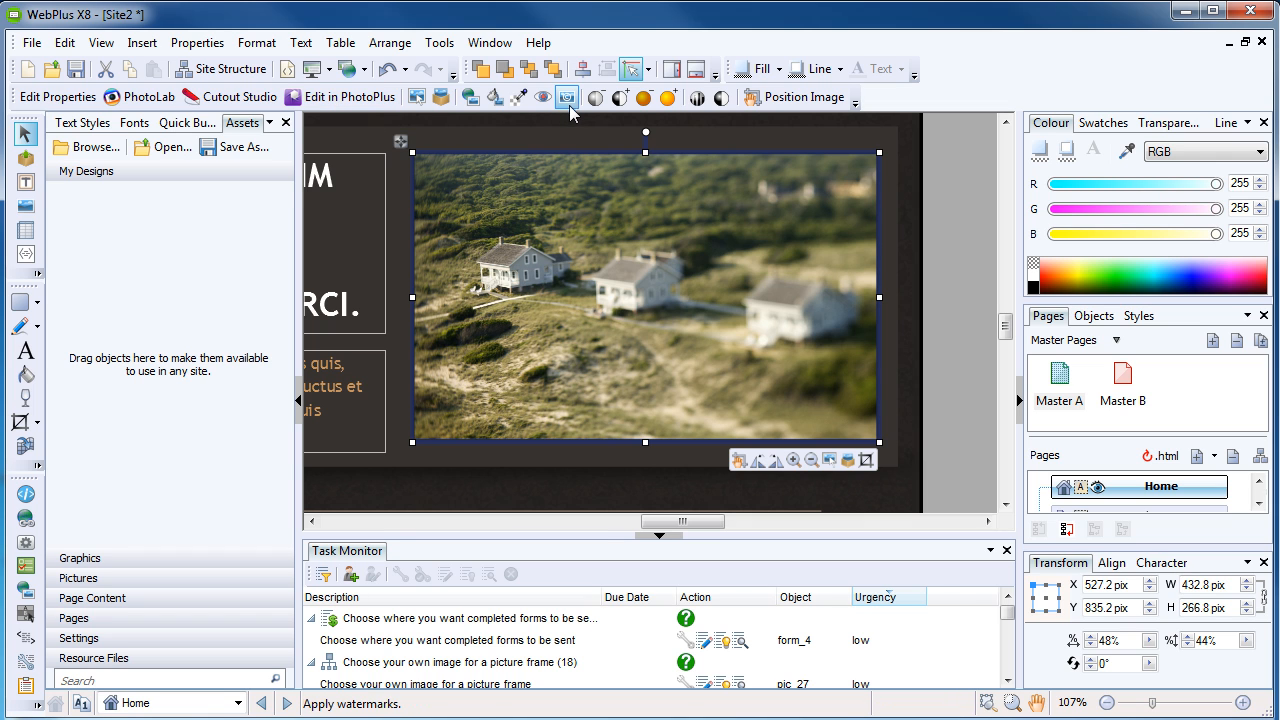